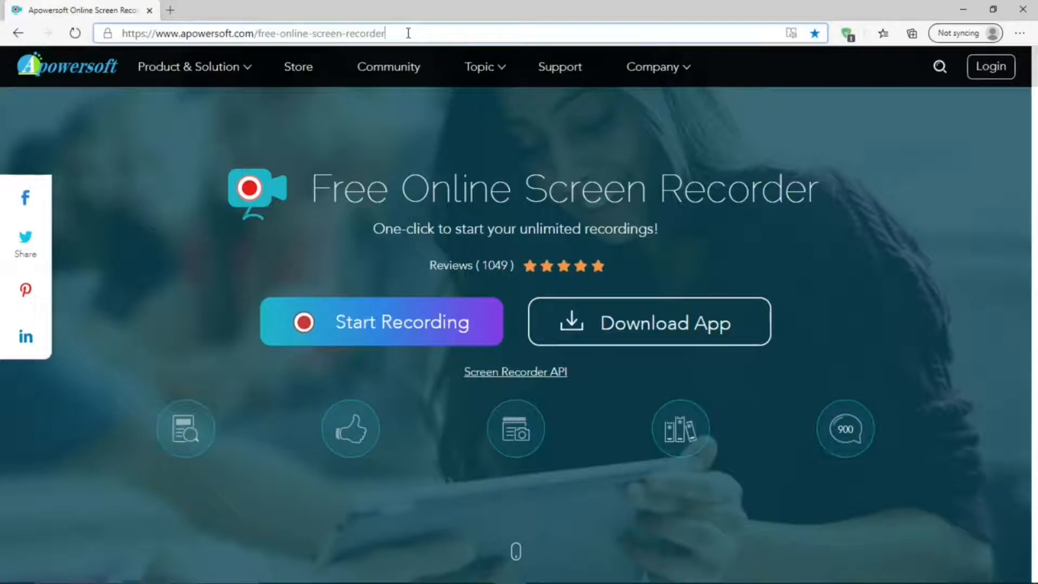
pyautogui.moveTo(403, 330)
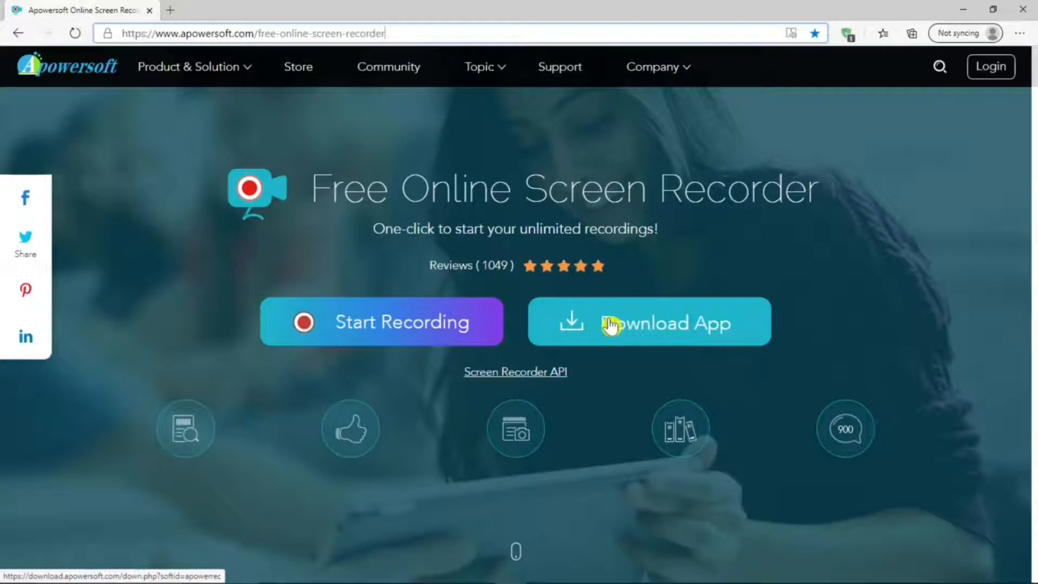
pyautogui.moveTo(408, 331)
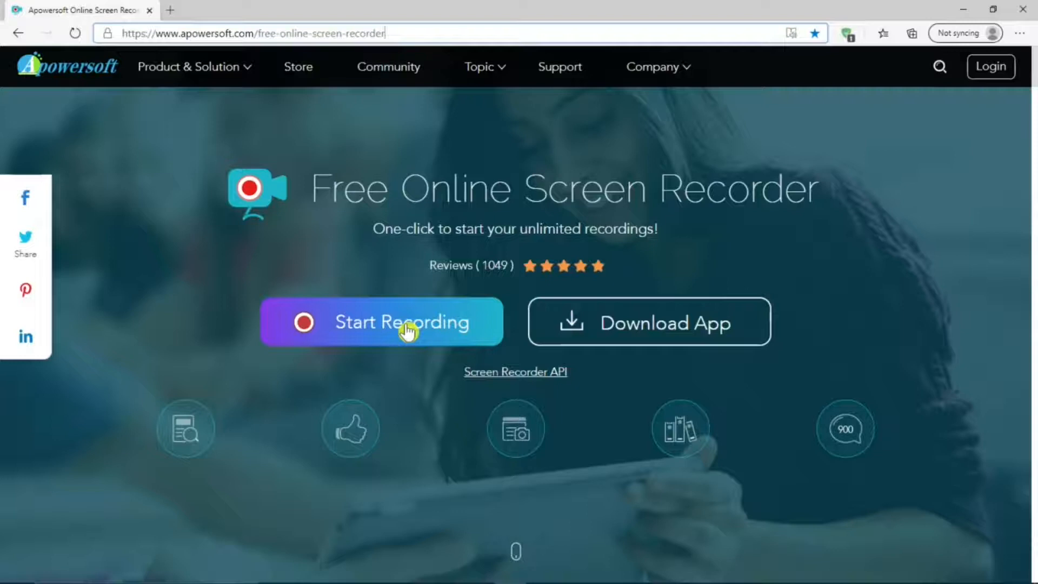
# Launch the online recorder and scroll the page through User Guide, versatile recording and annotation down to Save and Share Video Easily.
pyautogui.click(400, 322)
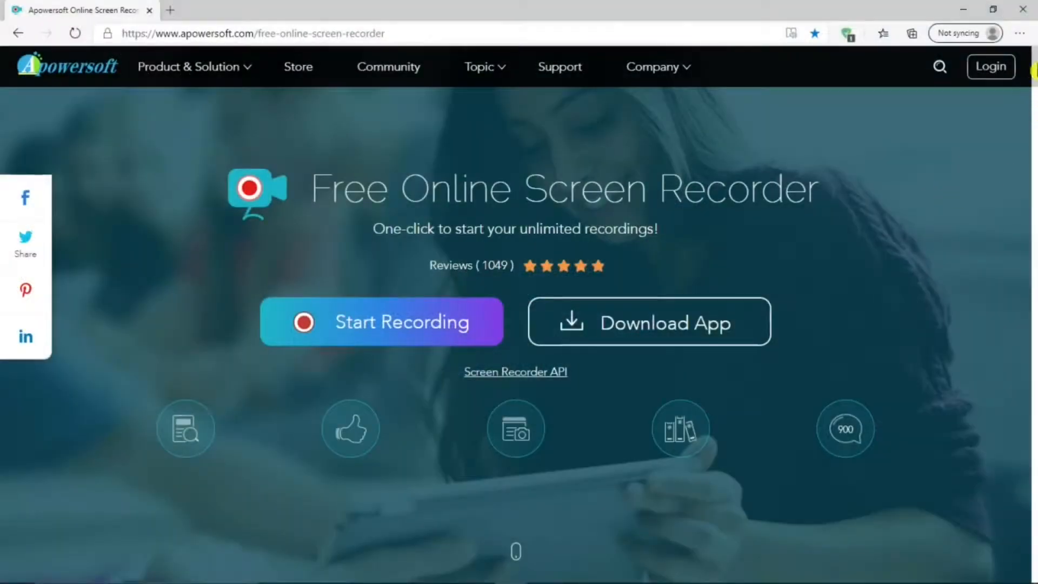
pyautogui.click(381, 322)
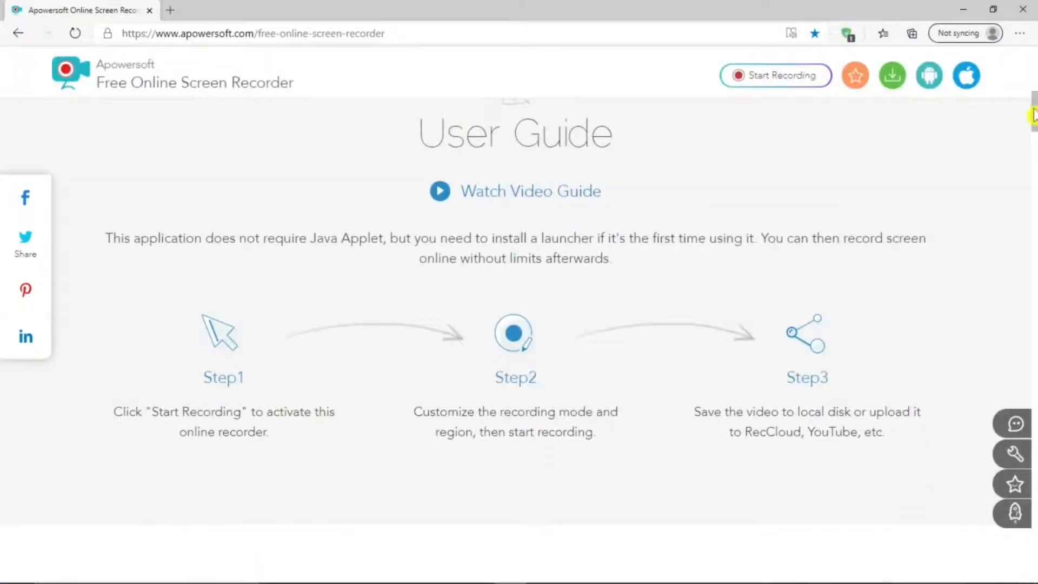
pyautogui.scroll(-3)
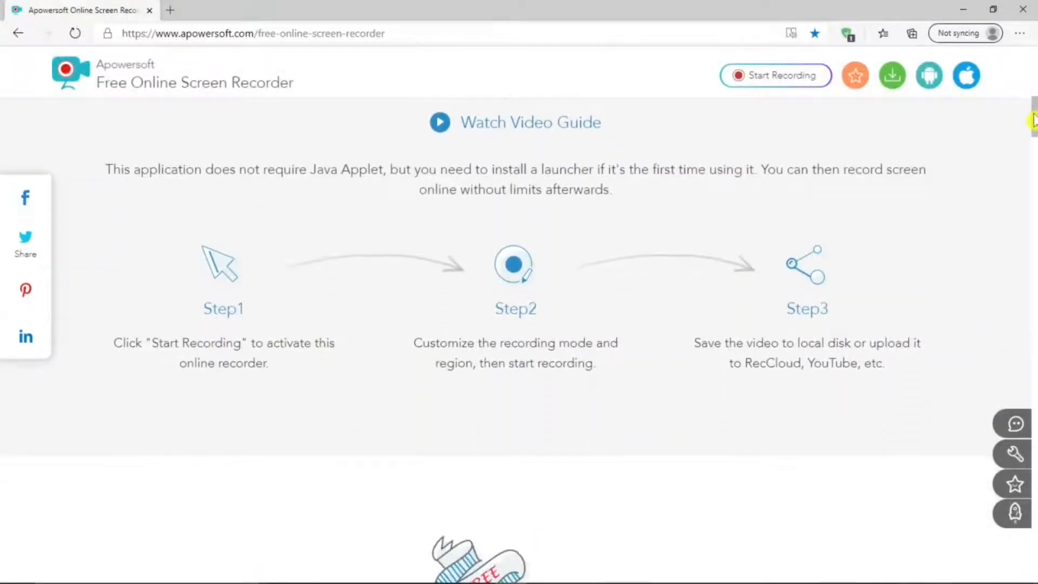
pyautogui.scroll(-3)
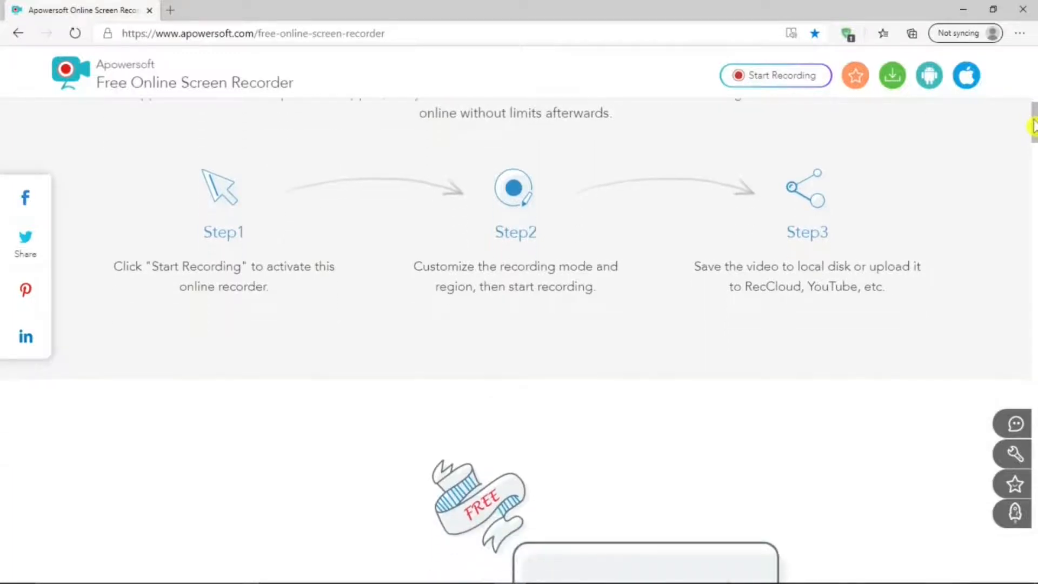
pyautogui.scroll(-3)
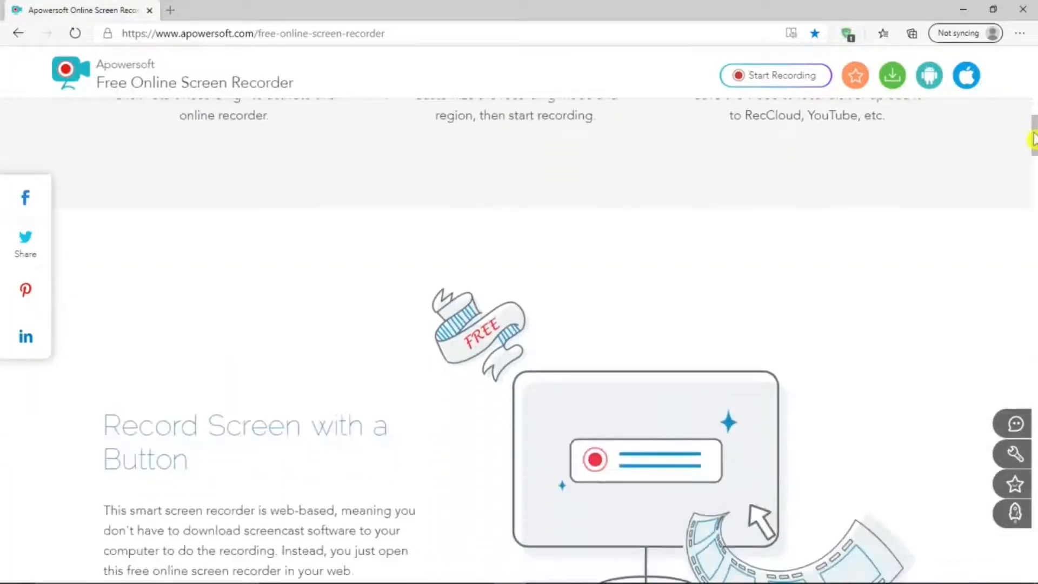
pyautogui.scroll(-3)
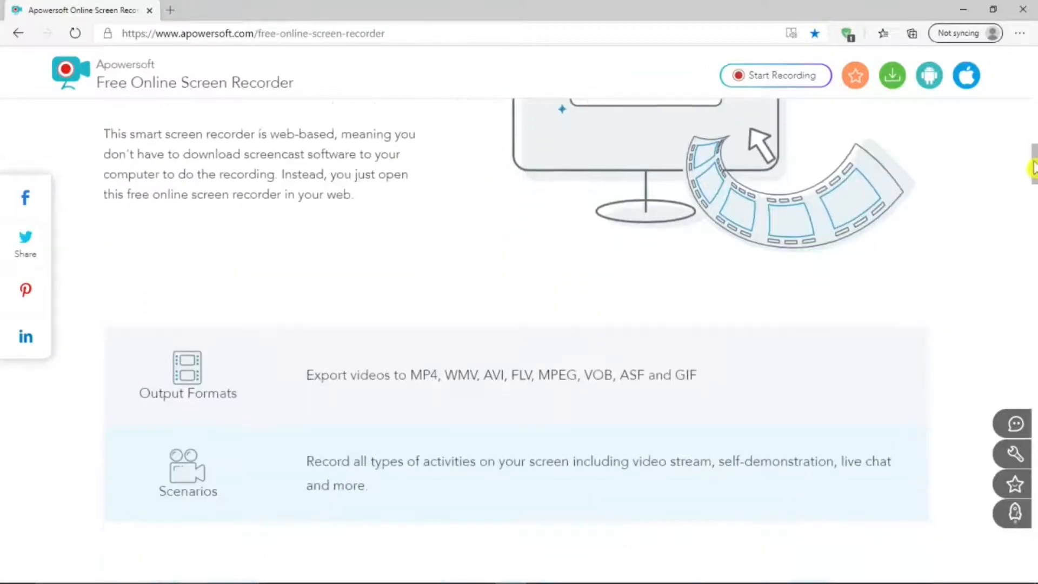
pyautogui.scroll(-3)
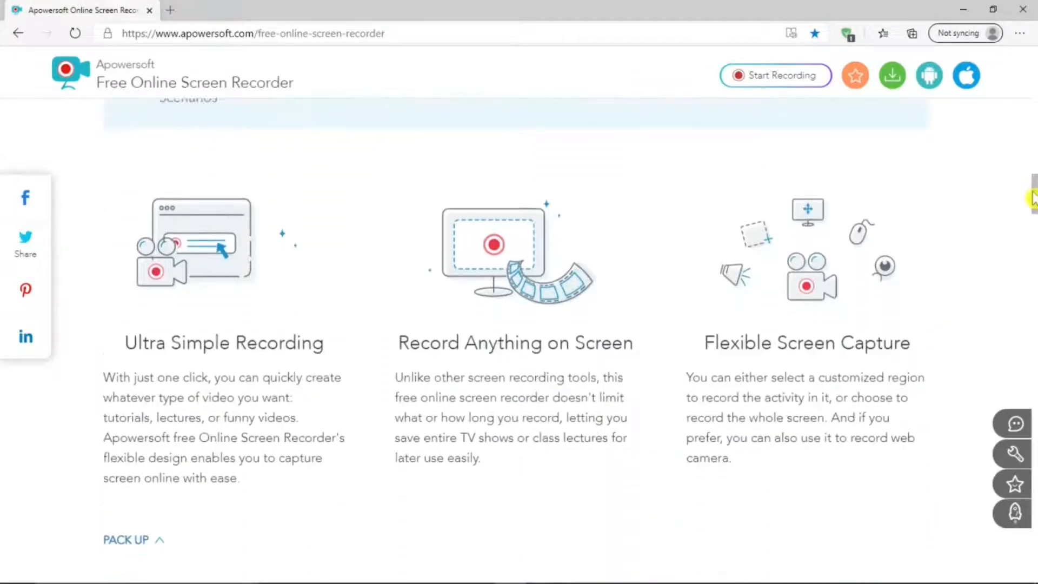
pyautogui.scroll(-3)
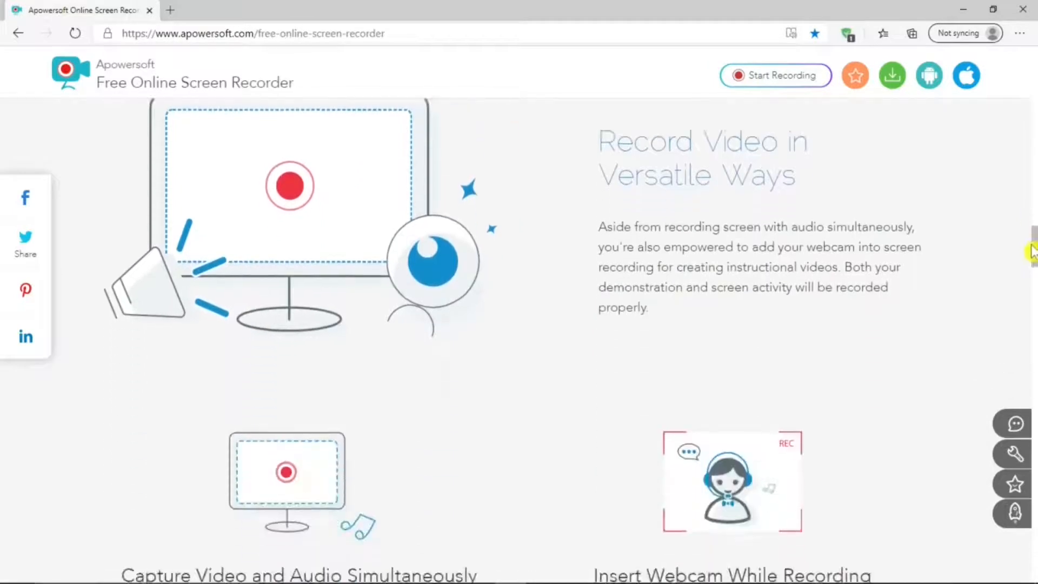
pyautogui.scroll(-3)
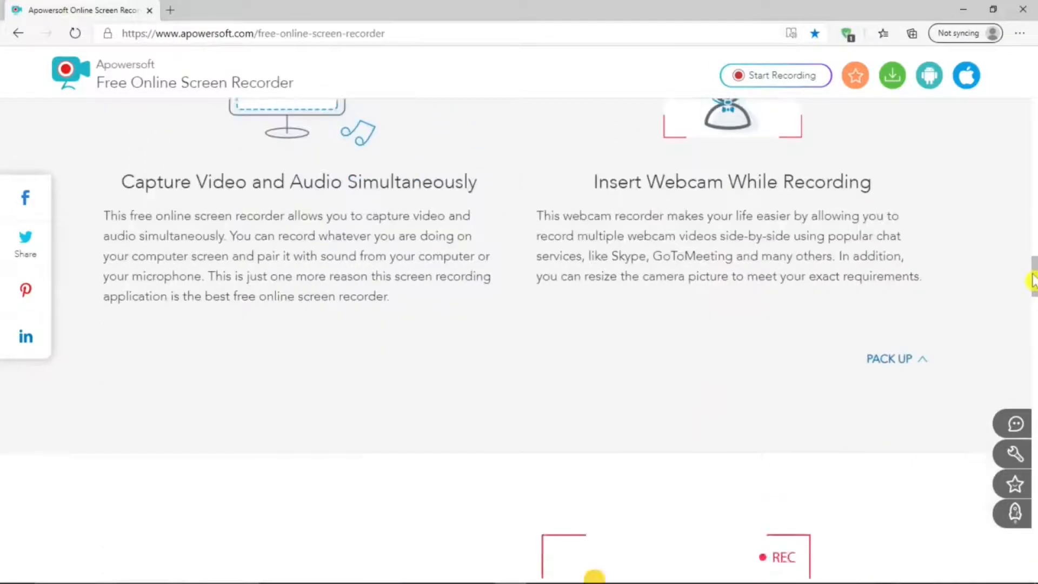
pyautogui.scroll(-3)
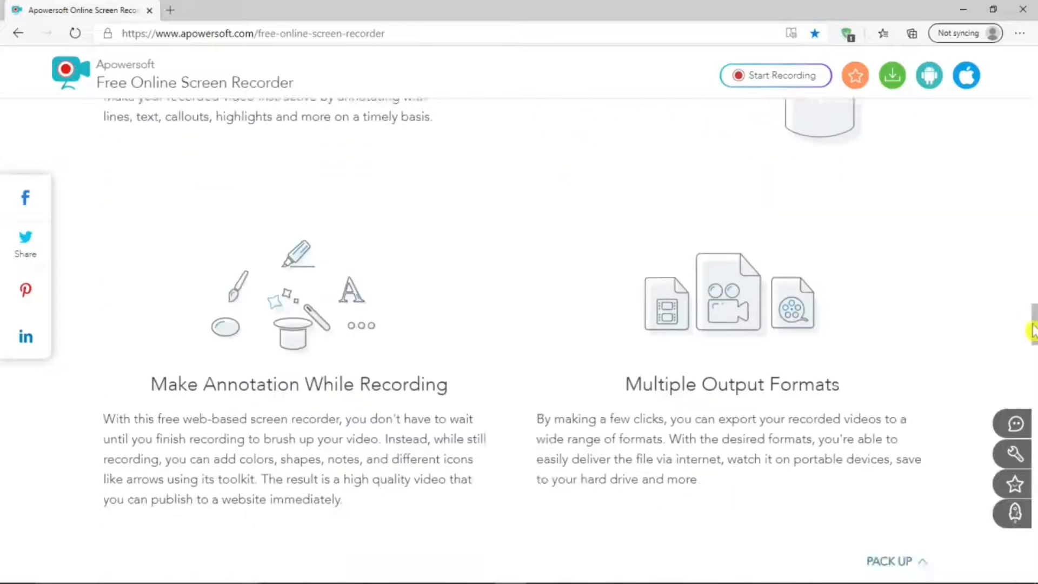
pyautogui.scroll(-3)
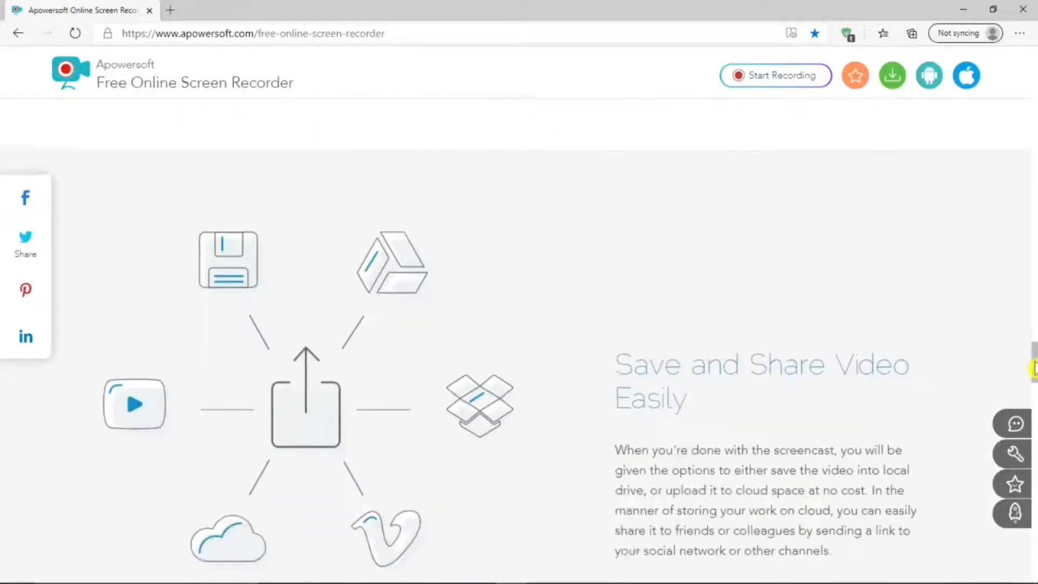
pyautogui.scroll(-3)
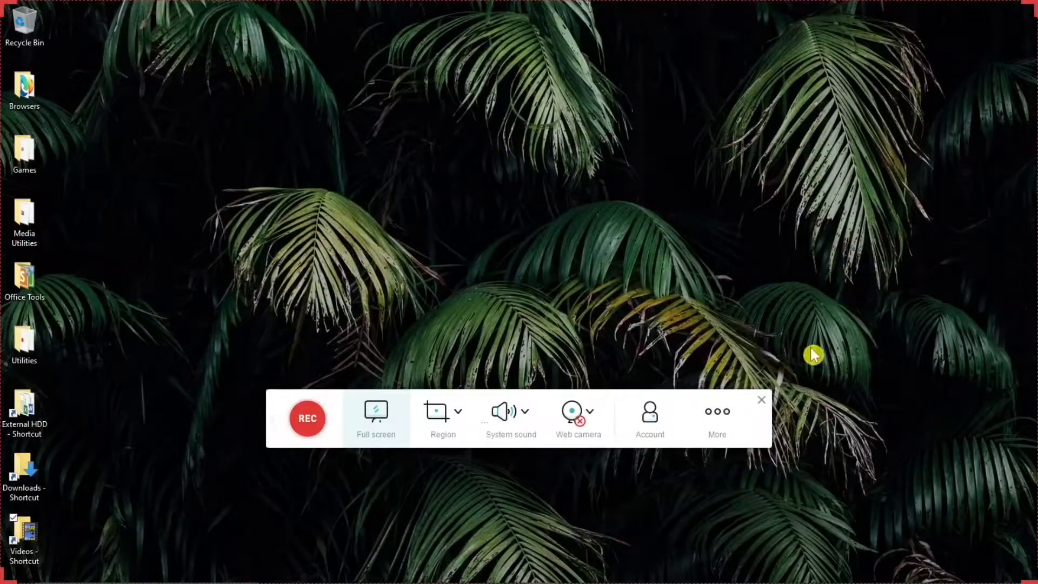
pyautogui.moveTo(806, 349)
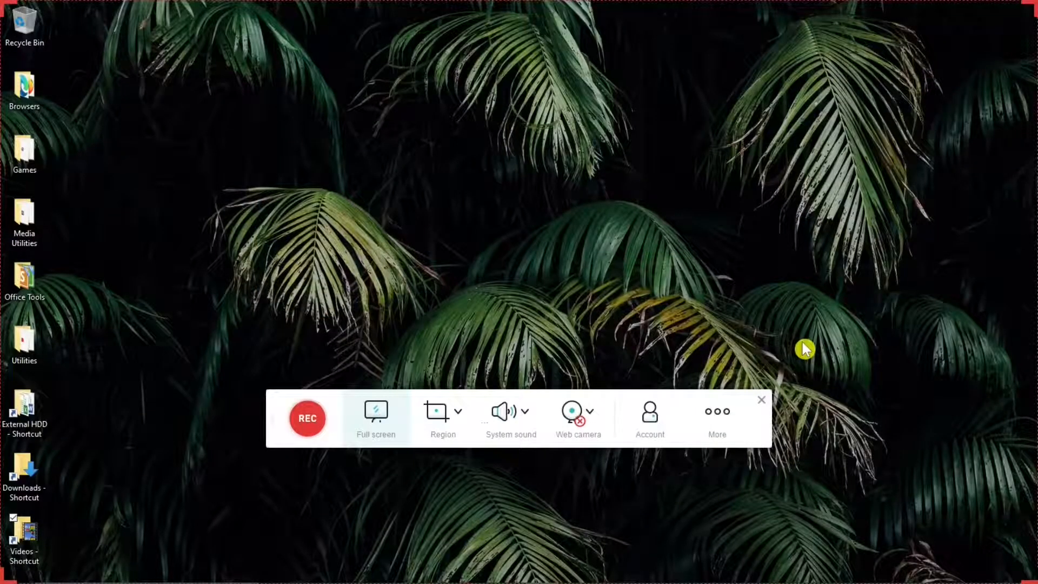
pyautogui.moveTo(780, 465)
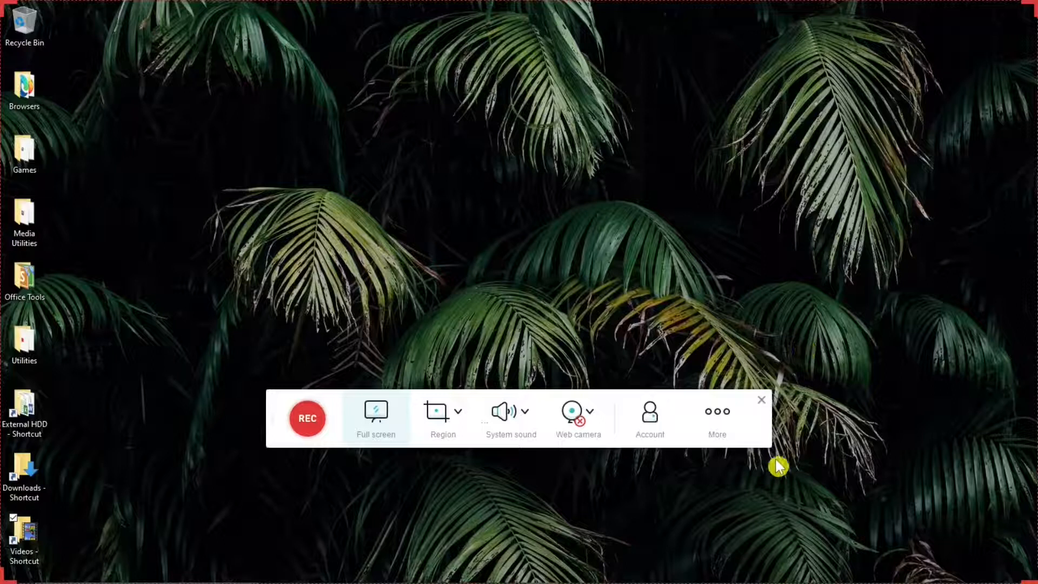
# Reach the recorder Settings dialog from the toolbar's More menu, landing on the Recording tab.
pyautogui.click(717, 411)
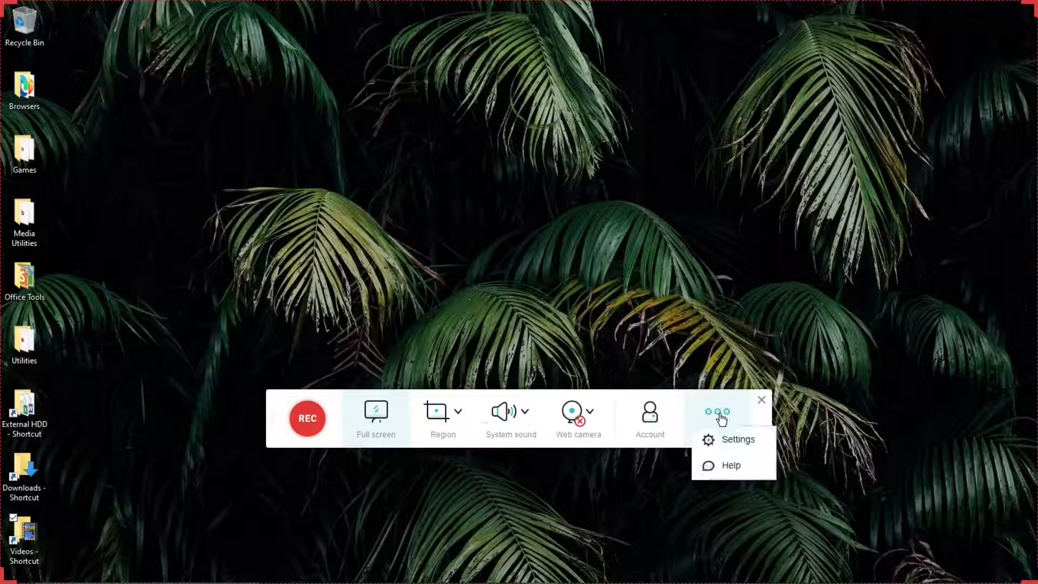
pyautogui.click(737, 439)
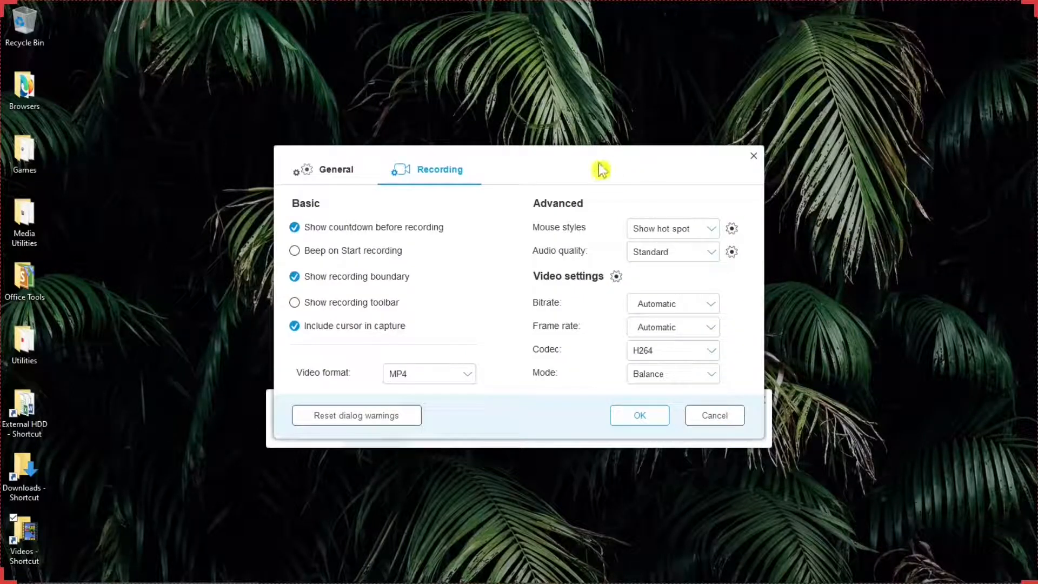
pyautogui.moveTo(573, 173)
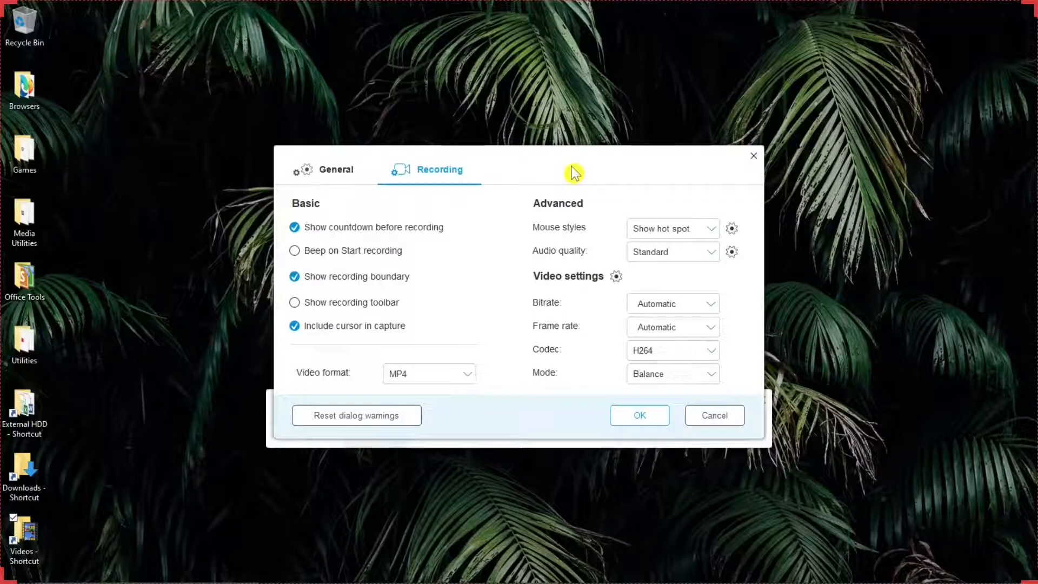
pyautogui.moveTo(542, 171)
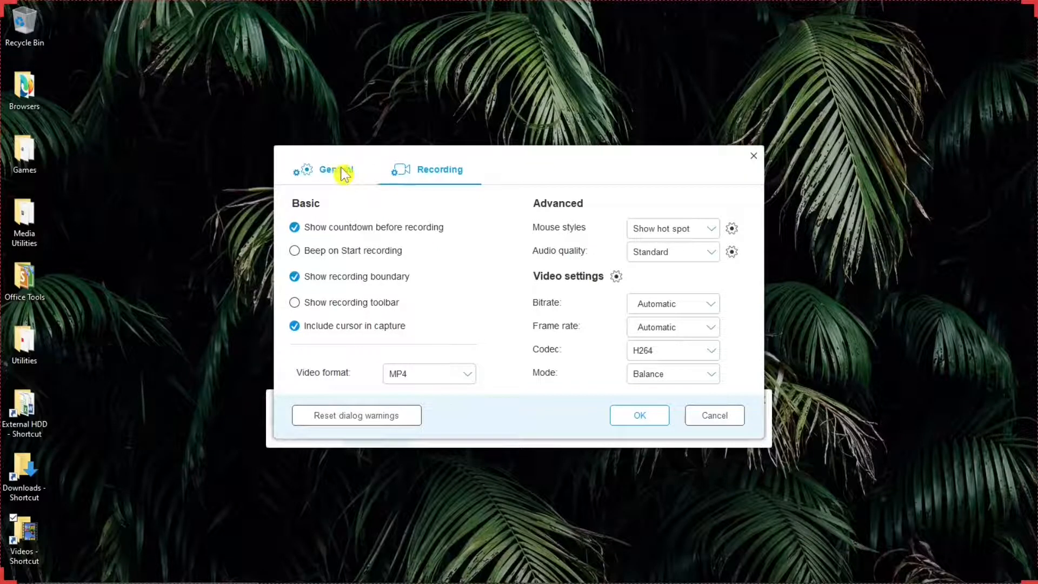
# In General settings, select the Start recording shortcut and toggle Ctrl and Shift off and back on.
pyautogui.click(335, 170)
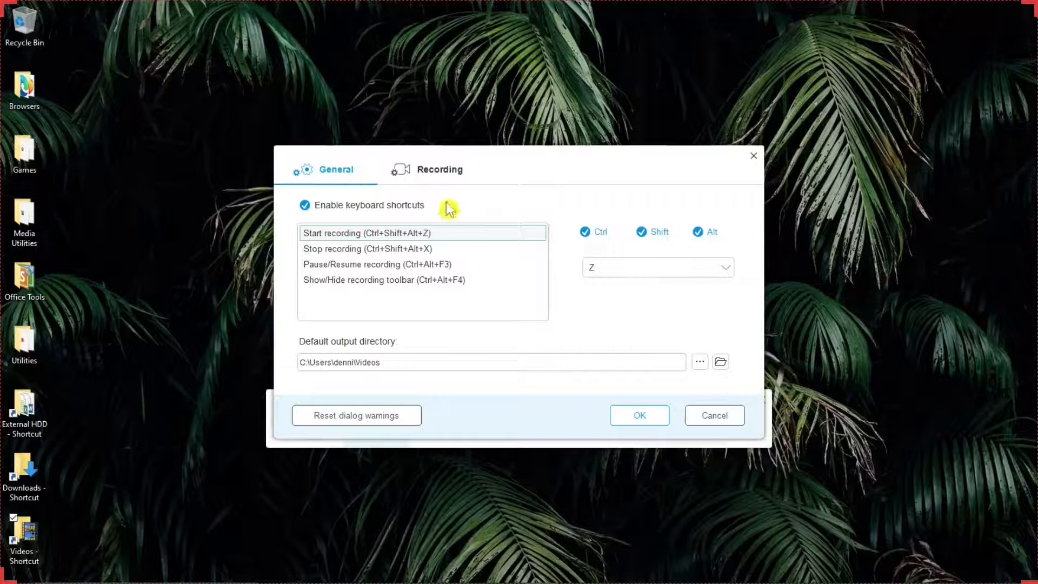
pyautogui.moveTo(439, 209)
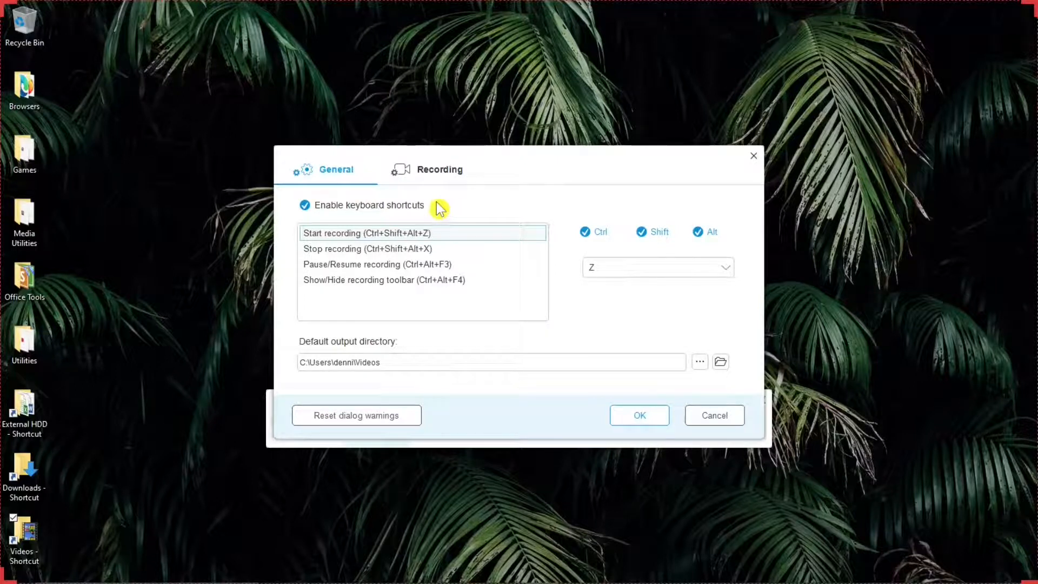
pyautogui.moveTo(483, 217)
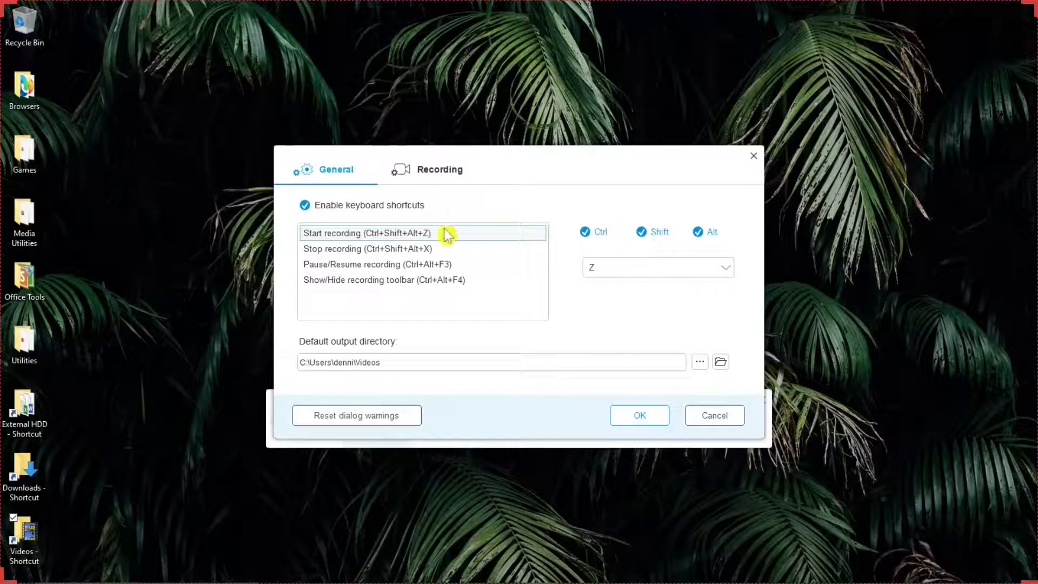
pyautogui.click(367, 249)
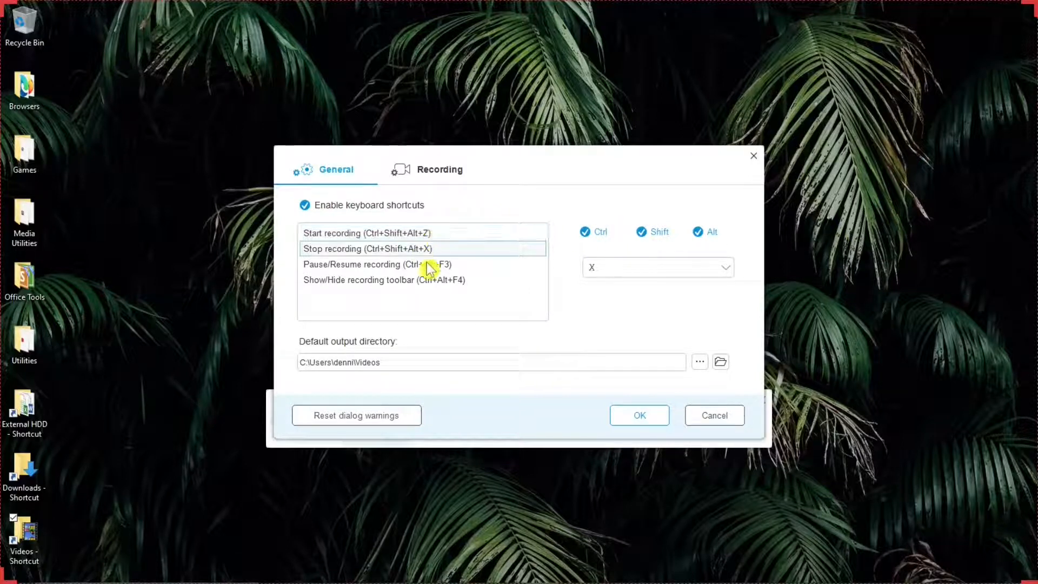
pyautogui.click(368, 233)
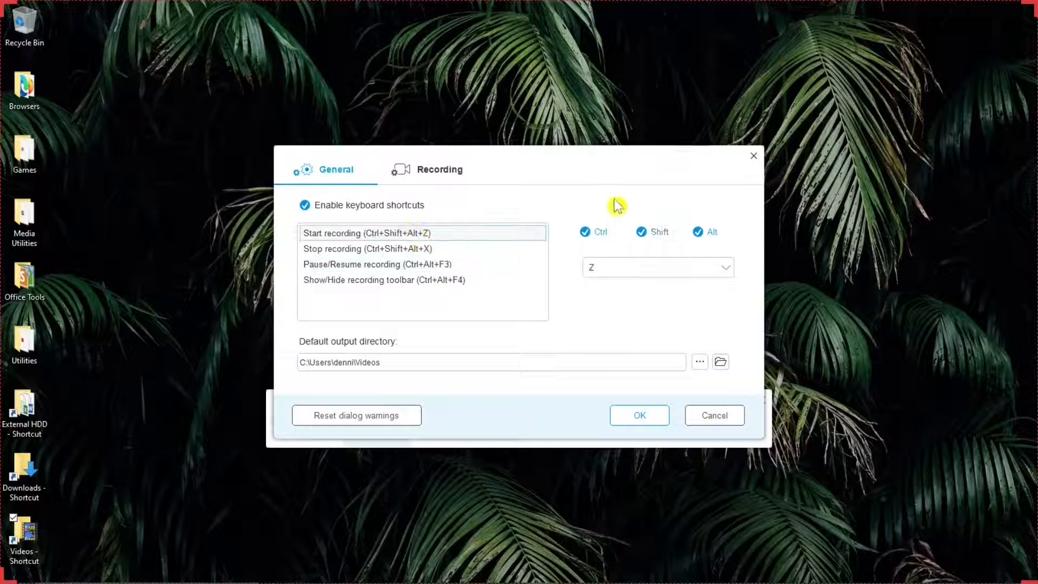
pyautogui.click(585, 231)
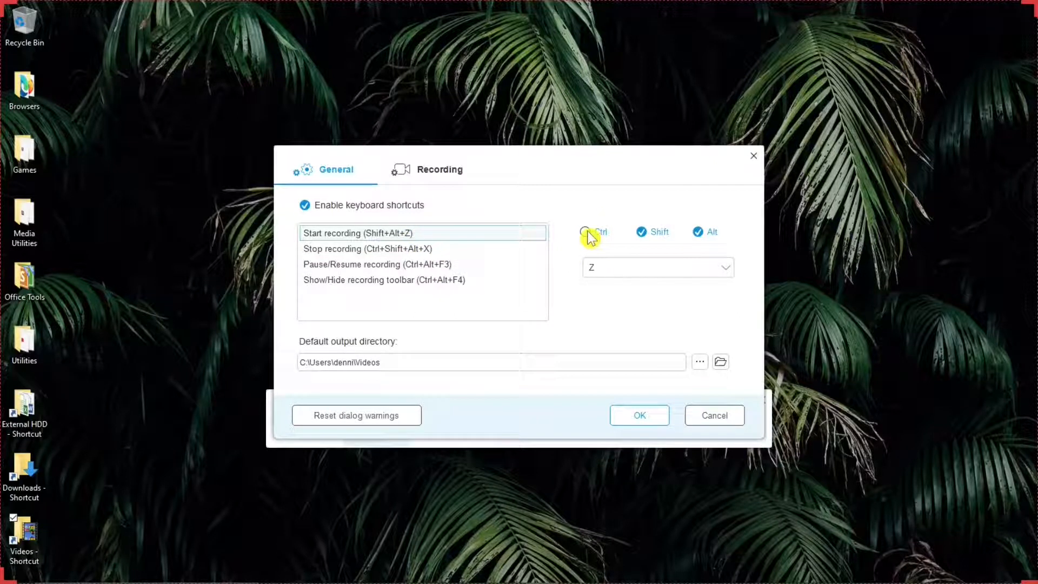
pyautogui.click(585, 231)
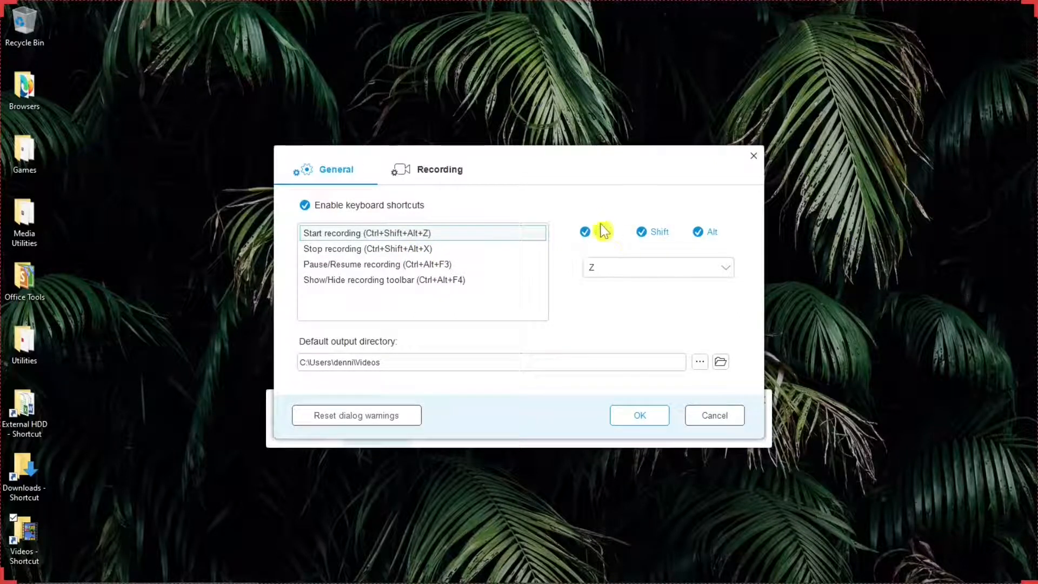
pyautogui.click(641, 231)
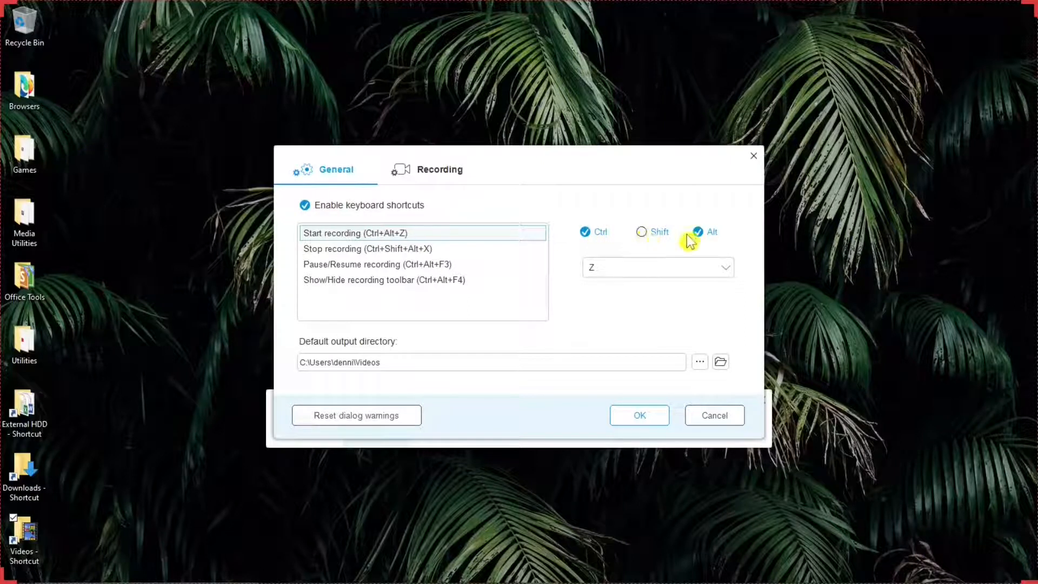
pyautogui.click(697, 231)
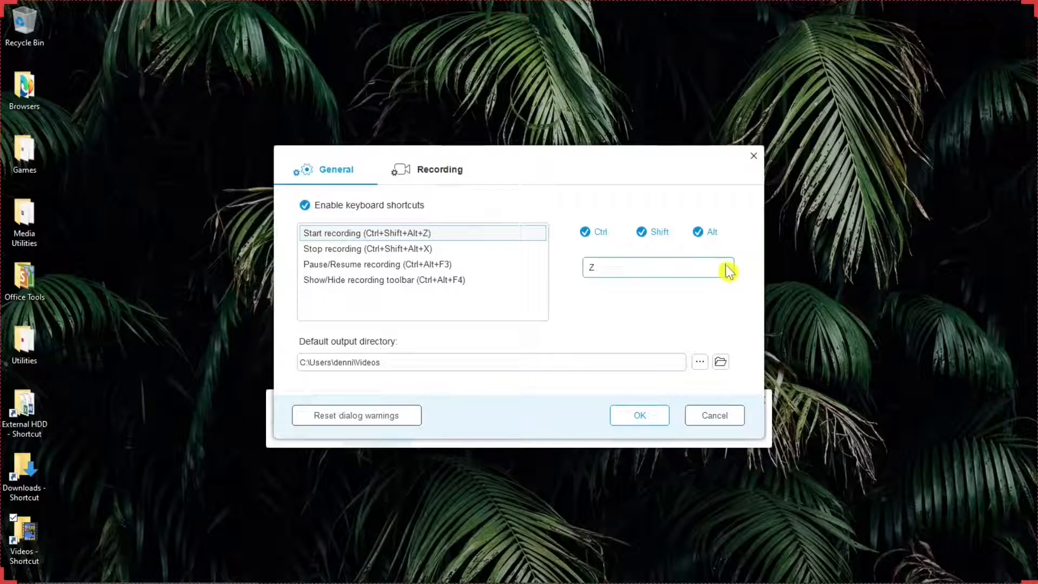
# Change the start-recording shortcut key to Z, giving Ctrl+Shift+Alt+Z.
pyautogui.click(725, 267)
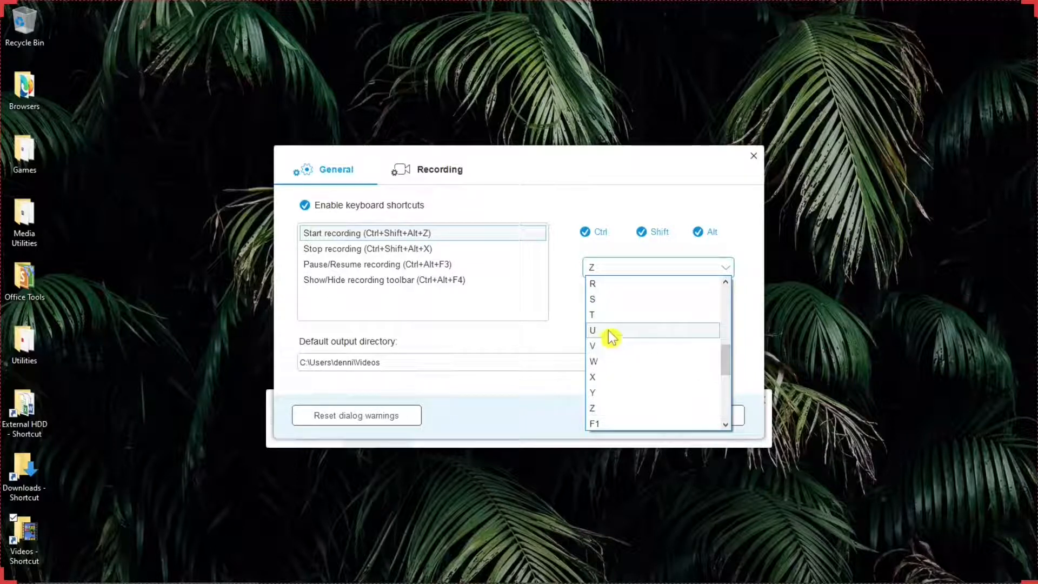
pyautogui.moveTo(606, 320)
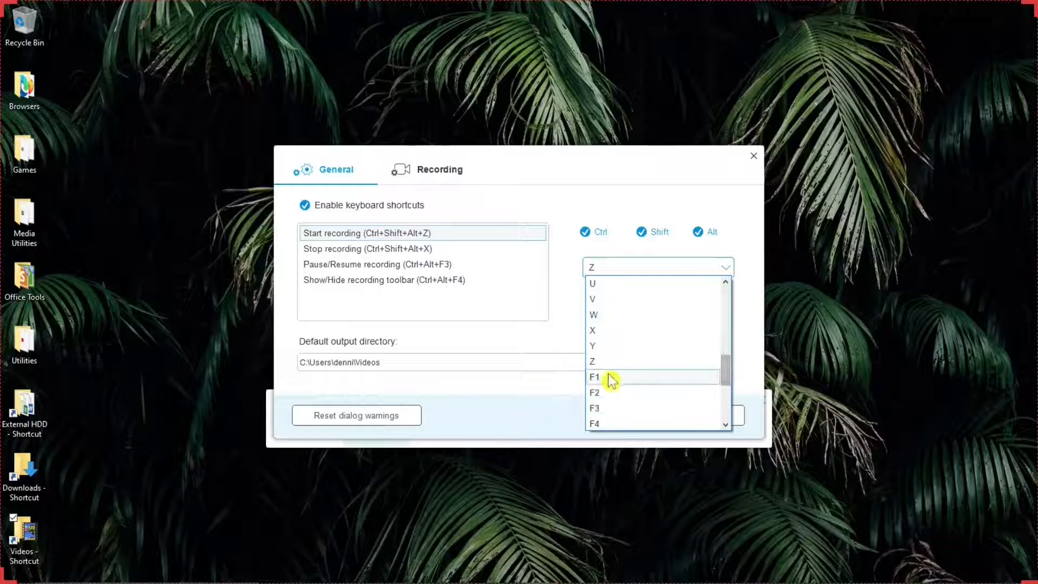
pyautogui.click(594, 377)
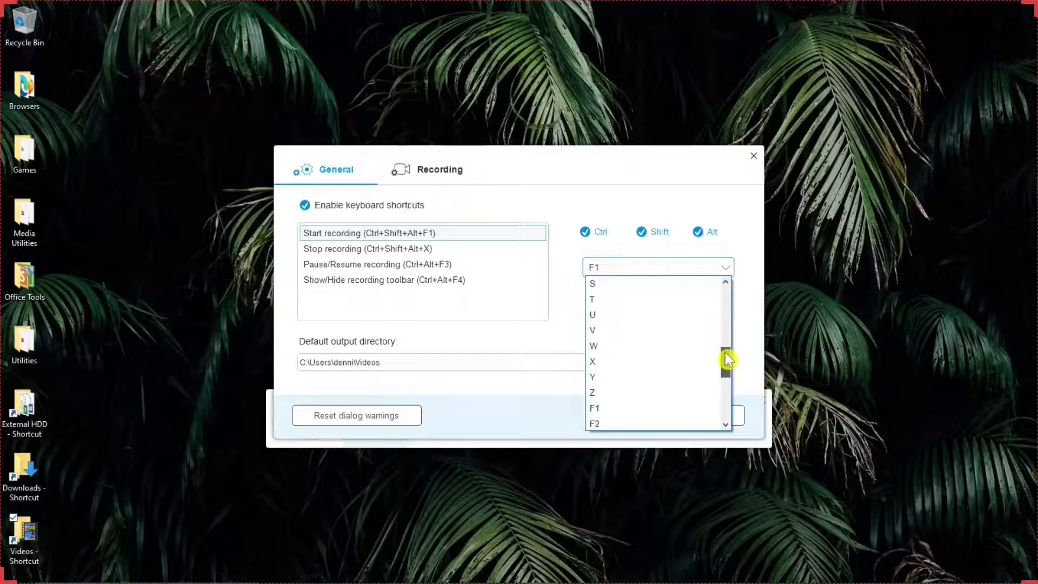
pyautogui.click(591, 391)
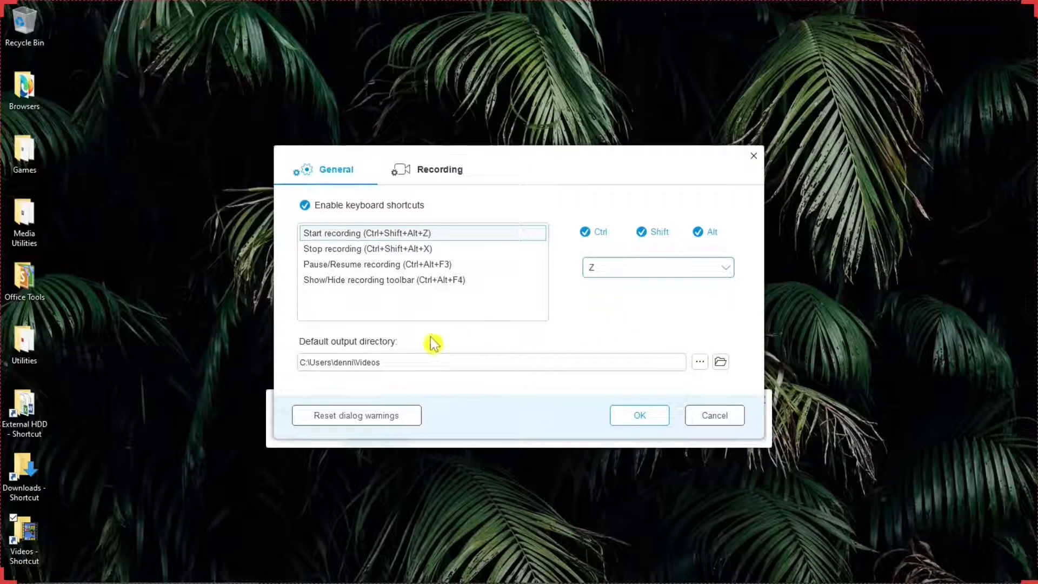
pyautogui.moveTo(426, 341)
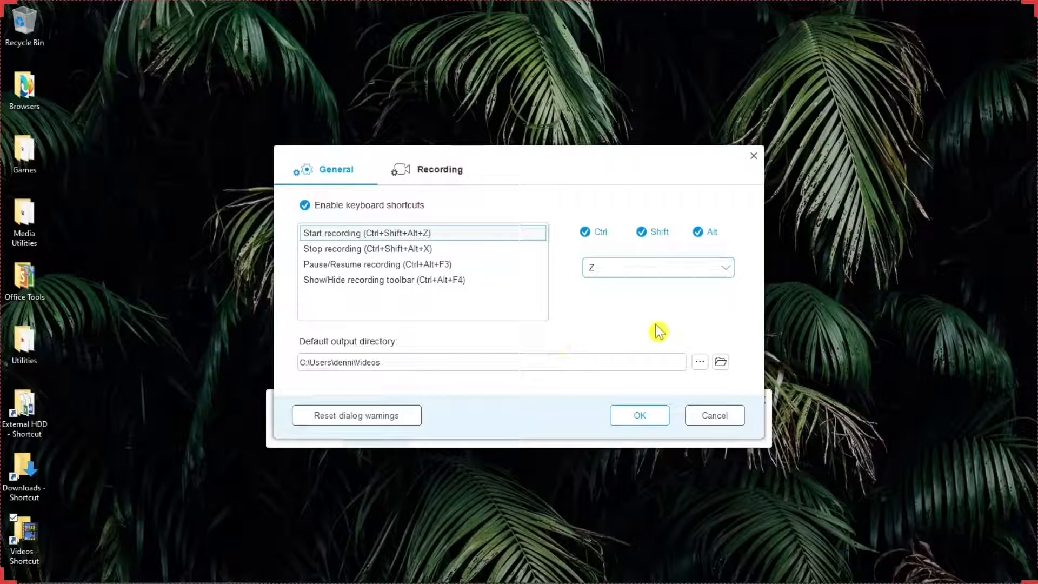
pyautogui.moveTo(667, 323)
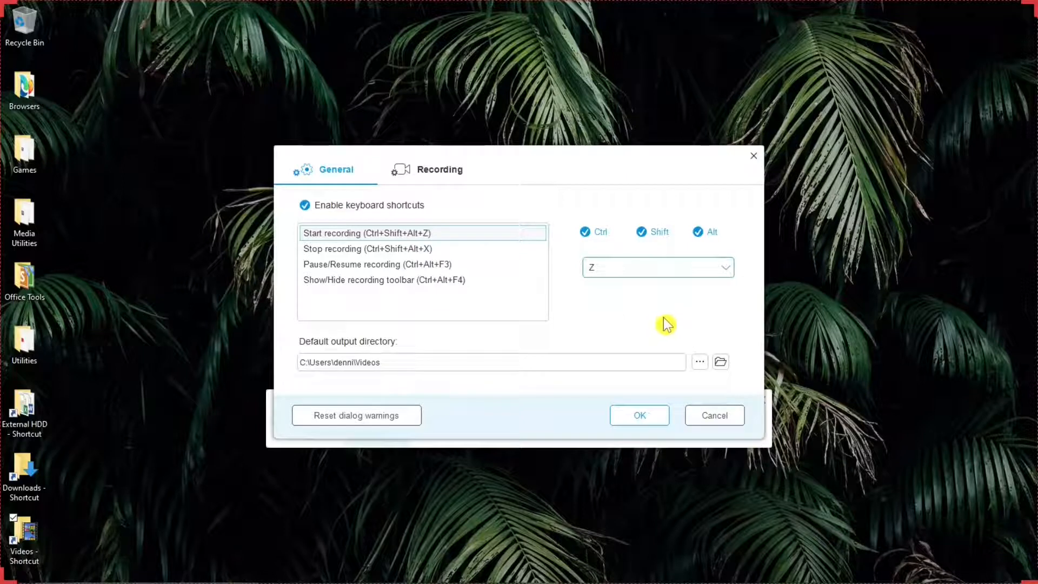
pyautogui.moveTo(691, 339)
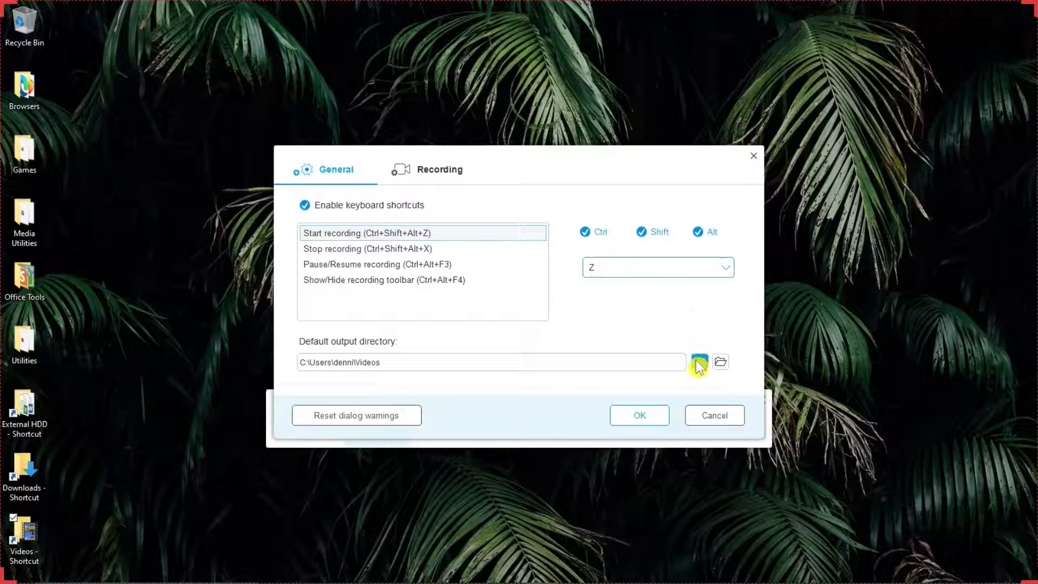
pyautogui.moveTo(699, 362)
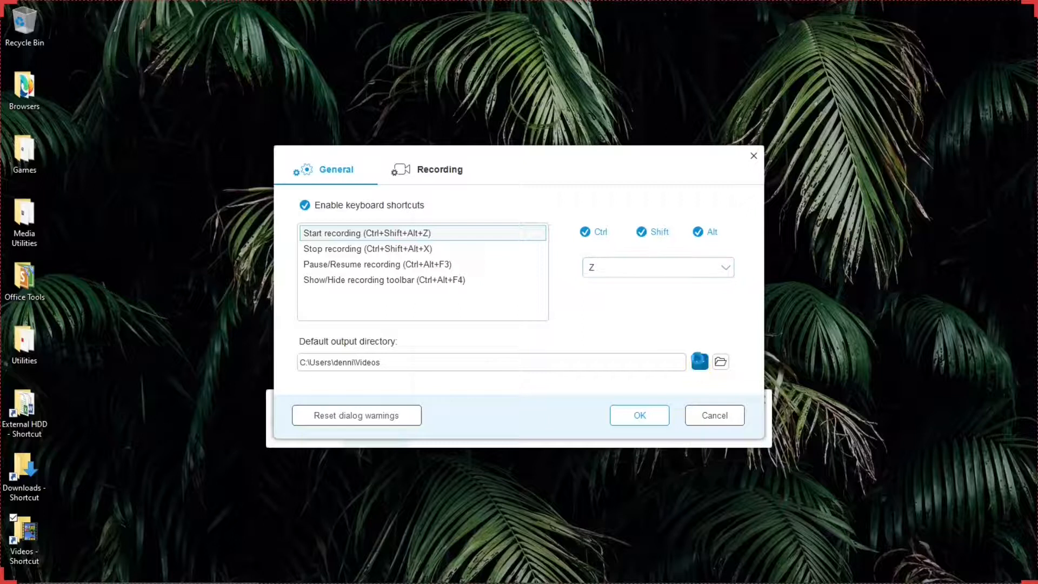
pyautogui.click(720, 361)
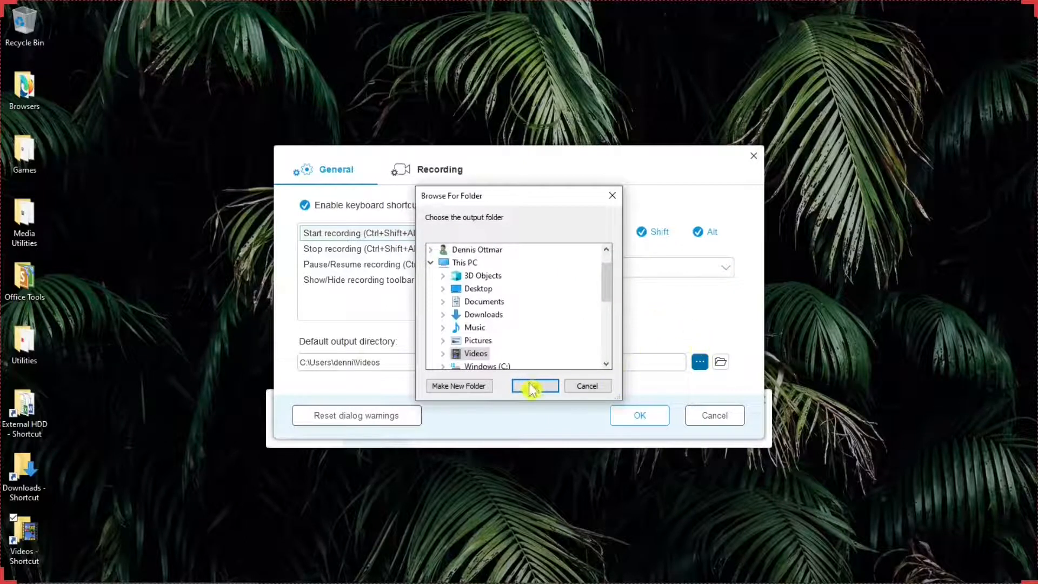
pyautogui.moveTo(588, 385)
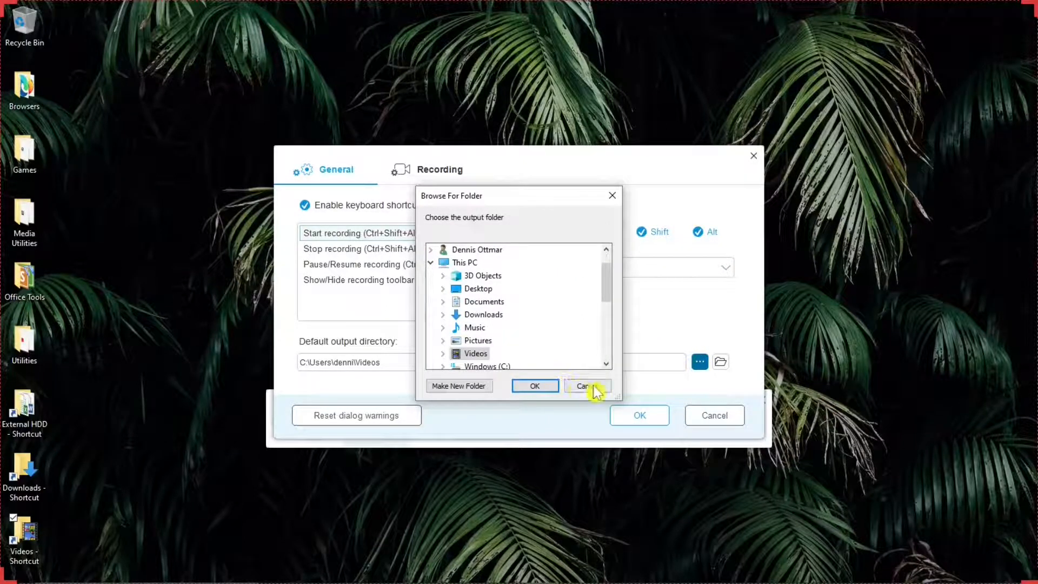
pyautogui.click(585, 387)
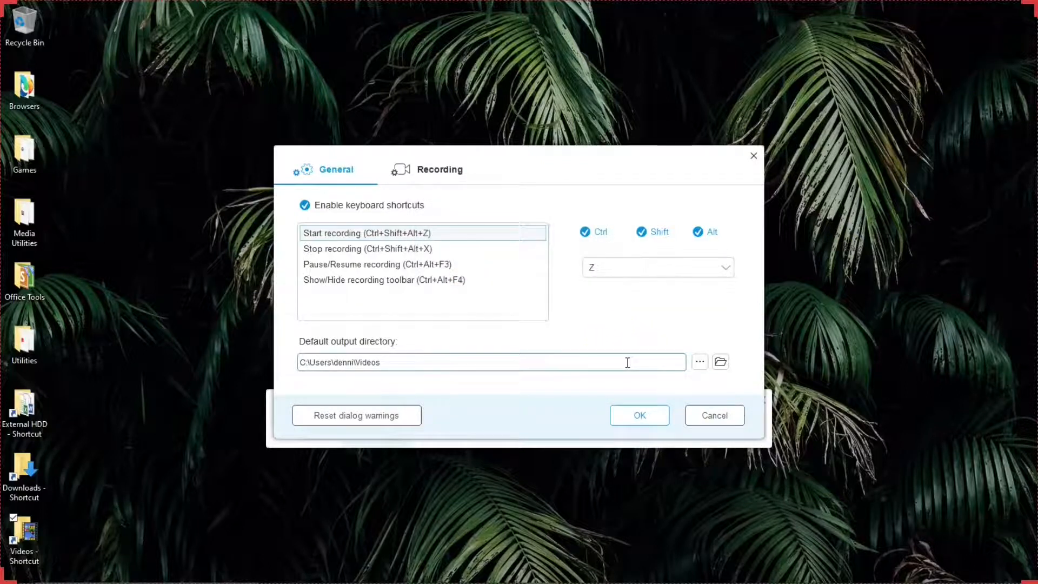
pyautogui.moveTo(596, 333)
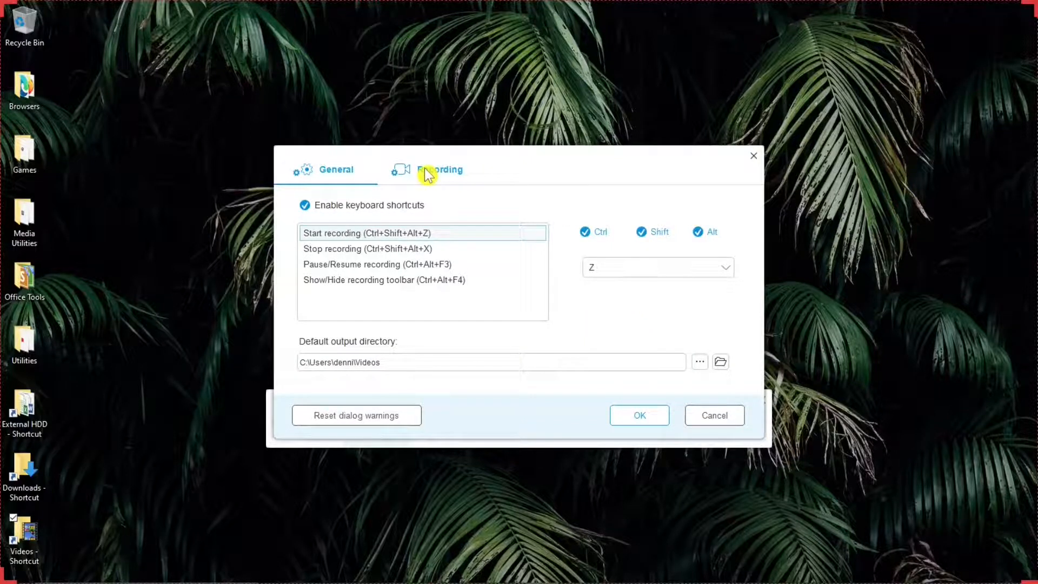
# Return to the Recording tab showing countdown, boundary, MP4 format and video settings.
pyautogui.click(439, 170)
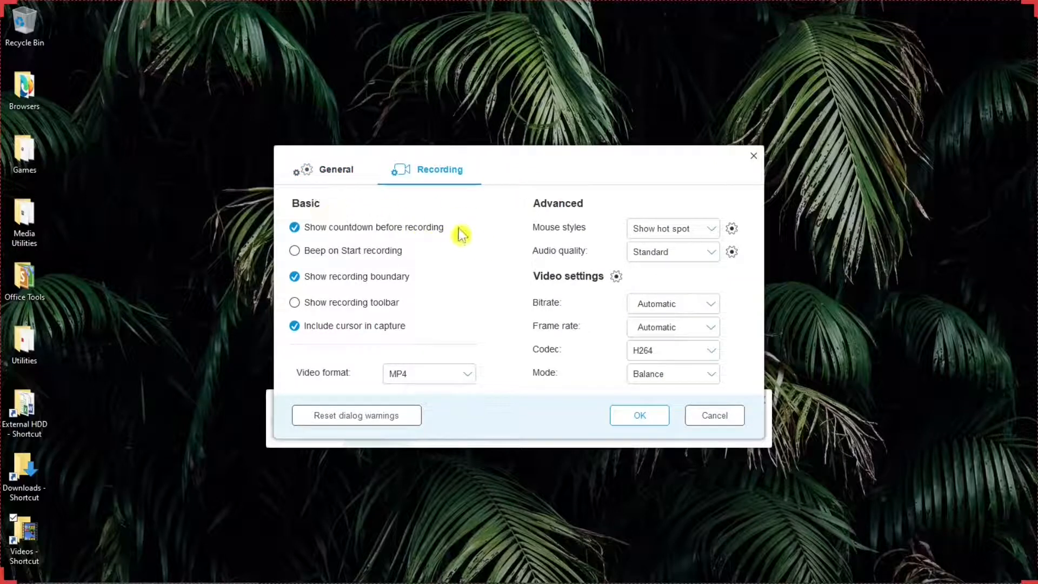
pyautogui.moveTo(414, 254)
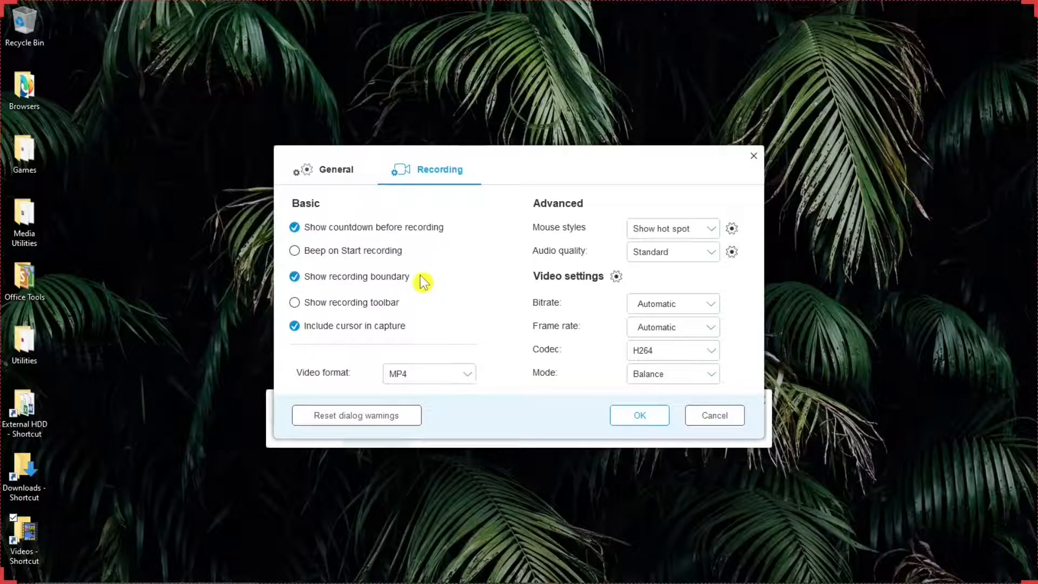
pyautogui.moveTo(421, 301)
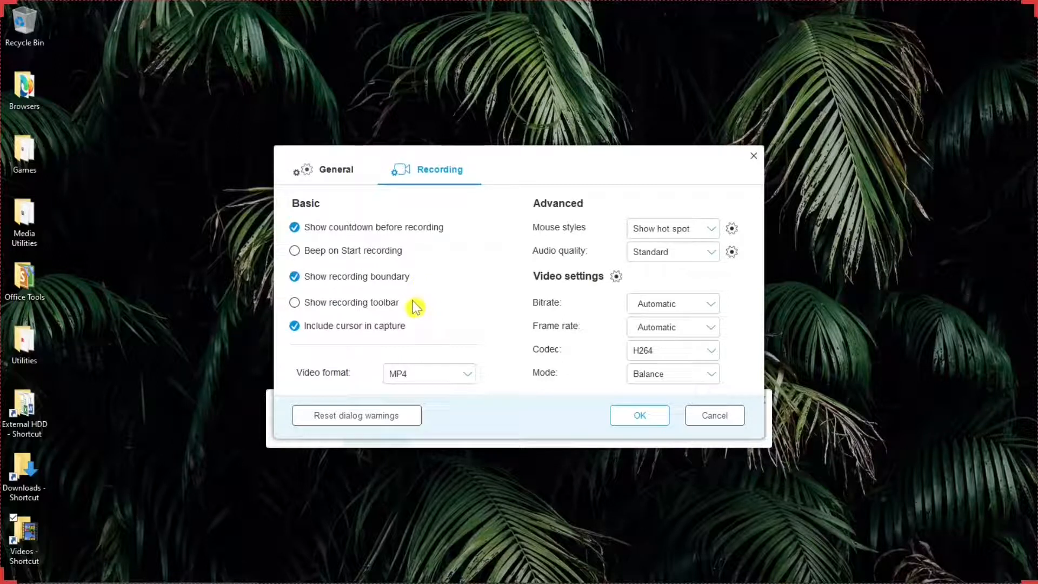
pyautogui.moveTo(412, 308)
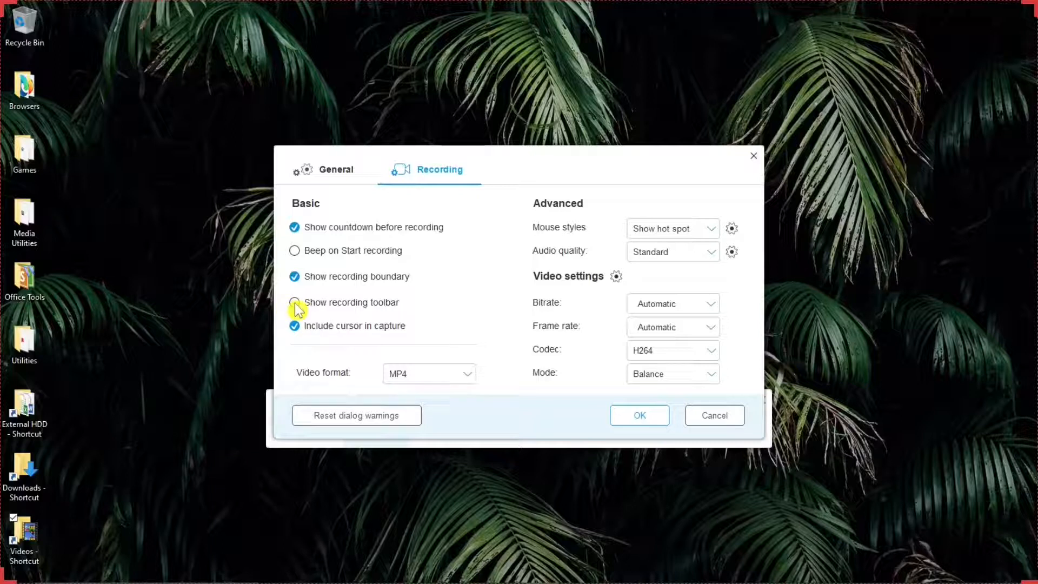
pyautogui.moveTo(409, 306)
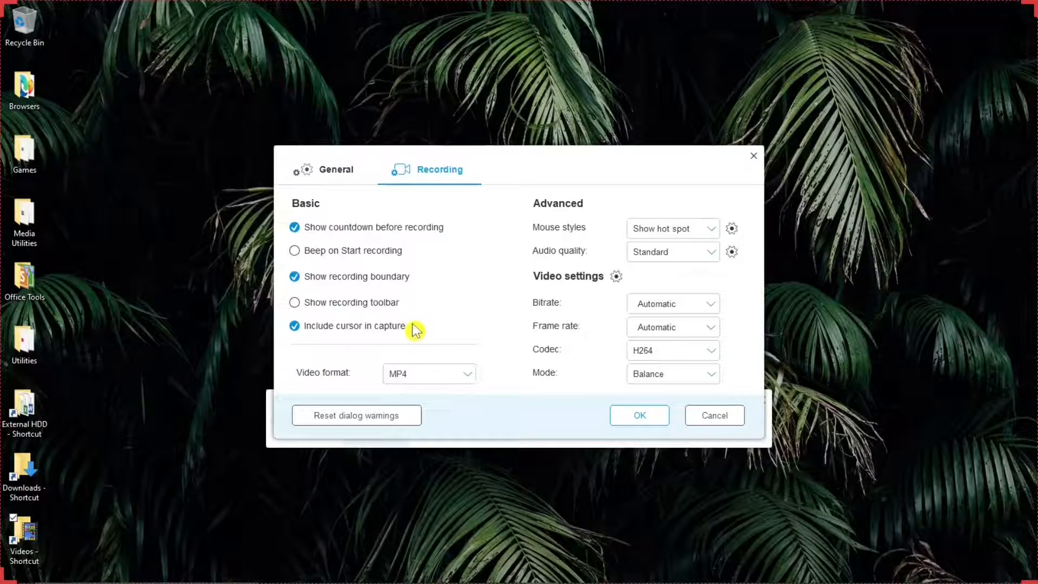
pyautogui.moveTo(417, 331)
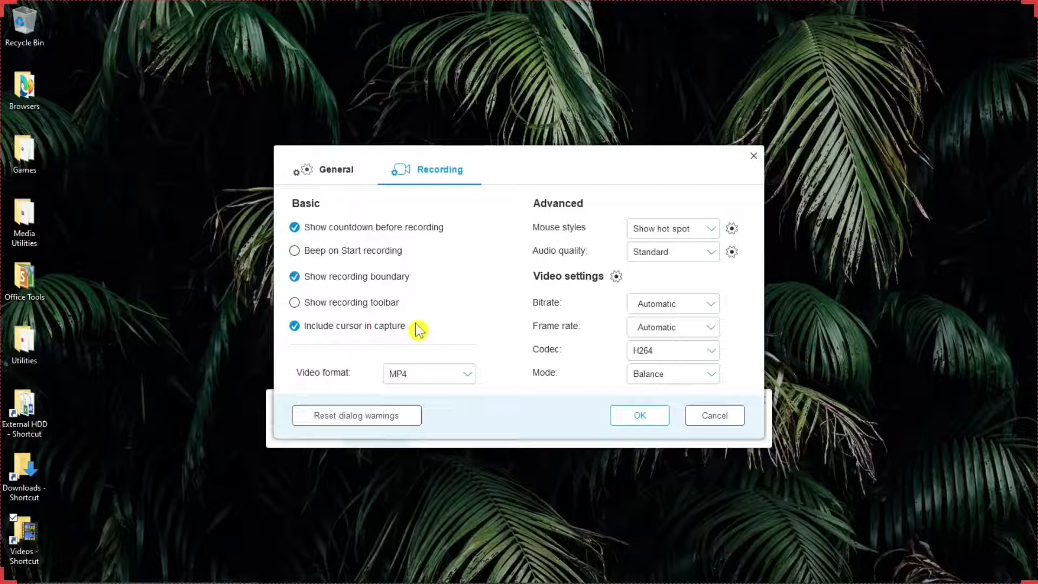
pyautogui.moveTo(422, 331)
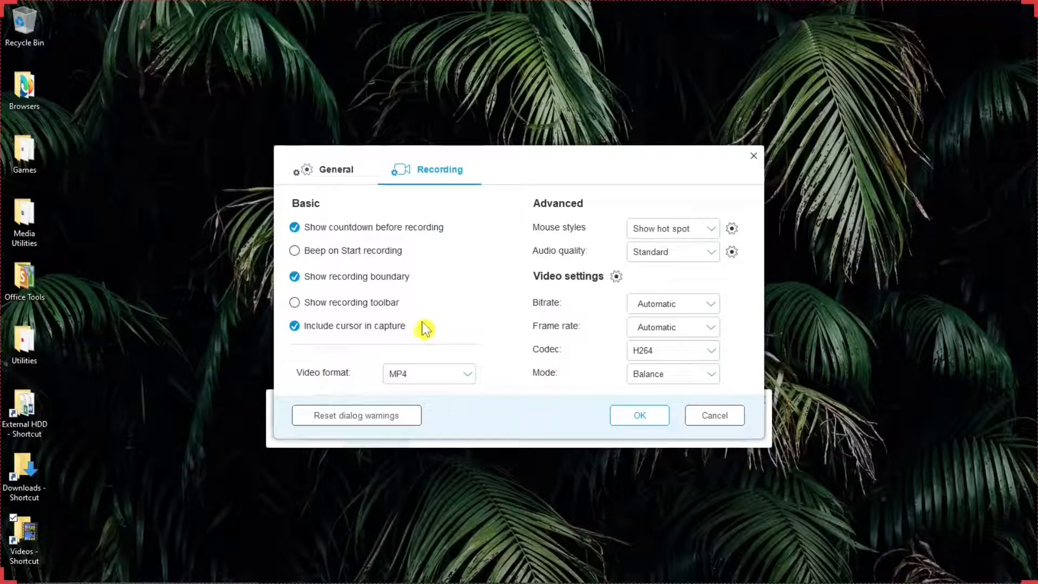
pyautogui.moveTo(347, 384)
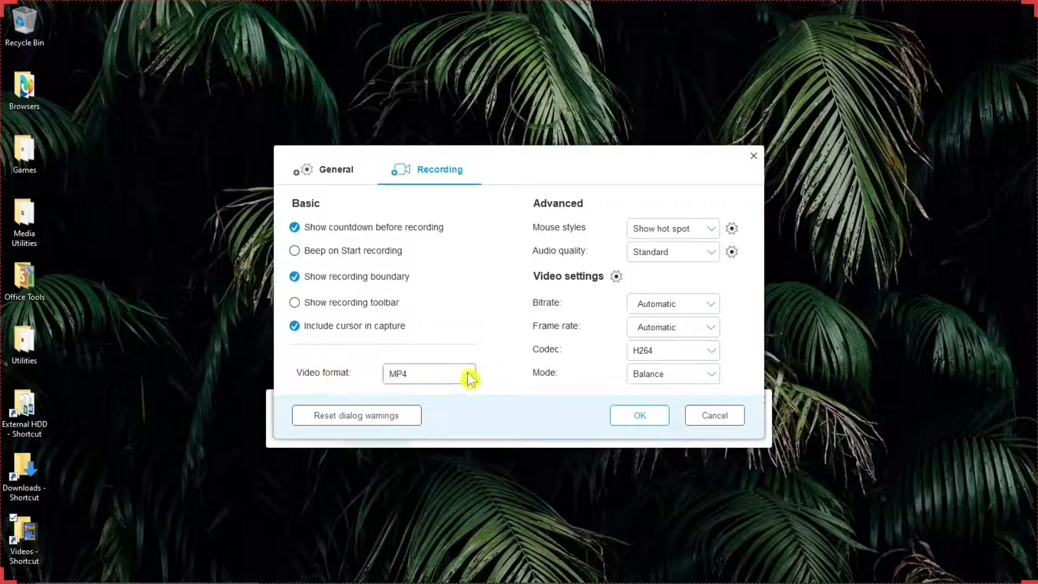
pyautogui.click(429, 373)
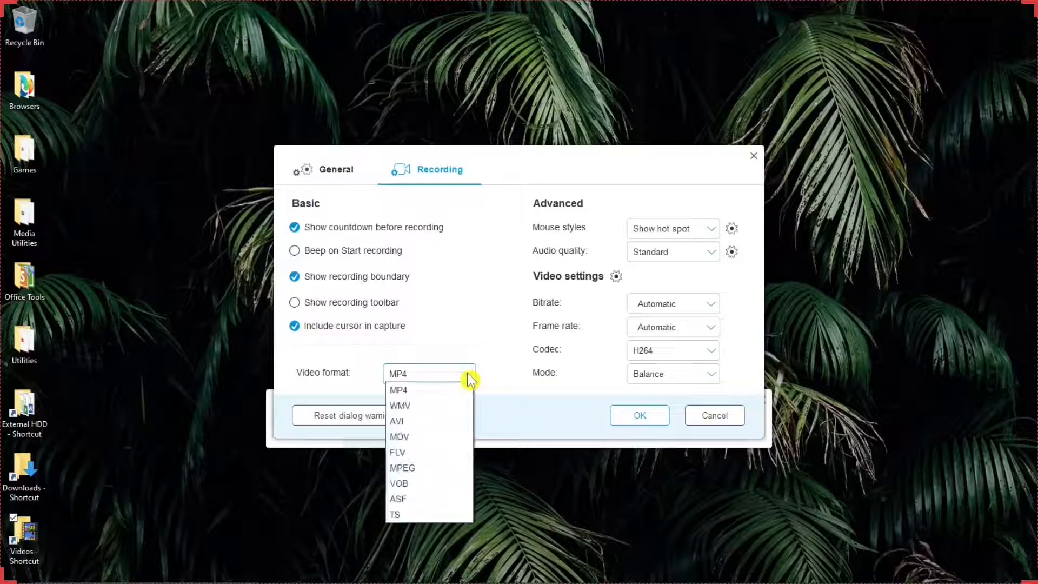
pyautogui.moveTo(415, 396)
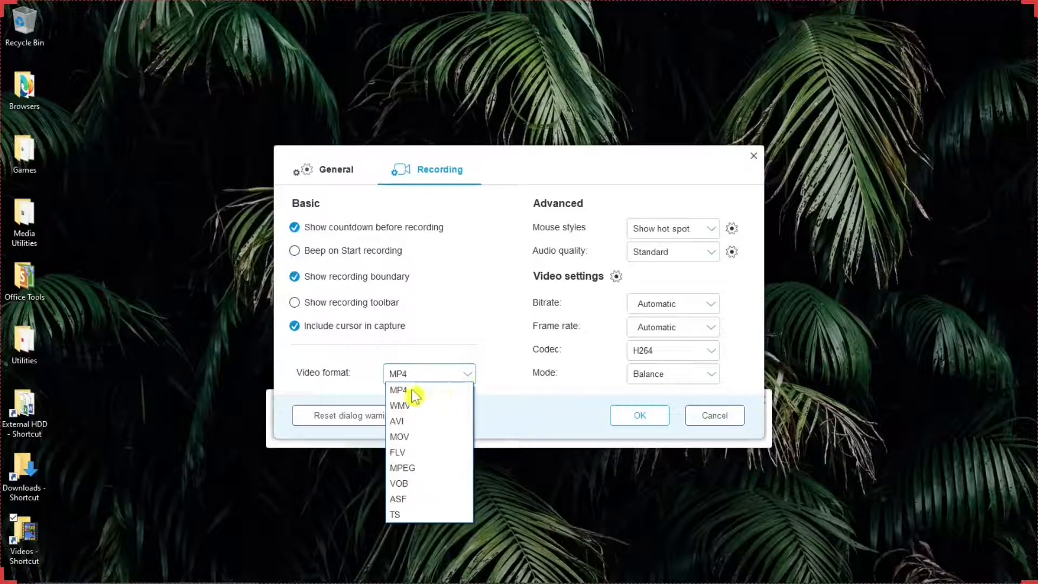
pyautogui.moveTo(404, 506)
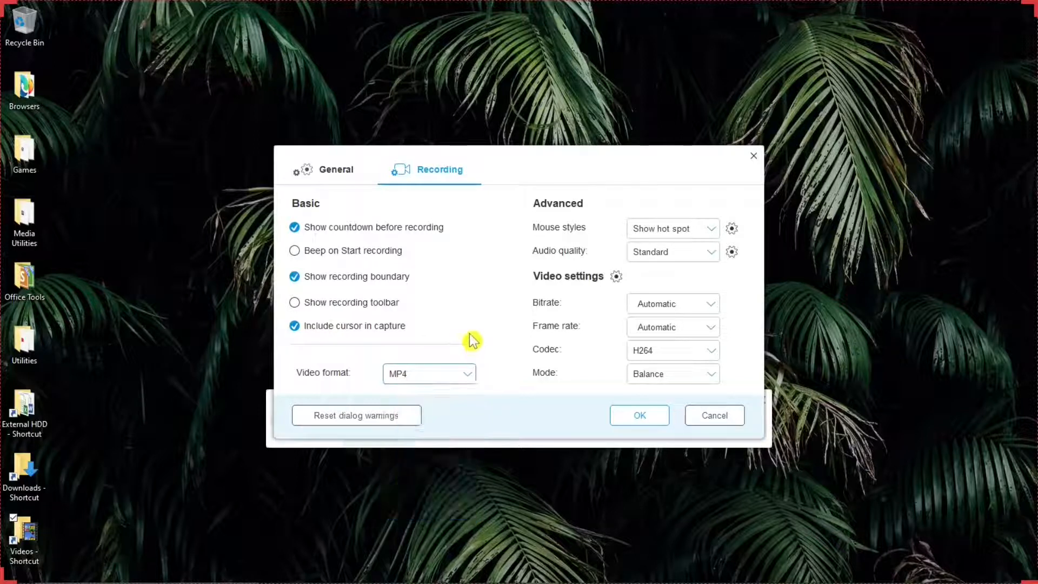
pyautogui.moveTo(610, 202)
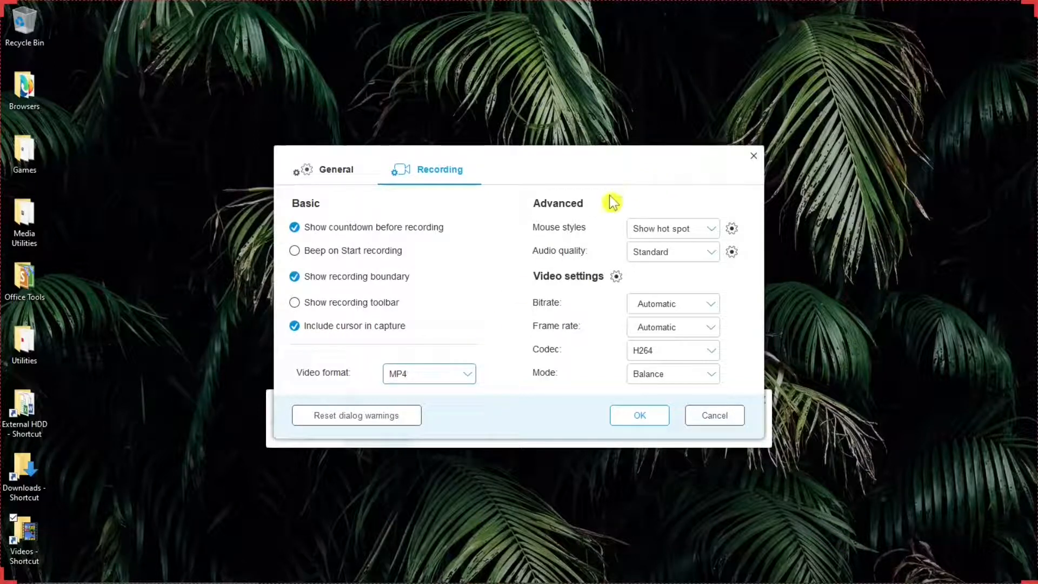
pyautogui.moveTo(665, 219)
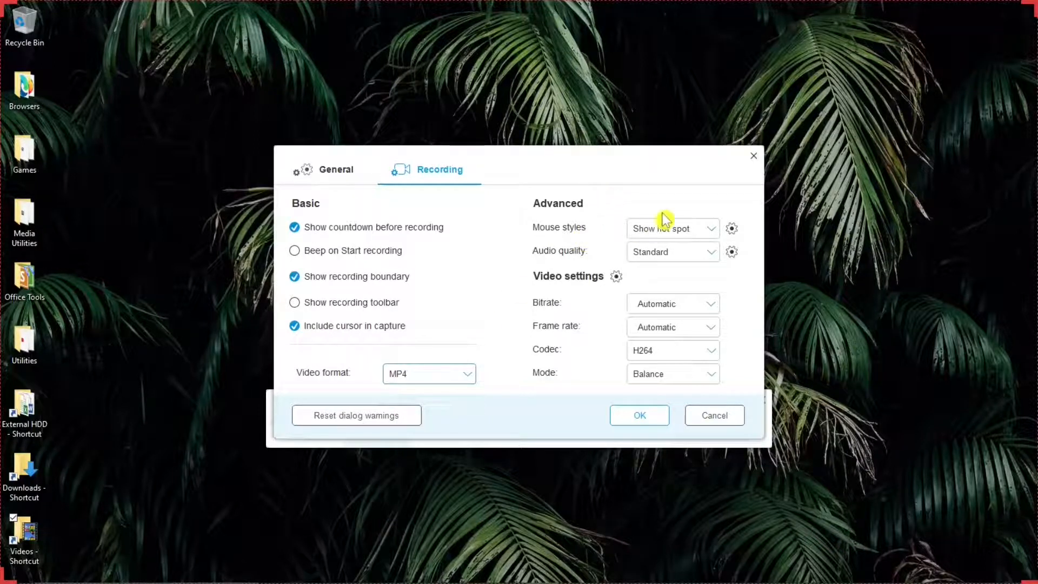
pyautogui.click(671, 229)
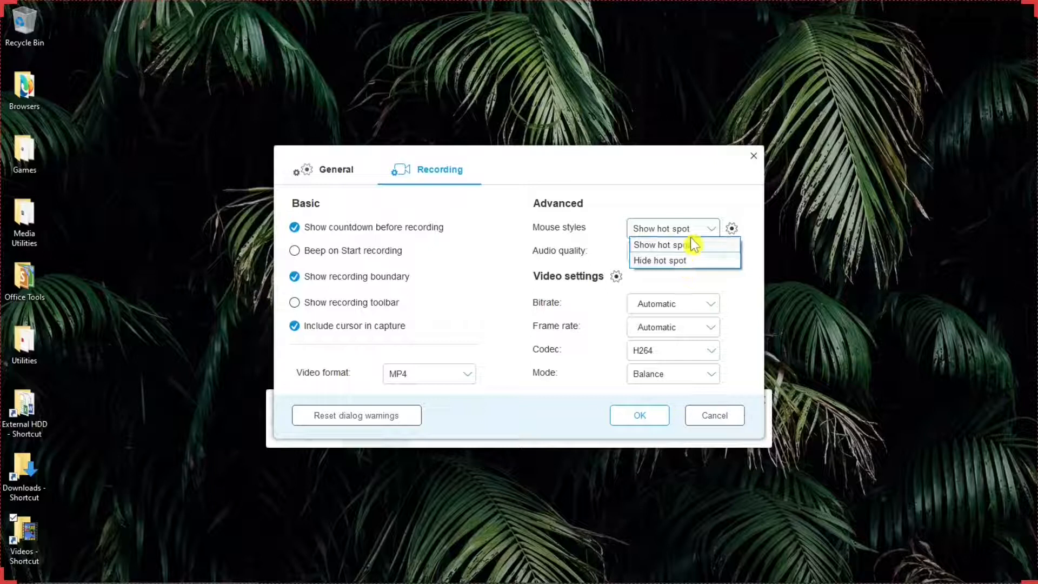
pyautogui.click(659, 246)
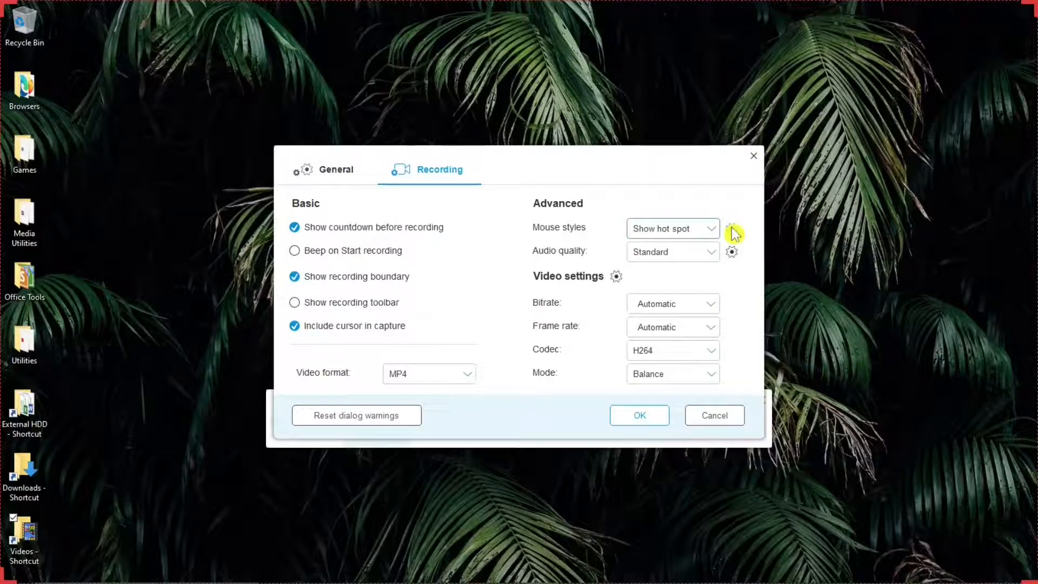
# In Mouse styles, pick blue for the right-click animation colour, then reopen the picker and cancel it.
pyautogui.click(732, 233)
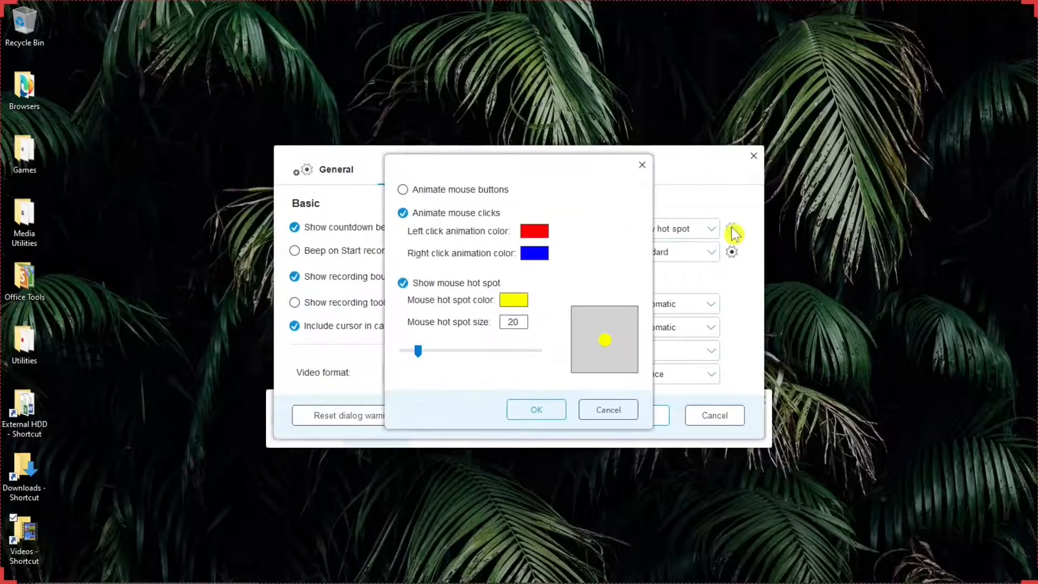
pyautogui.moveTo(540, 202)
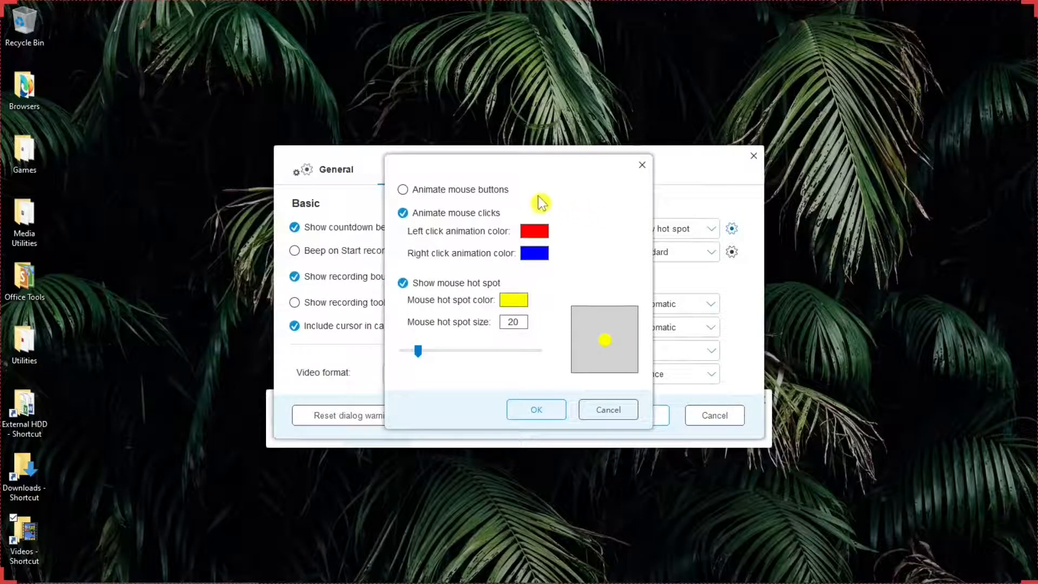
pyautogui.moveTo(525, 212)
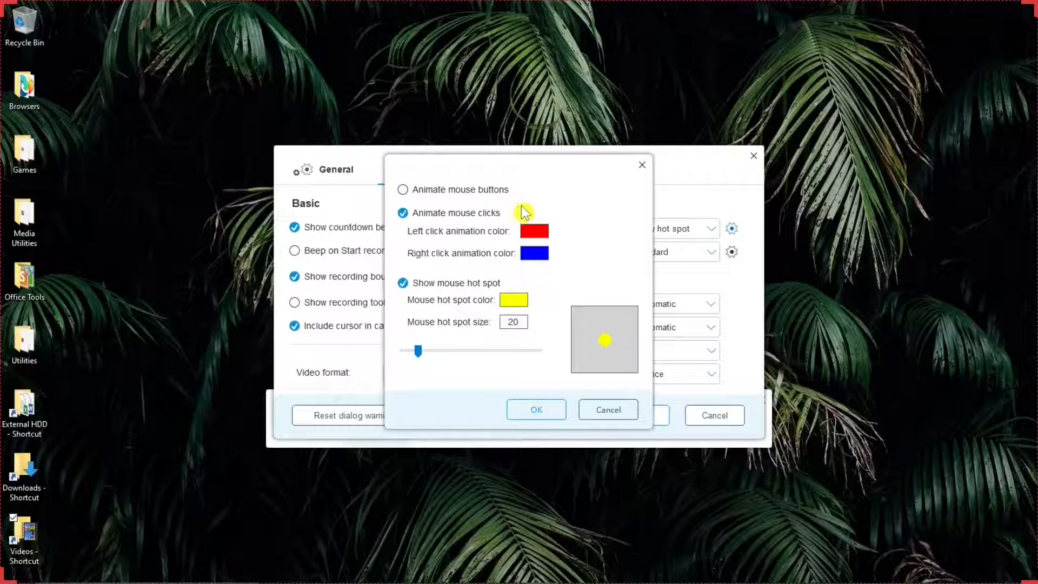
pyautogui.moveTo(506, 218)
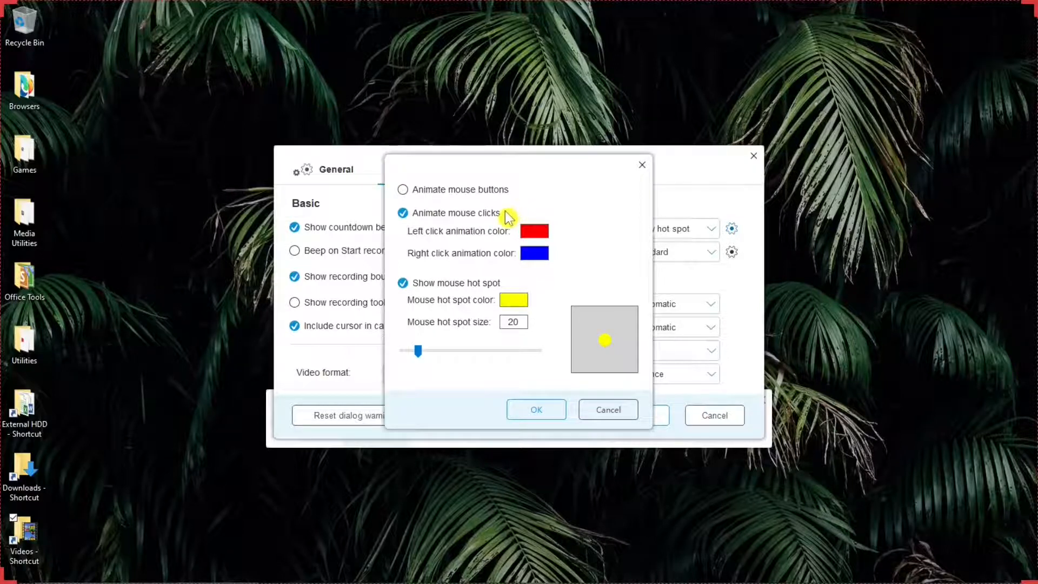
pyautogui.moveTo(497, 290)
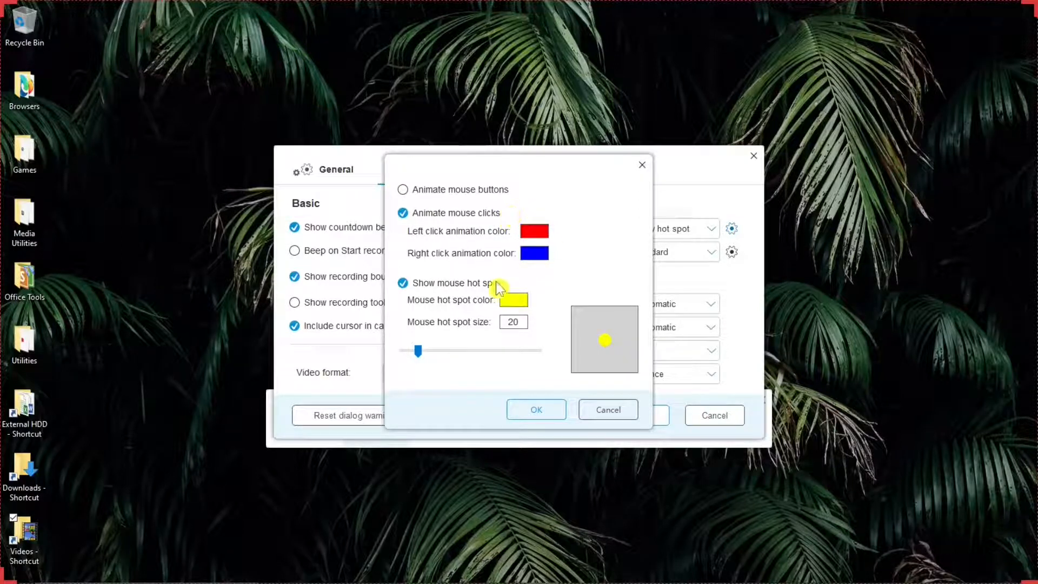
pyautogui.moveTo(521, 213)
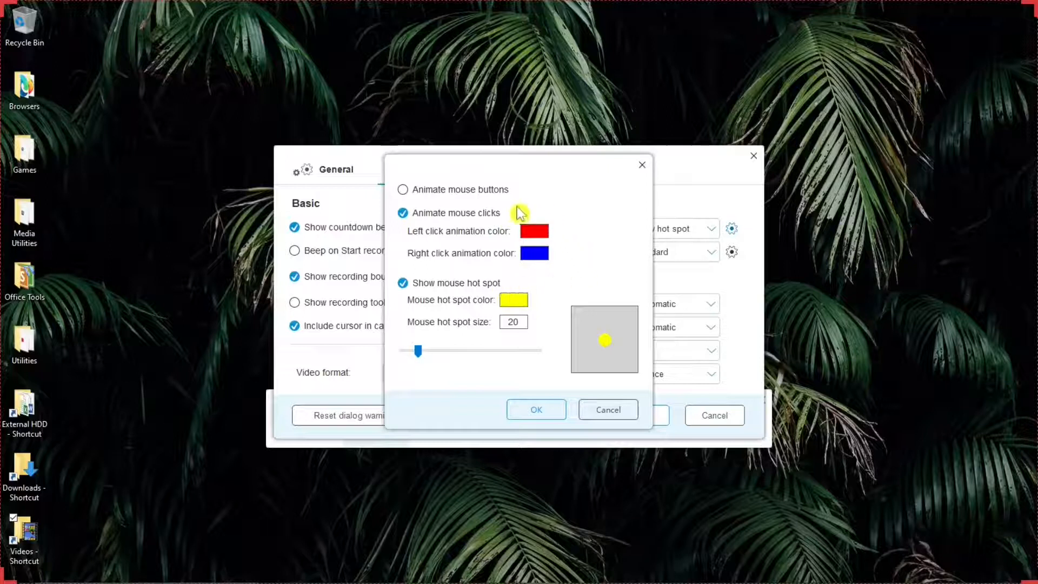
pyautogui.moveTo(534, 232)
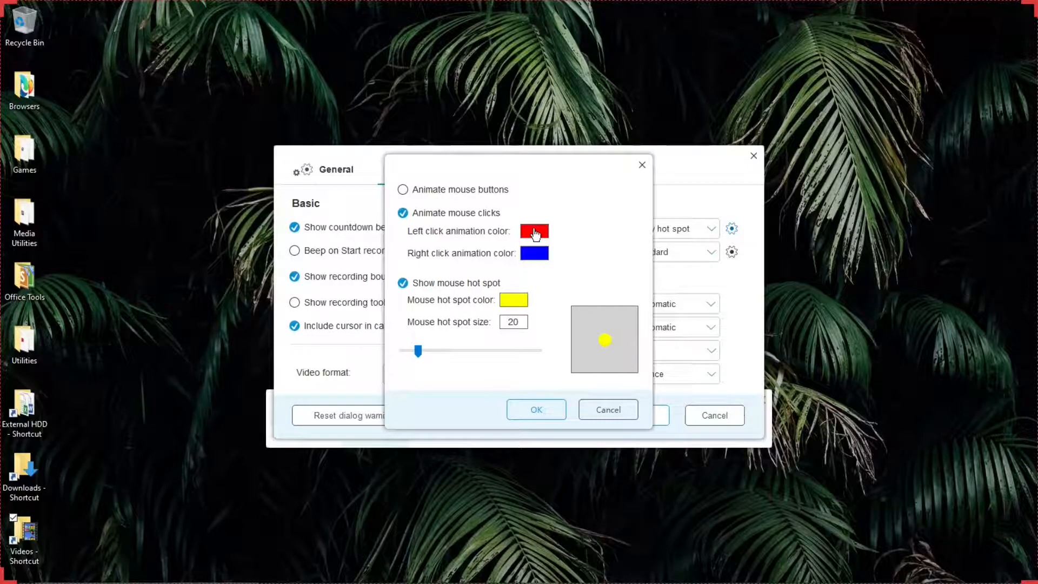
pyautogui.click(533, 231)
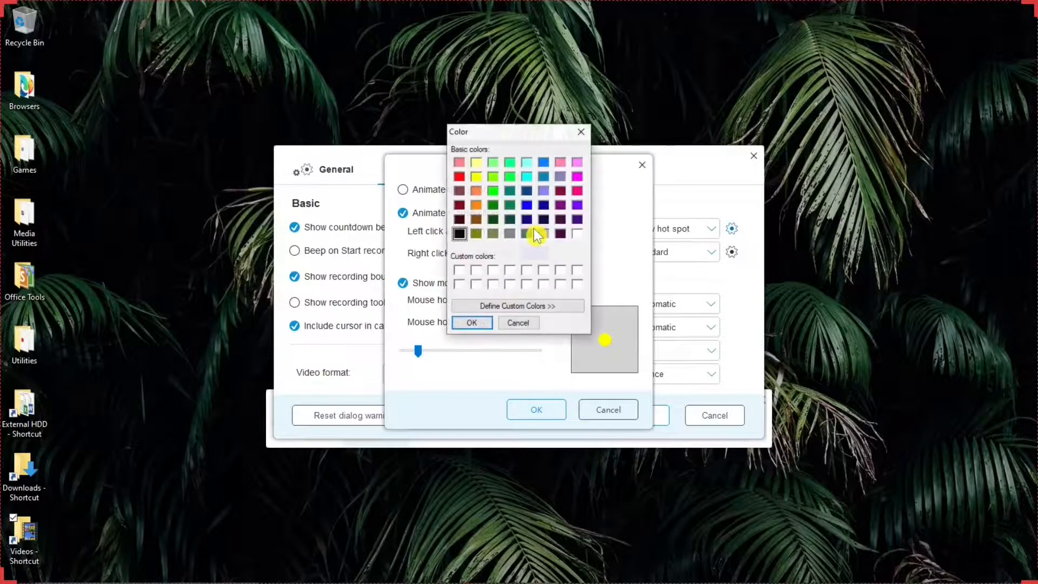
pyautogui.click(471, 323)
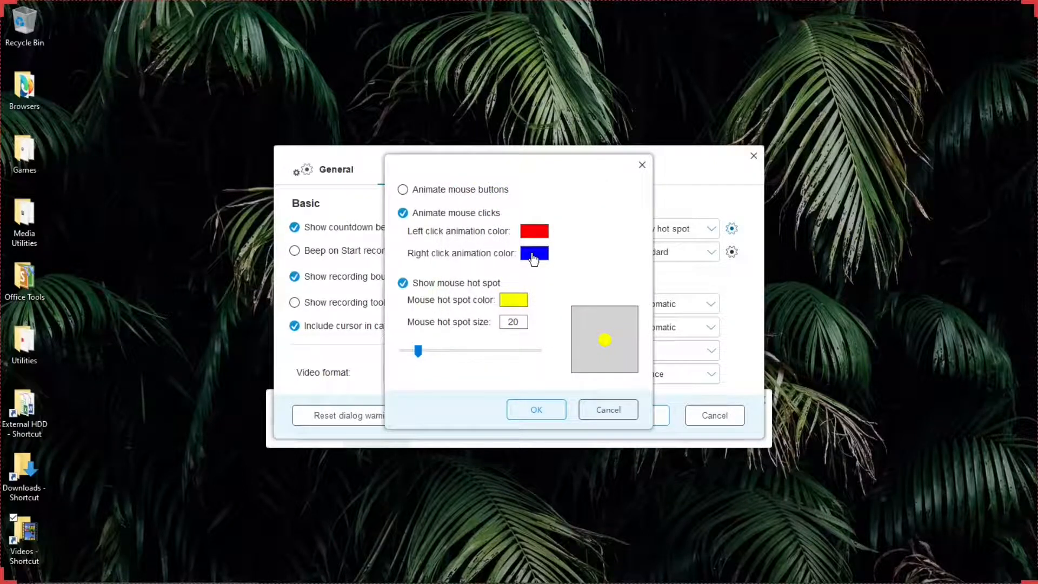
pyautogui.click(533, 253)
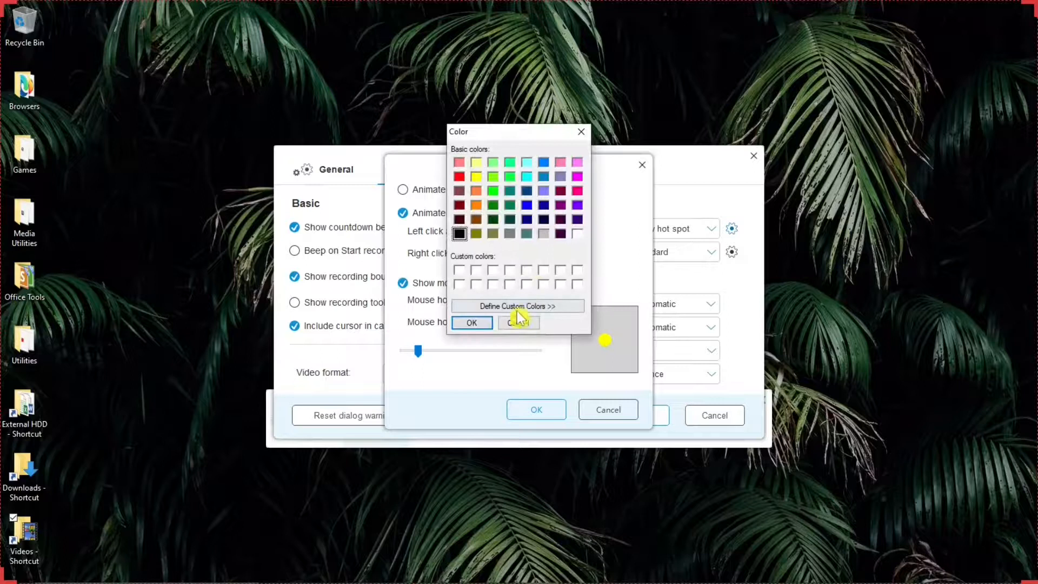
pyautogui.click(471, 323)
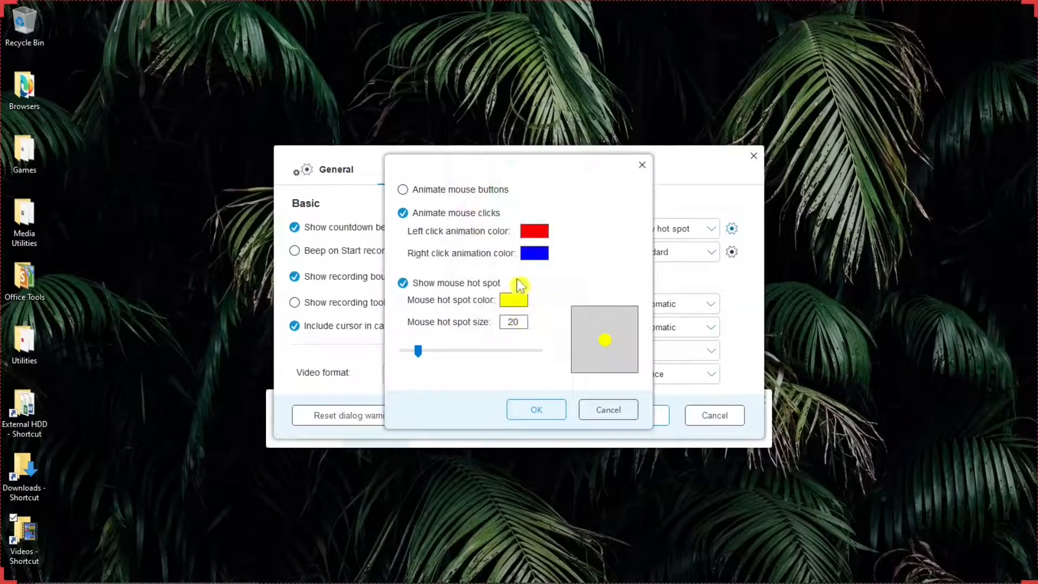
pyautogui.moveTo(540, 311)
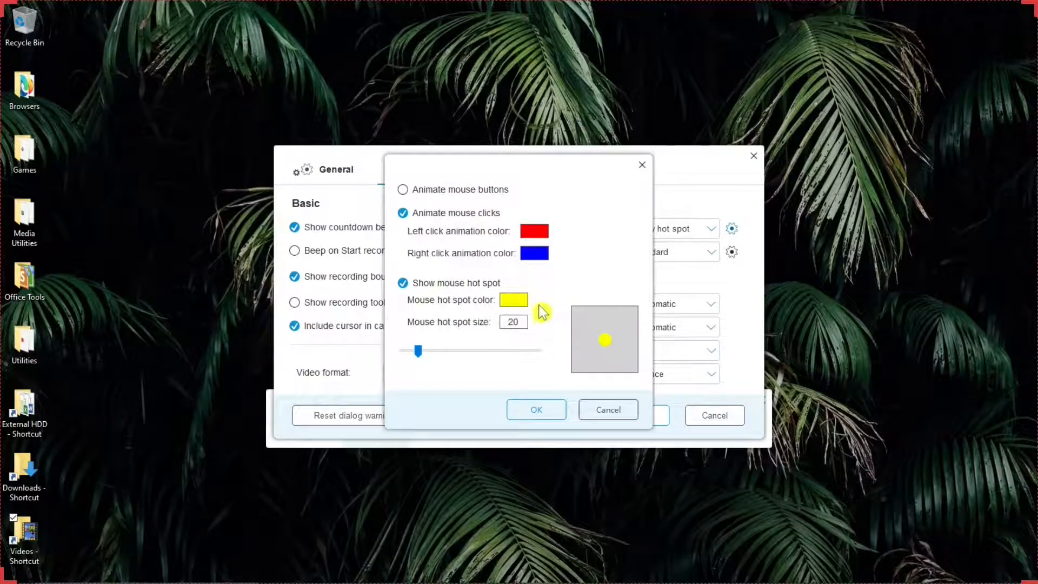
pyautogui.click(513, 299)
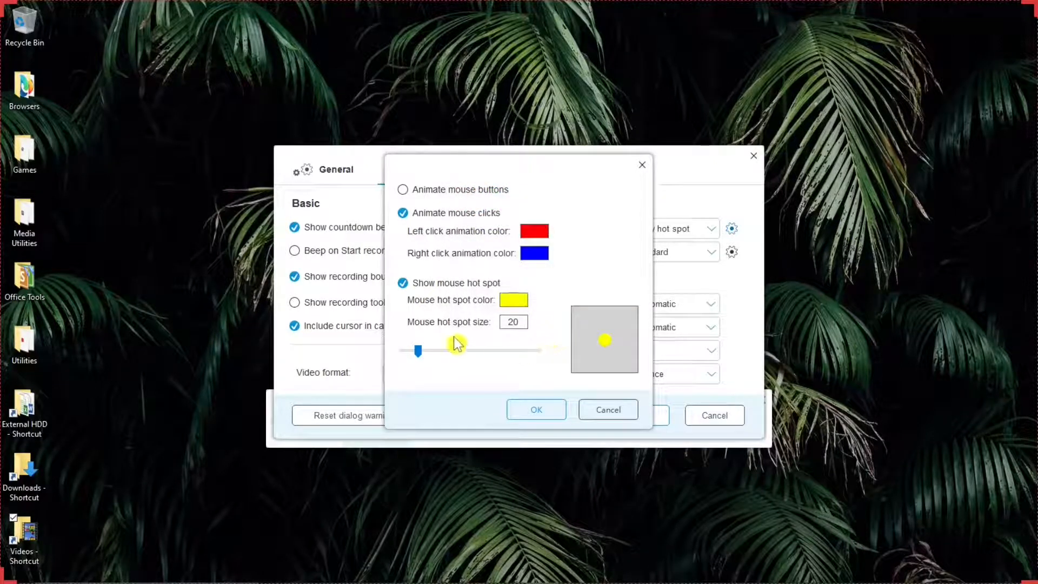
pyautogui.moveTo(459, 334)
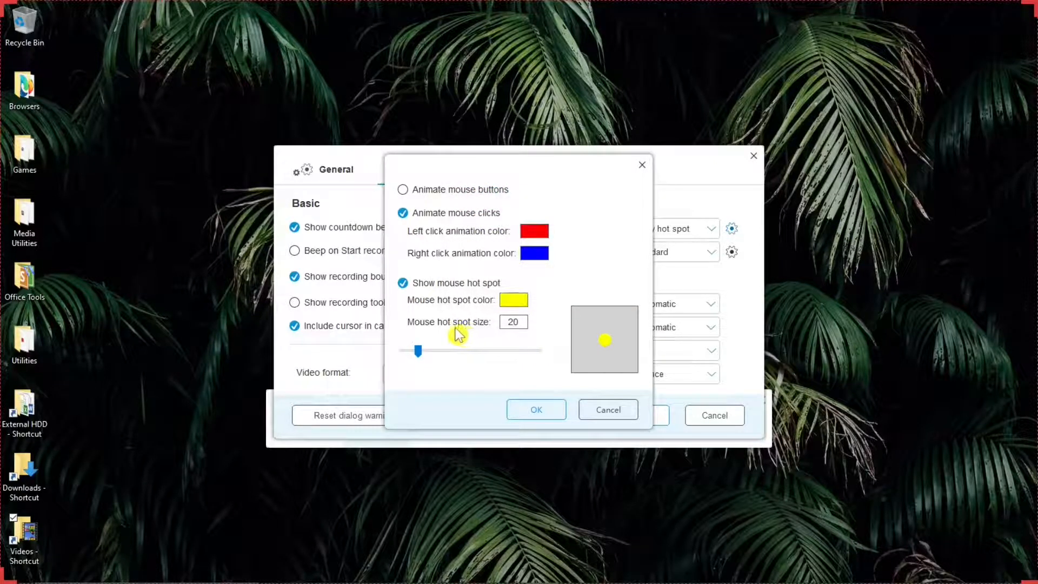
pyautogui.moveTo(612, 355)
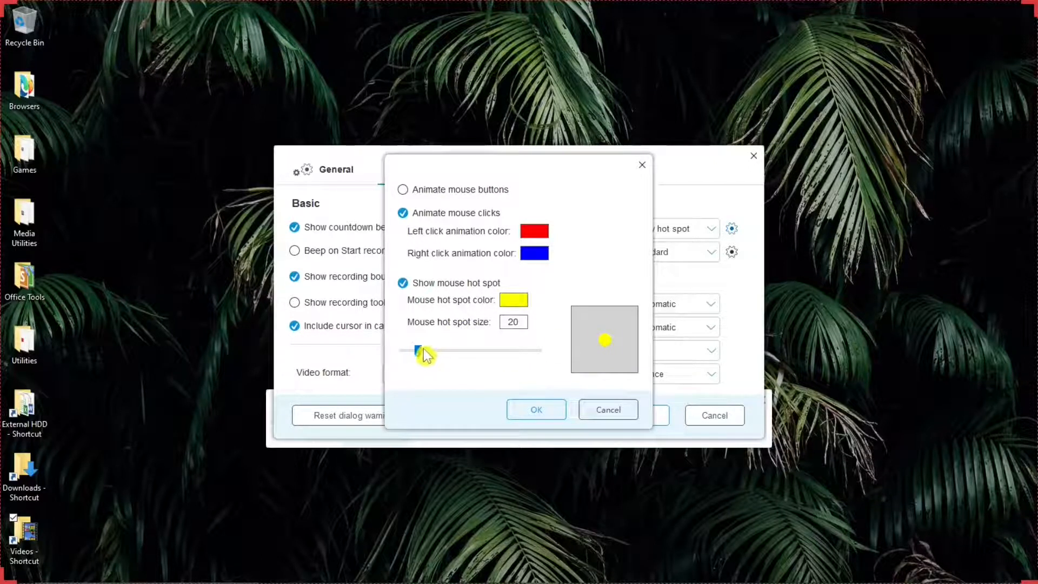
pyautogui.moveTo(418, 349); pyautogui.dragTo(424, 352)
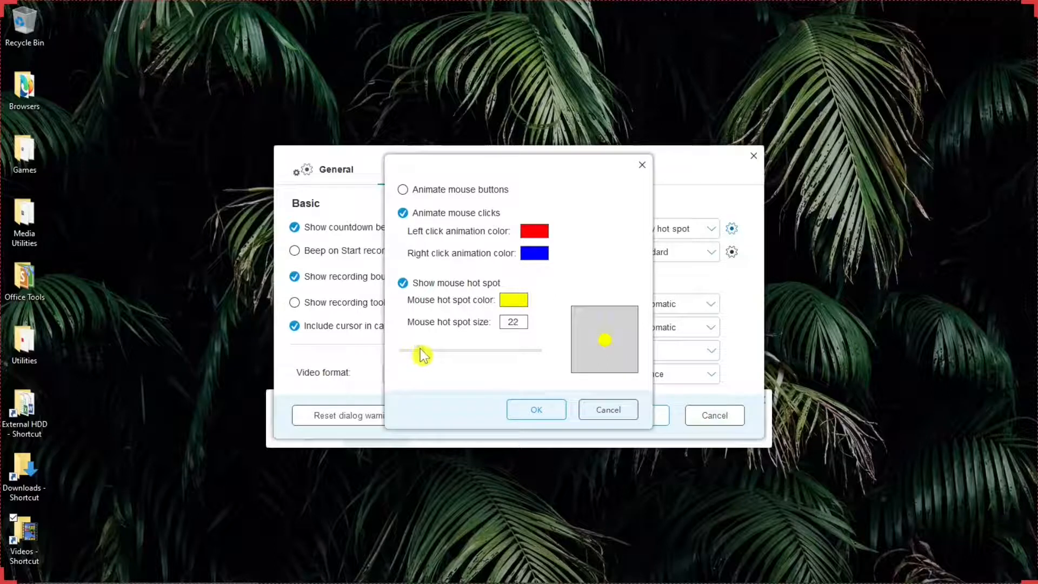
pyautogui.moveTo(424, 350); pyautogui.dragTo(483, 349)
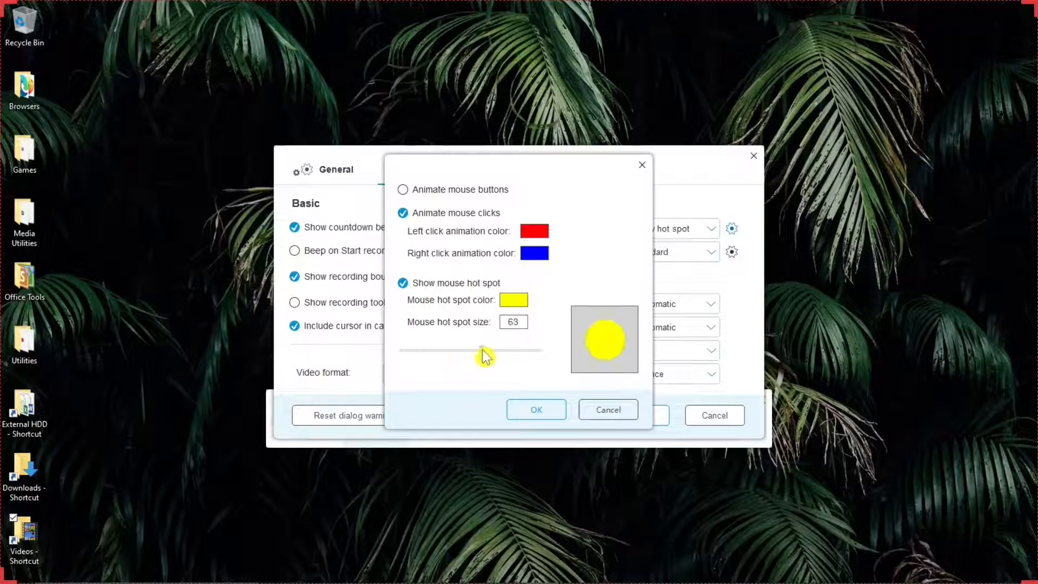
pyautogui.moveTo(483, 349); pyautogui.dragTo(450, 349)
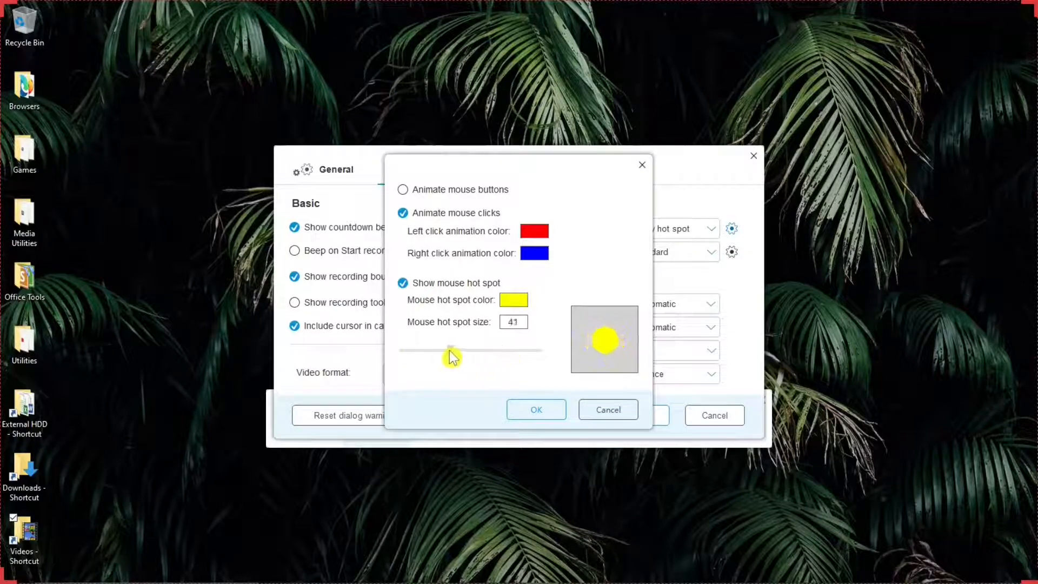
pyautogui.moveTo(450, 349); pyautogui.dragTo(428, 349)
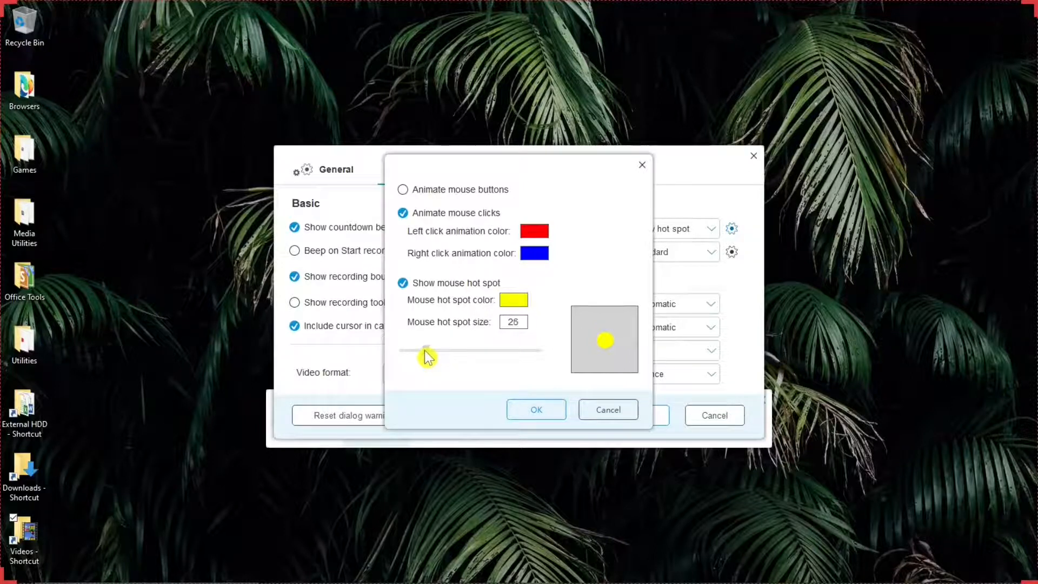
pyautogui.moveTo(430, 347); pyautogui.dragTo(424, 348)
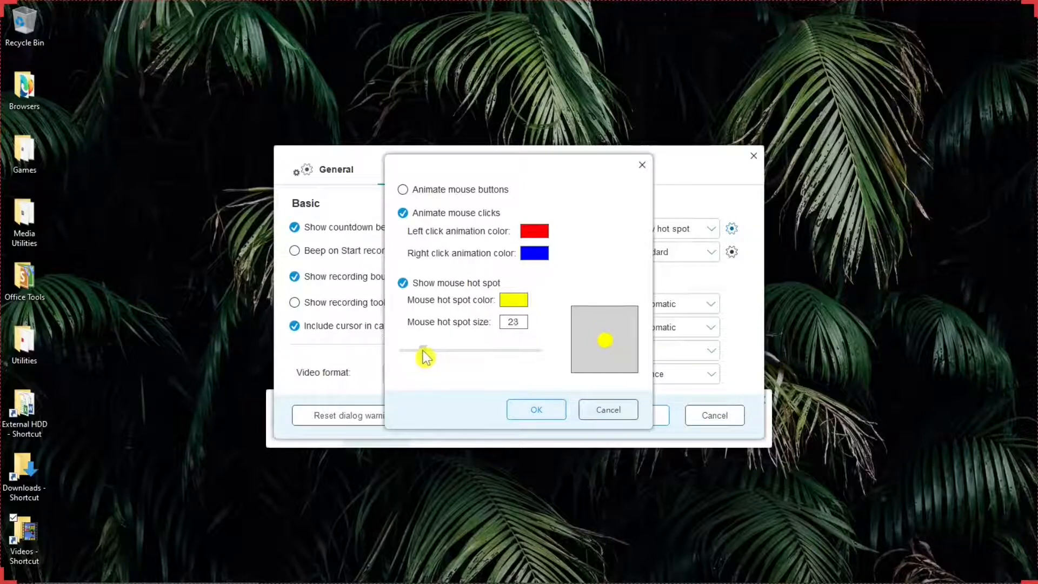
pyautogui.moveTo(424, 349); pyautogui.dragTo(417, 348)
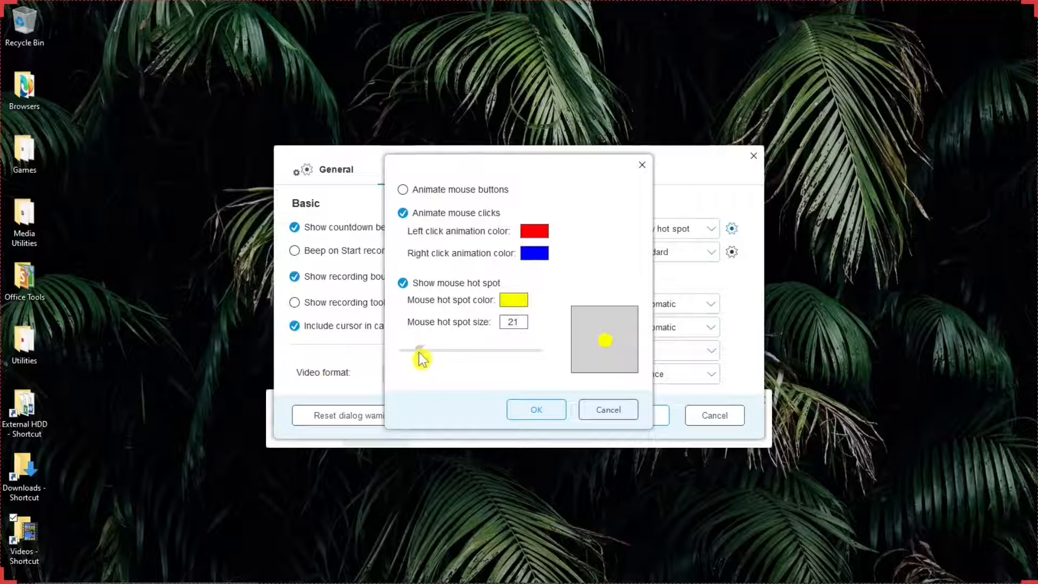
pyautogui.moveTo(423, 349); pyautogui.dragTo(419, 349)
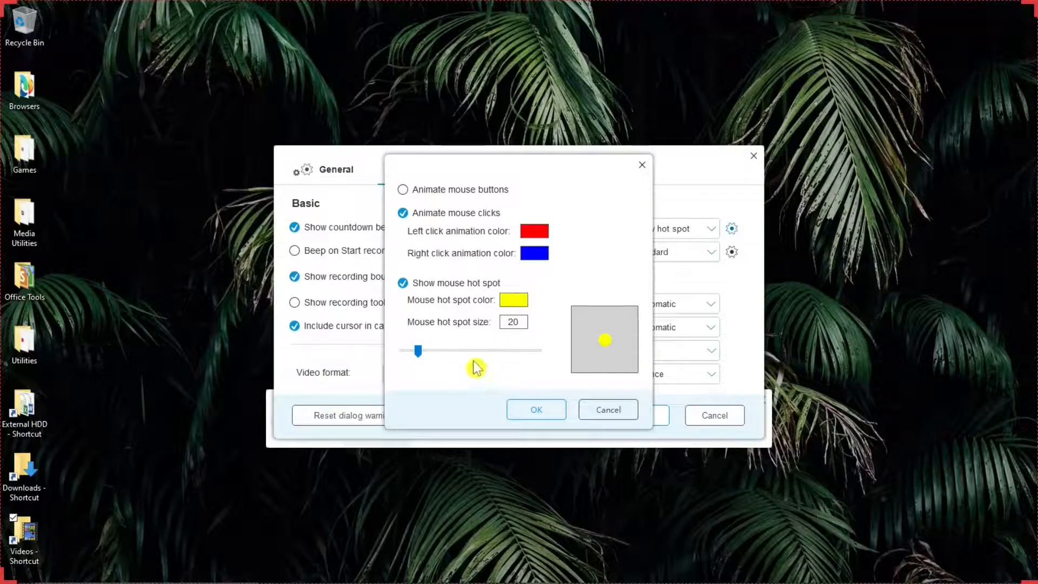
pyautogui.moveTo(442, 370)
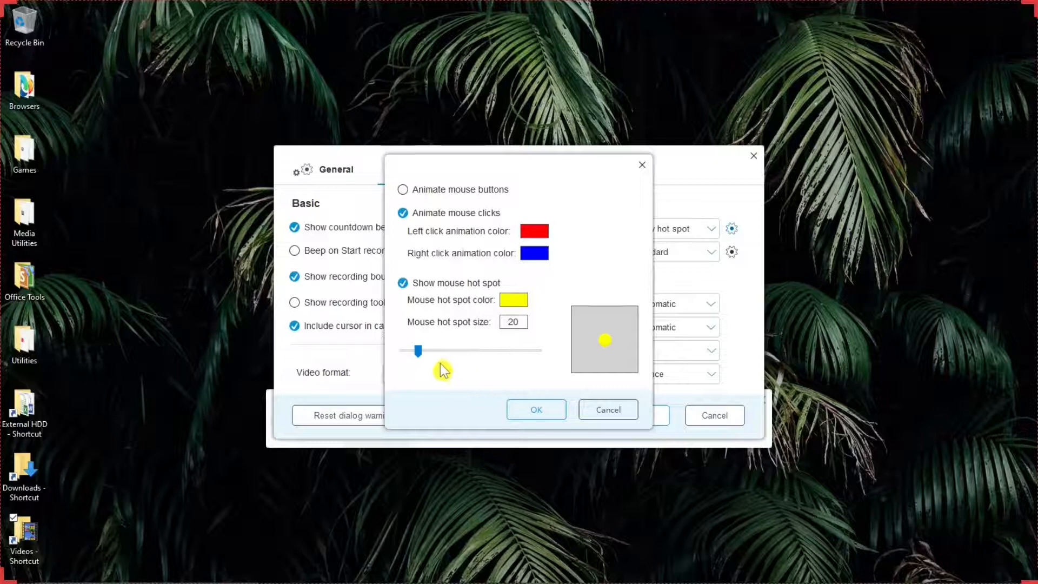
pyautogui.moveTo(505, 378)
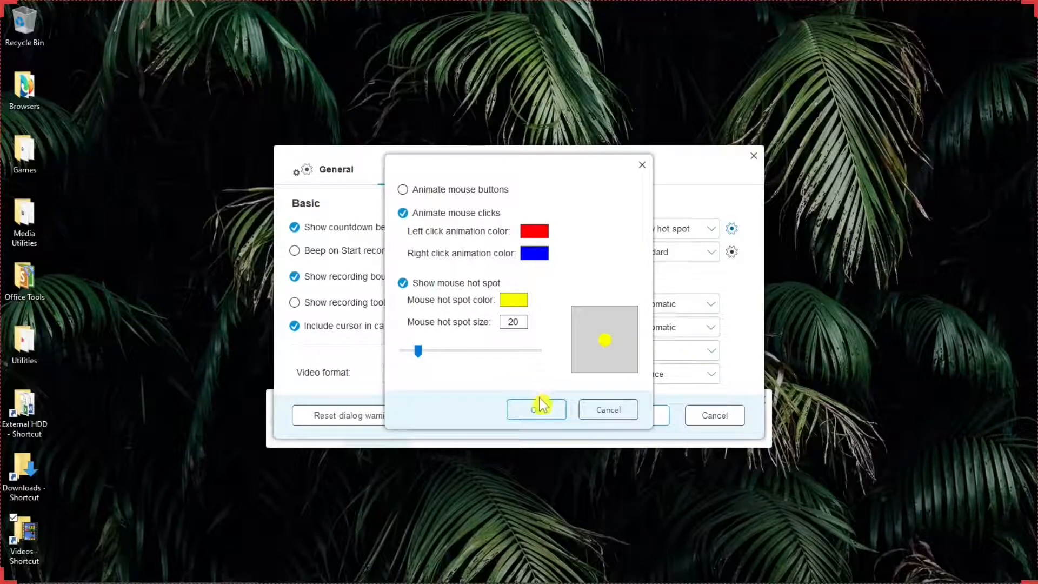
# Confirm the mouse style options, keep Standard audio quality and bring up the audio device settings.
pyautogui.click(536, 409)
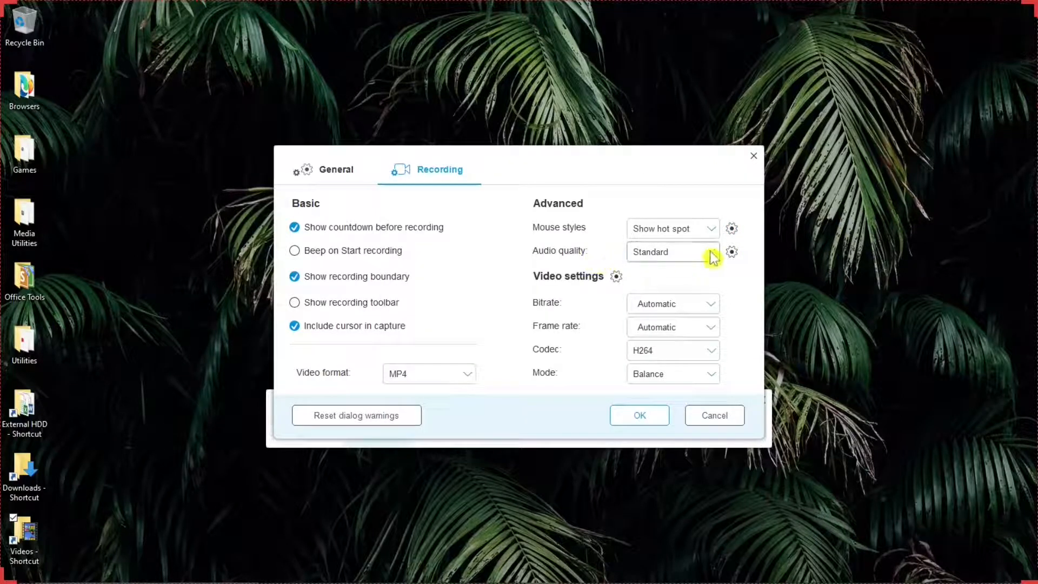
pyautogui.click(671, 252)
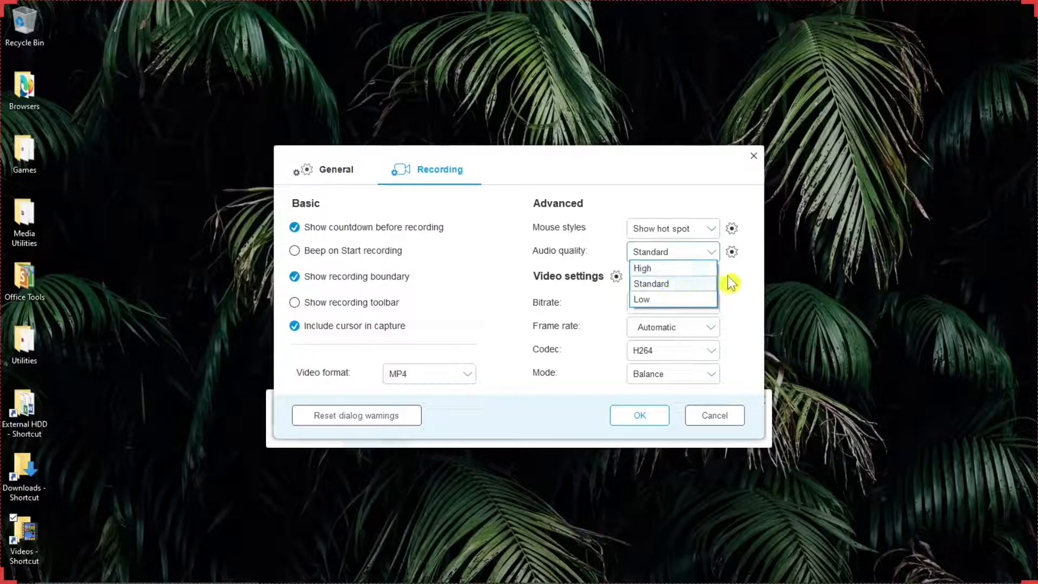
pyautogui.click(670, 283)
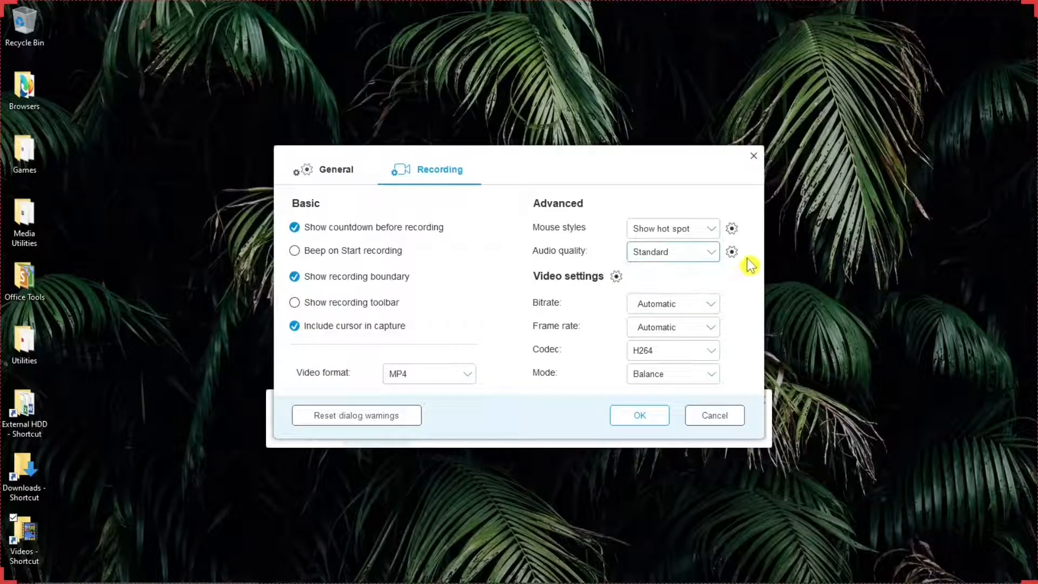
pyautogui.click(732, 252)
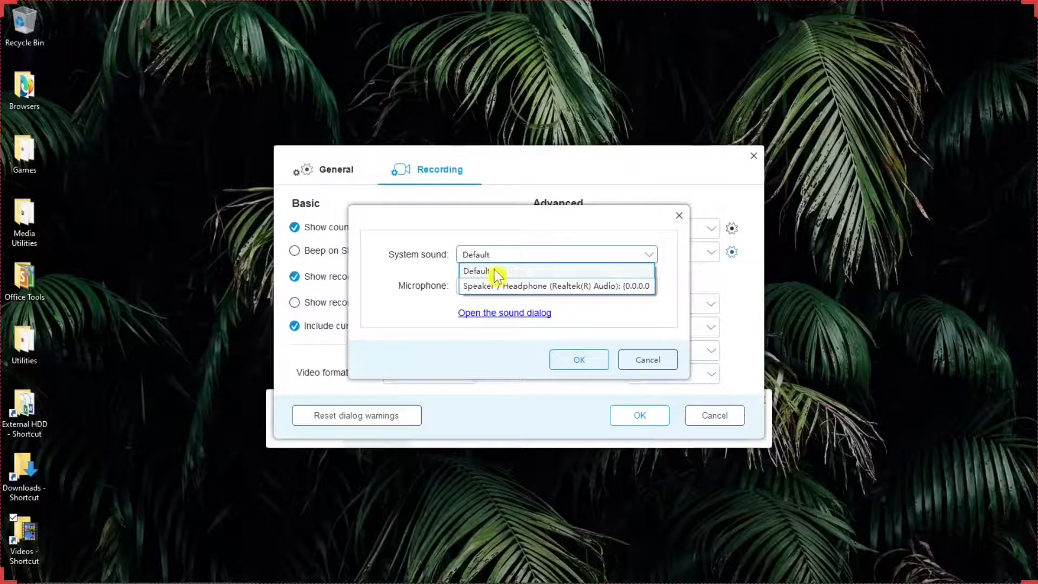
pyautogui.moveTo(548, 278)
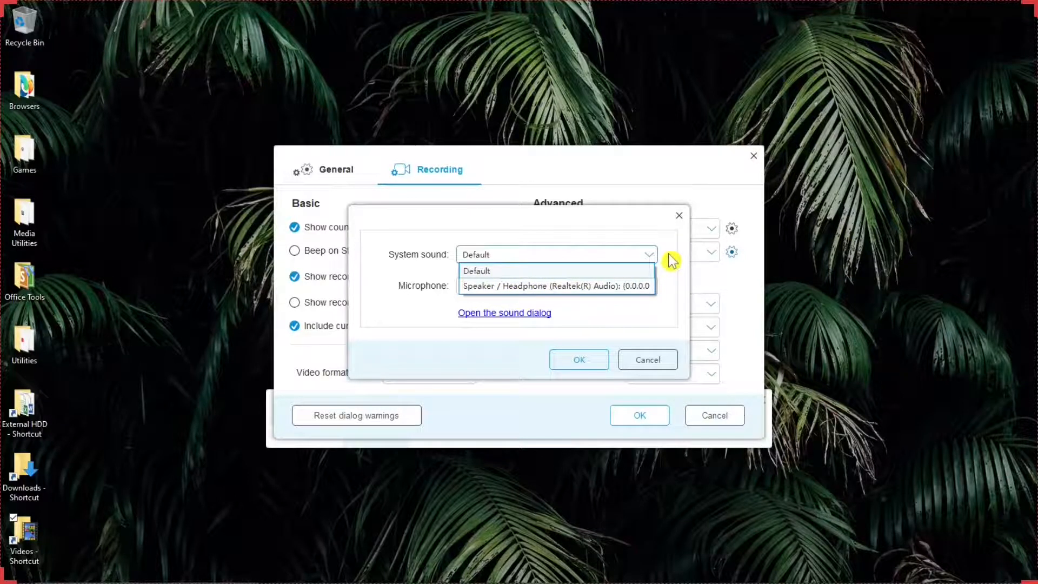
pyautogui.click(476, 271)
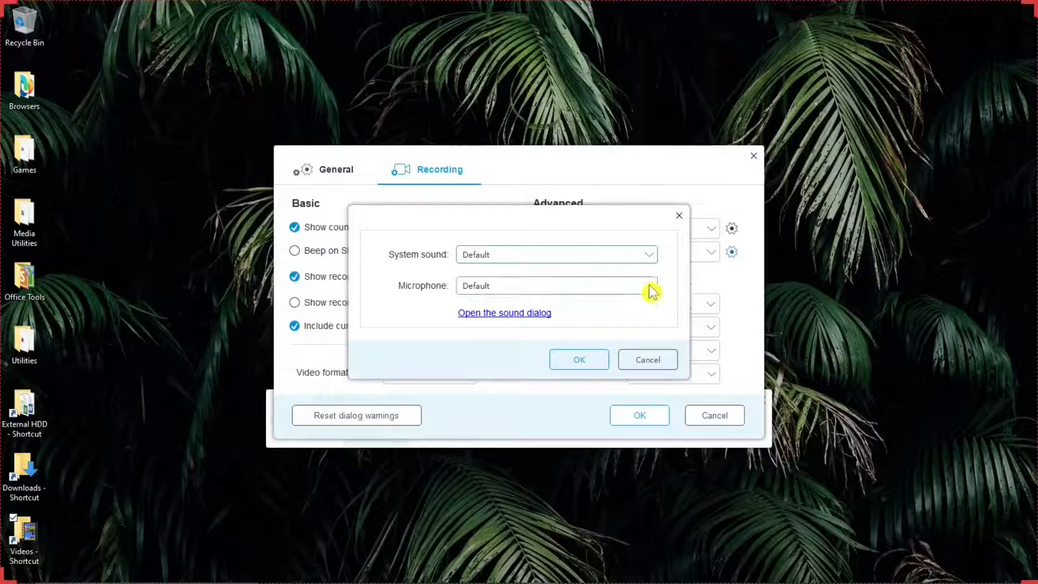
pyautogui.click(555, 285)
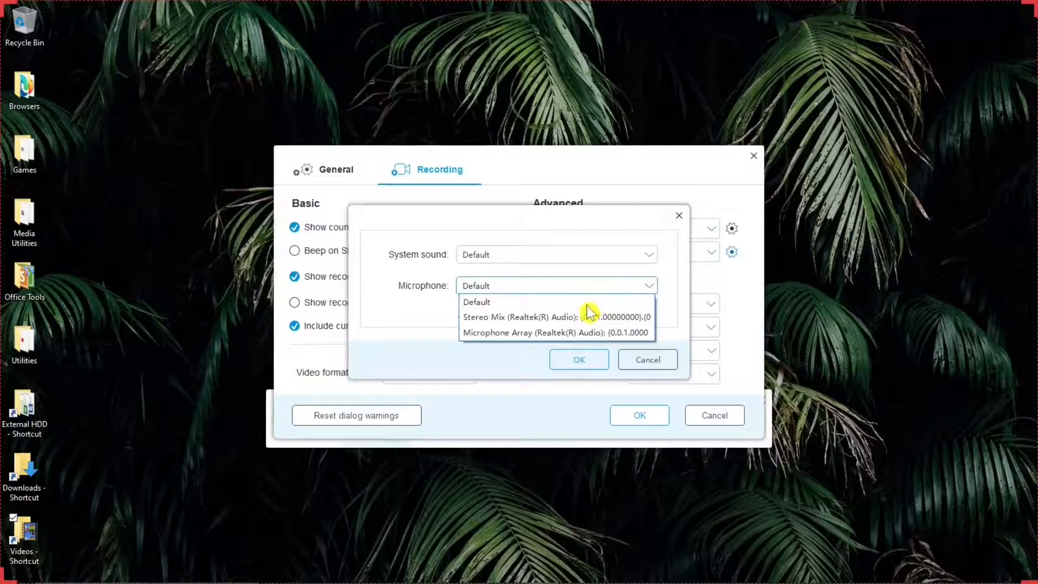
pyautogui.moveTo(493, 301)
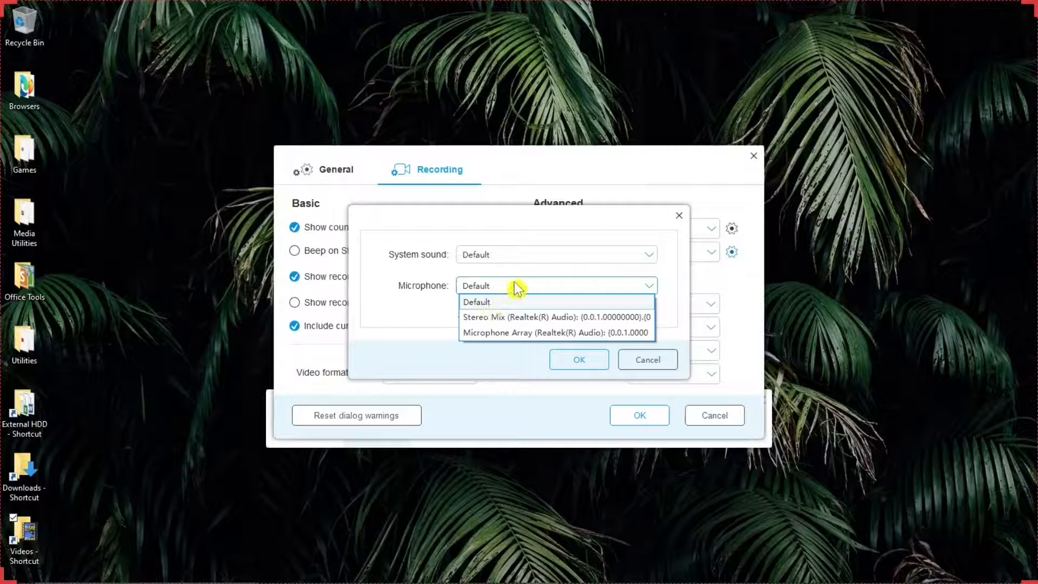
pyautogui.moveTo(668, 283)
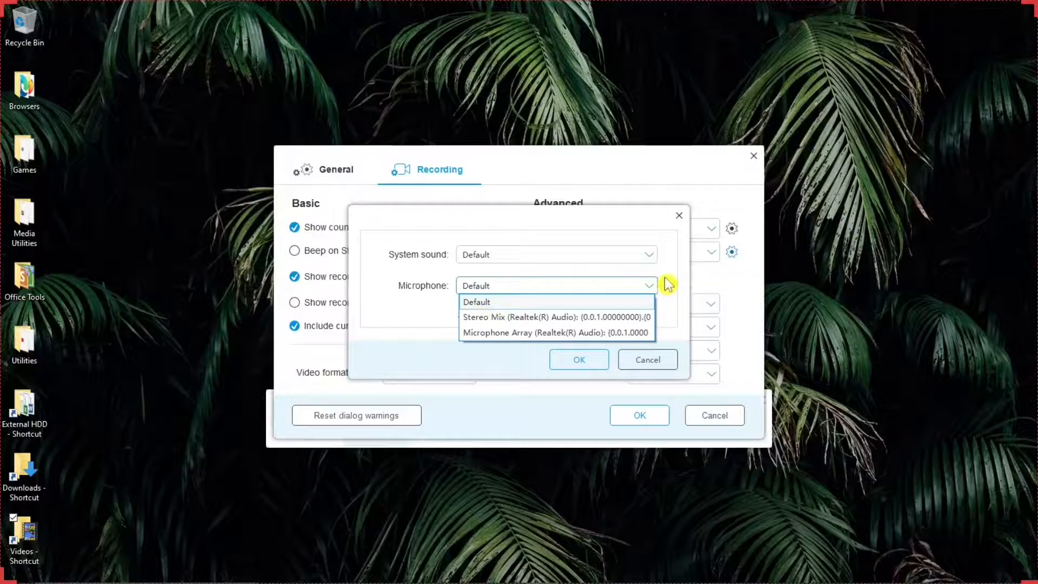
pyautogui.click(475, 302)
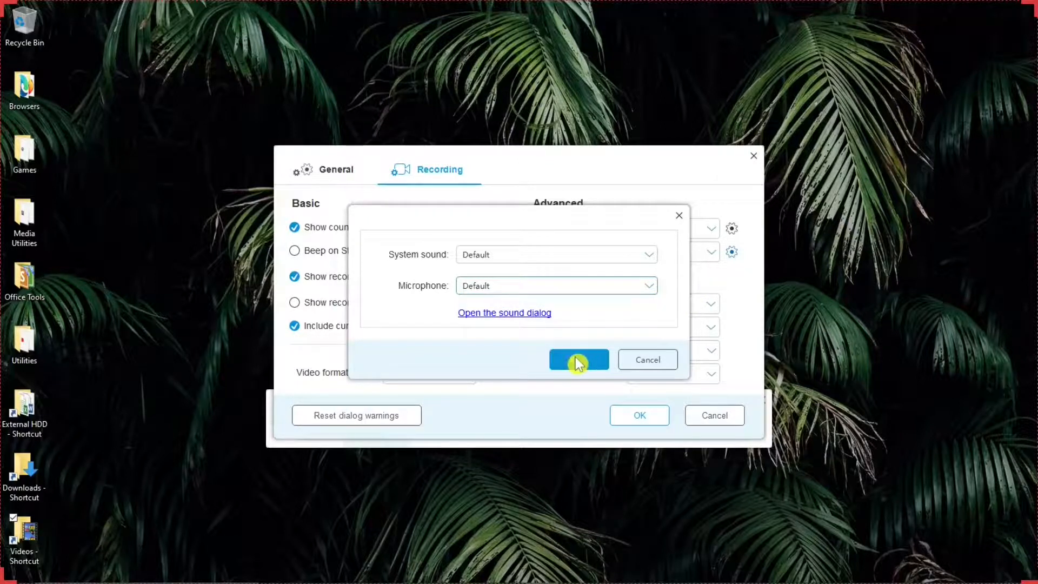
pyautogui.click(578, 359)
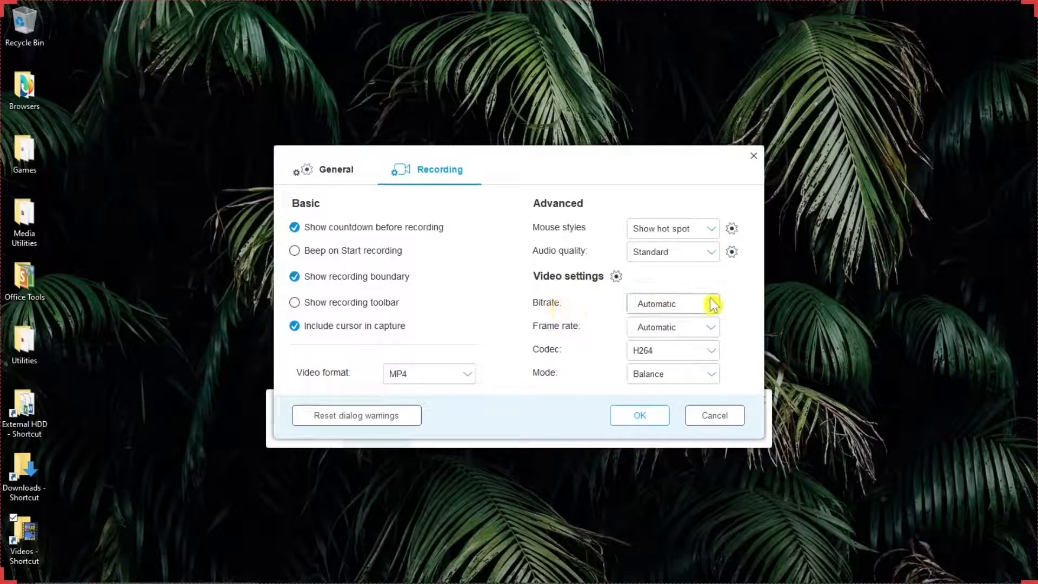
pyautogui.moveTo(712, 308)
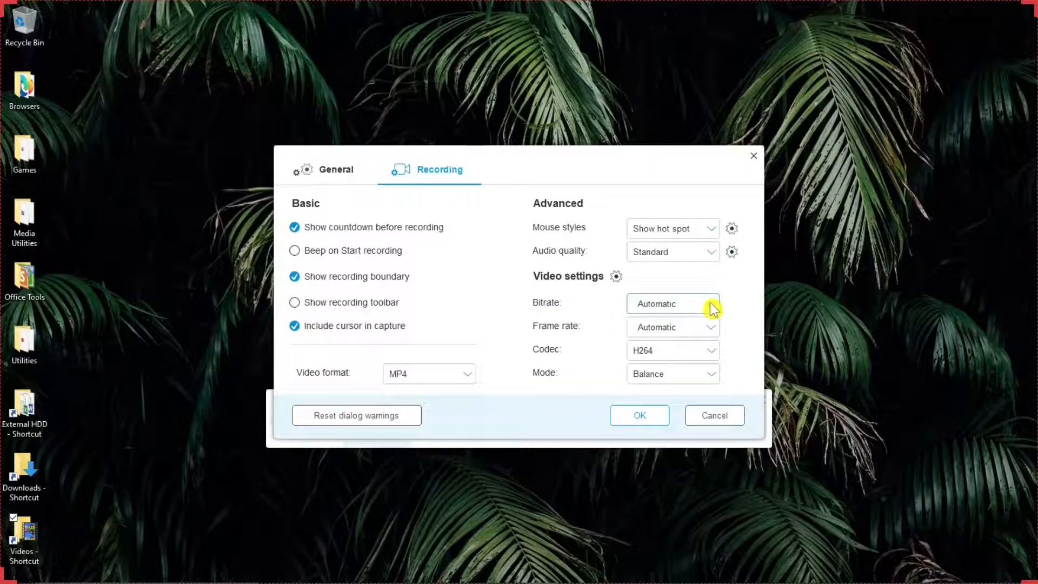
# Try frame rate 30 then a typed 60 fps, before reopening the list to return to Automatic.
pyautogui.click(672, 303)
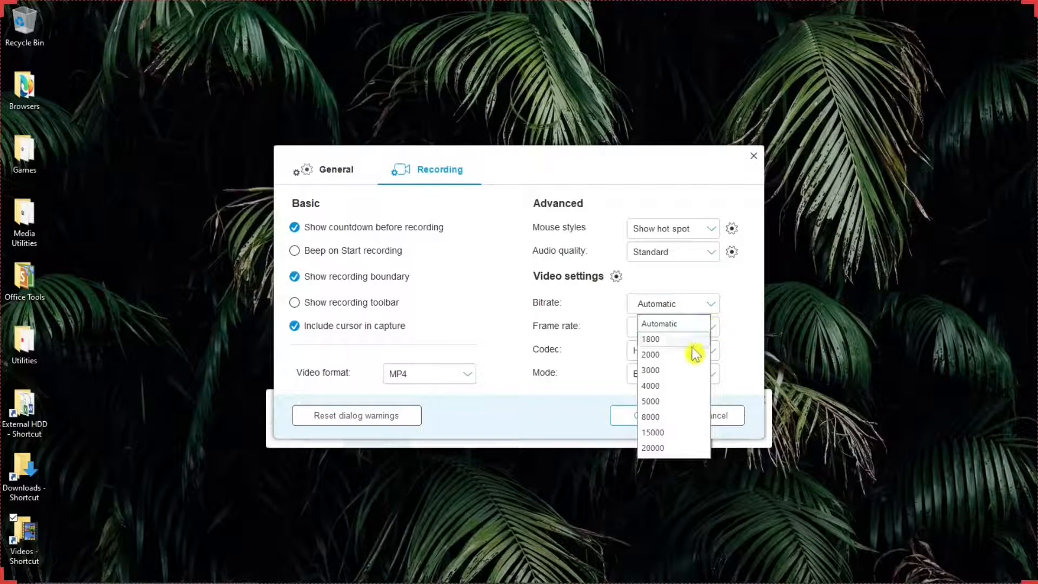
pyautogui.moveTo(671, 377)
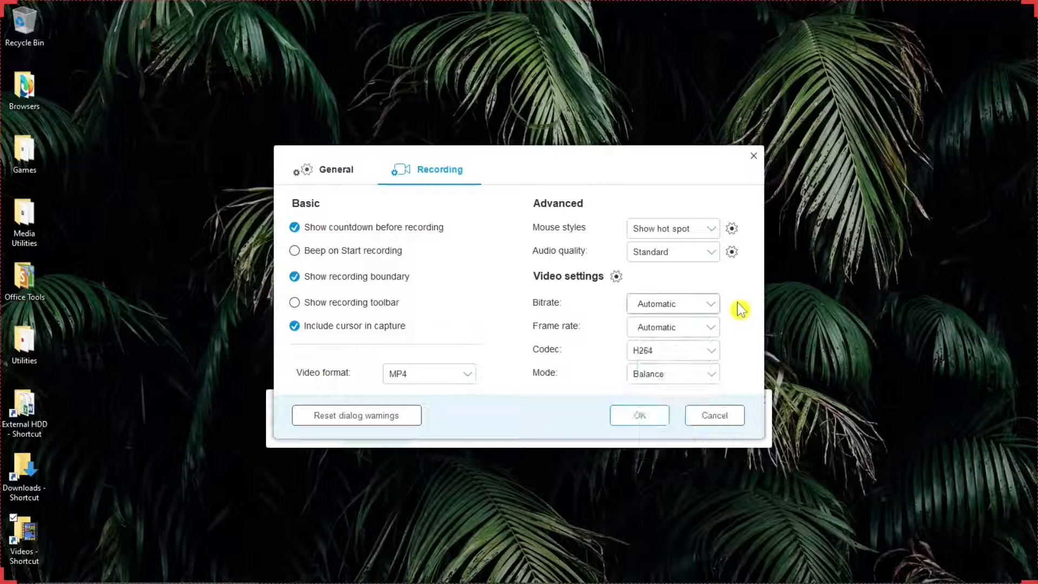
pyautogui.click(669, 303)
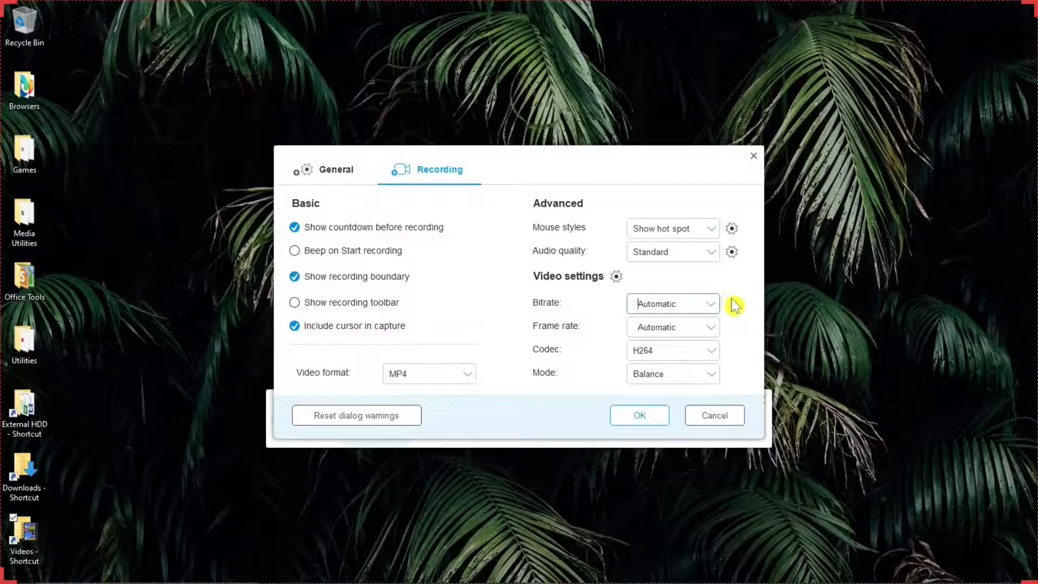
pyautogui.moveTo(588, 330)
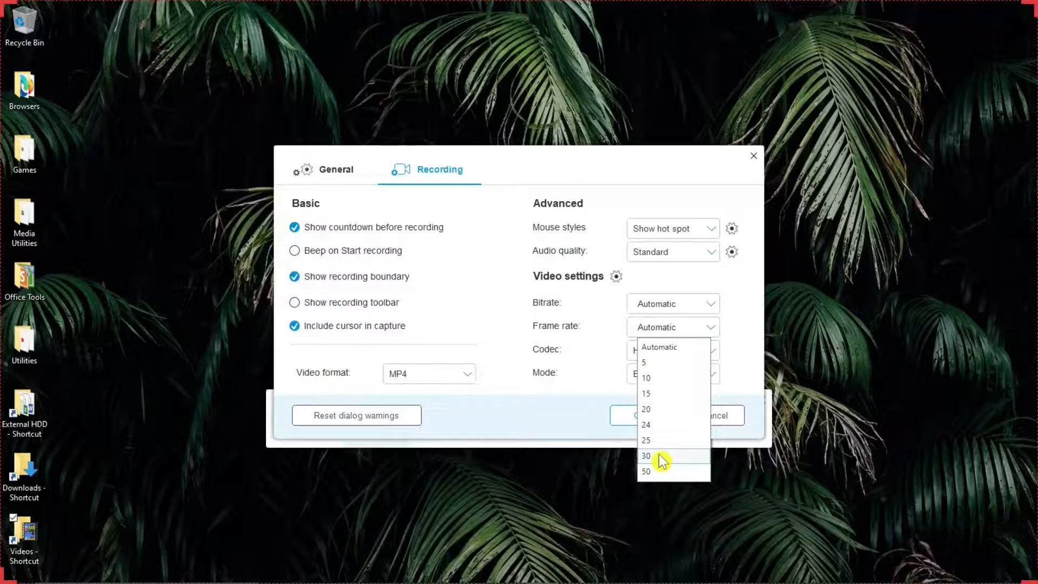
pyautogui.click(645, 456)
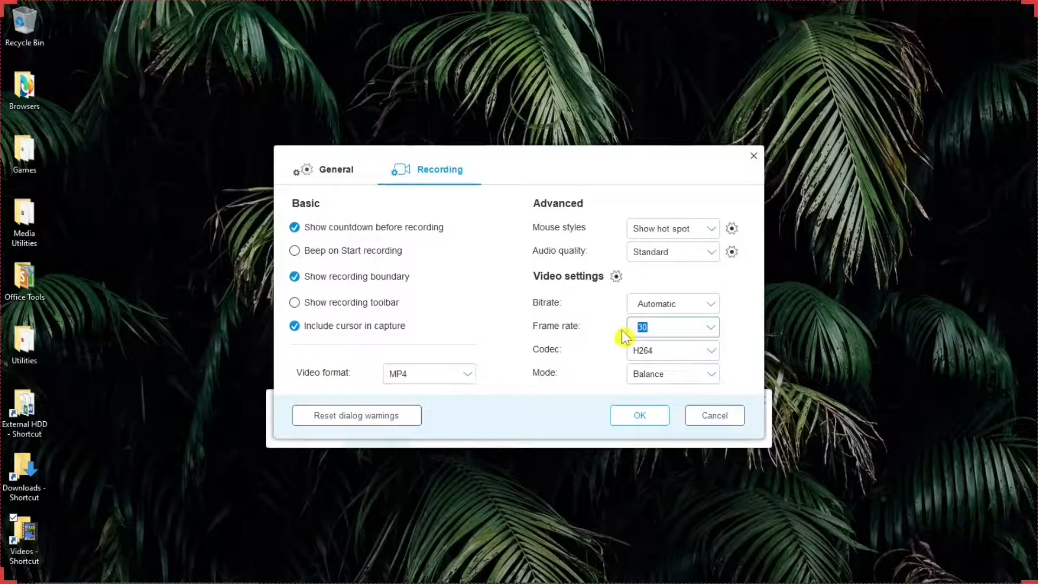
pyautogui.write('6')
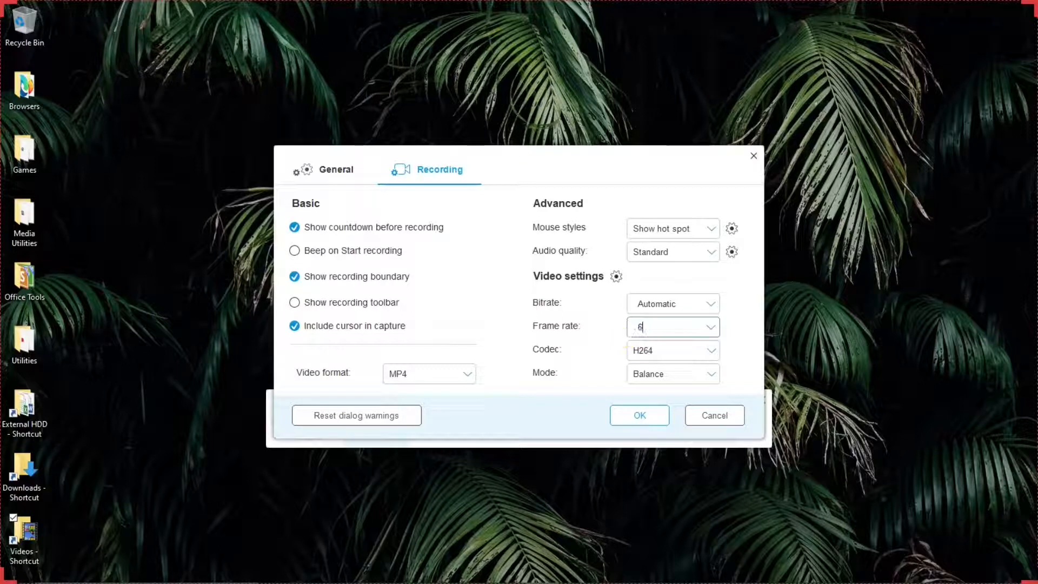
pyautogui.write('0')
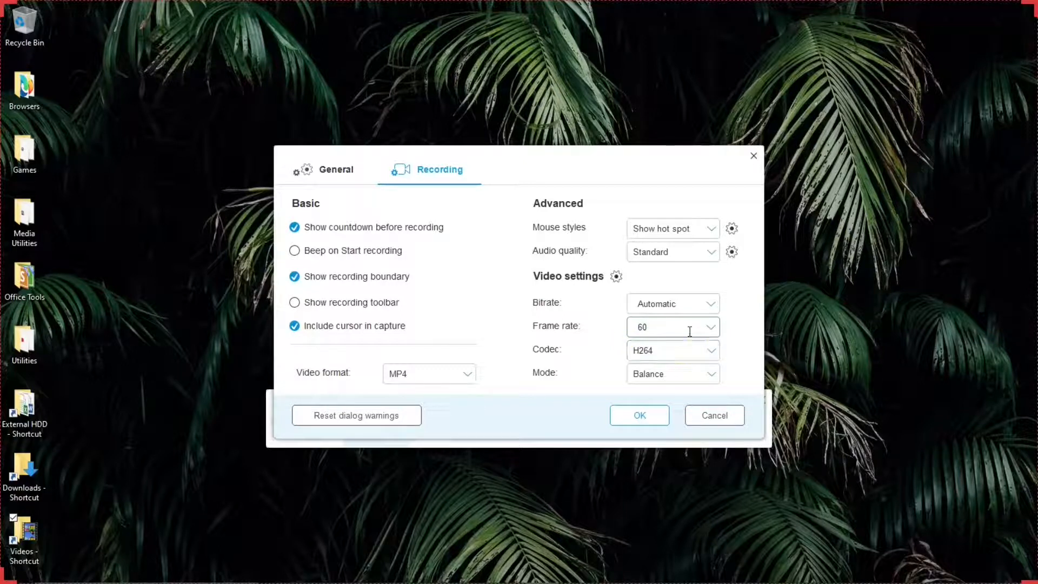
pyautogui.click(708, 326)
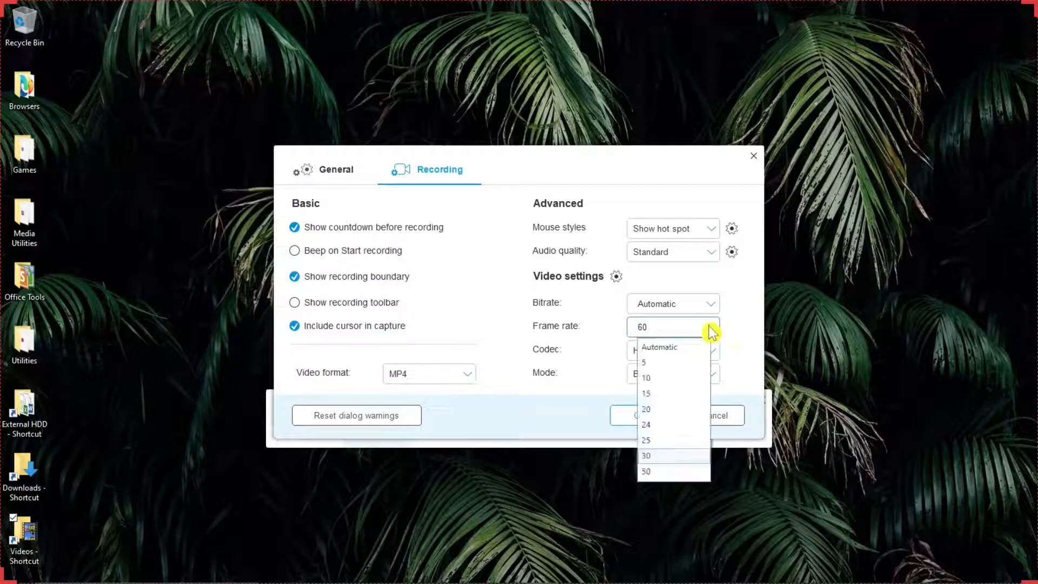
pyautogui.click(659, 347)
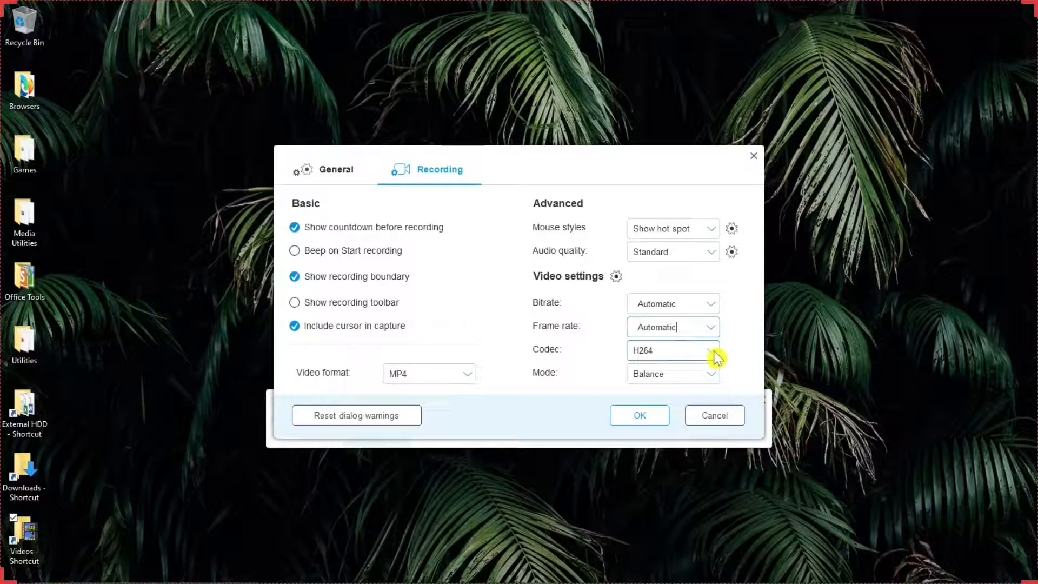
# Keep H264 codec and Balance mode, then save the recording settings with OK.
pyautogui.click(673, 349)
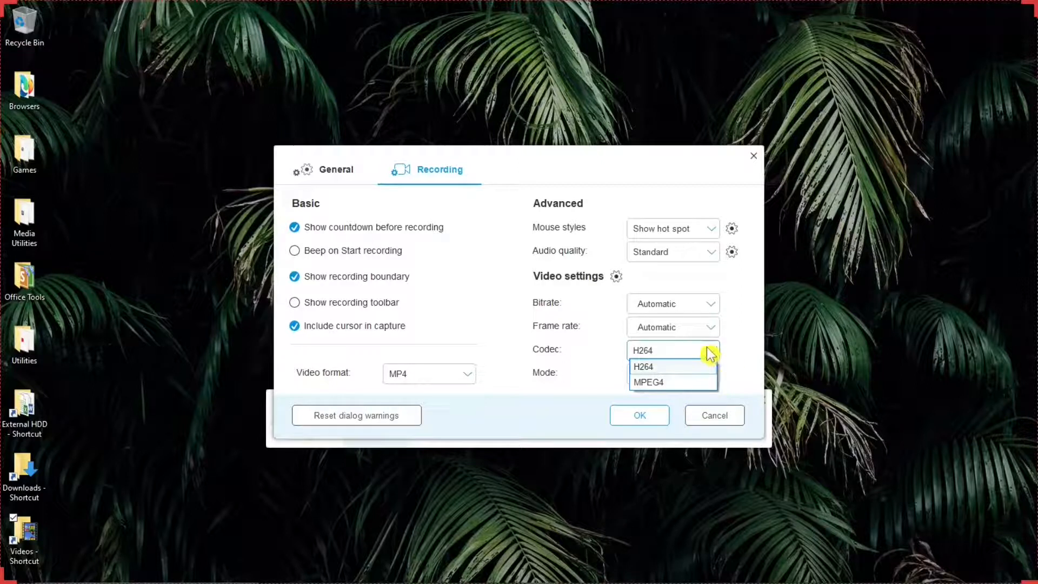
pyautogui.click(642, 367)
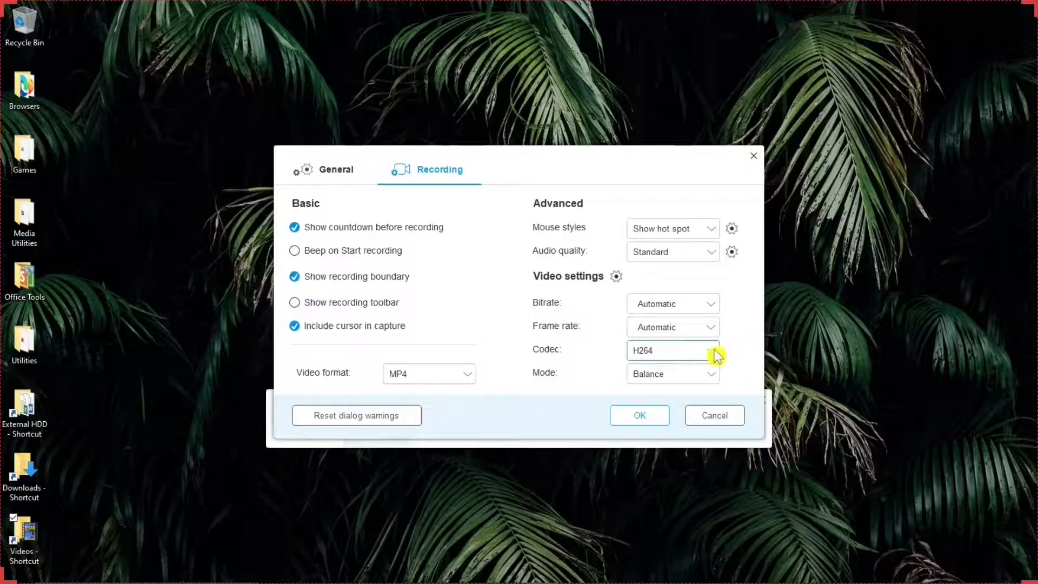
pyautogui.moveTo(739, 351)
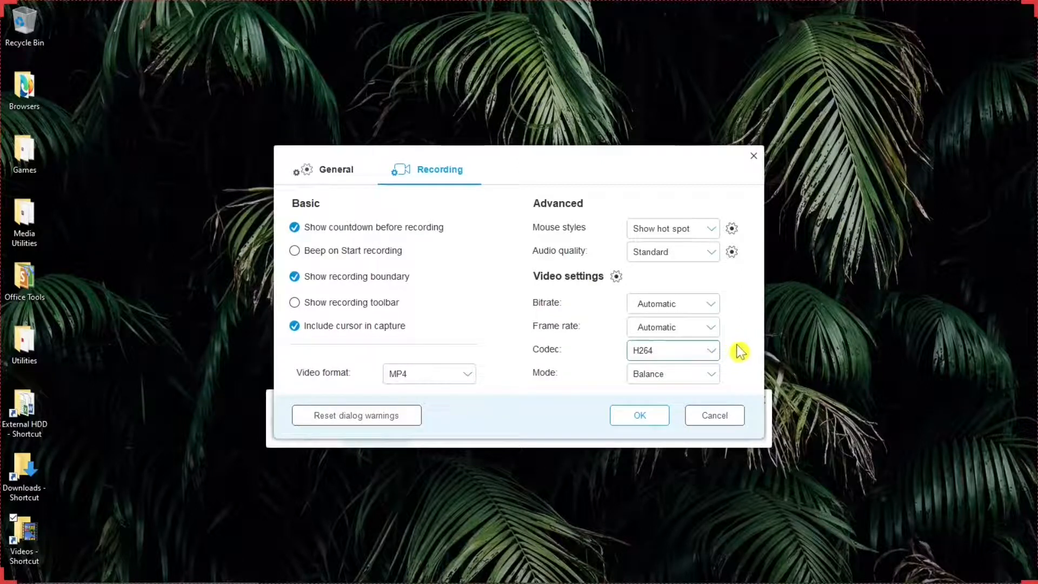
pyautogui.moveTo(603, 377)
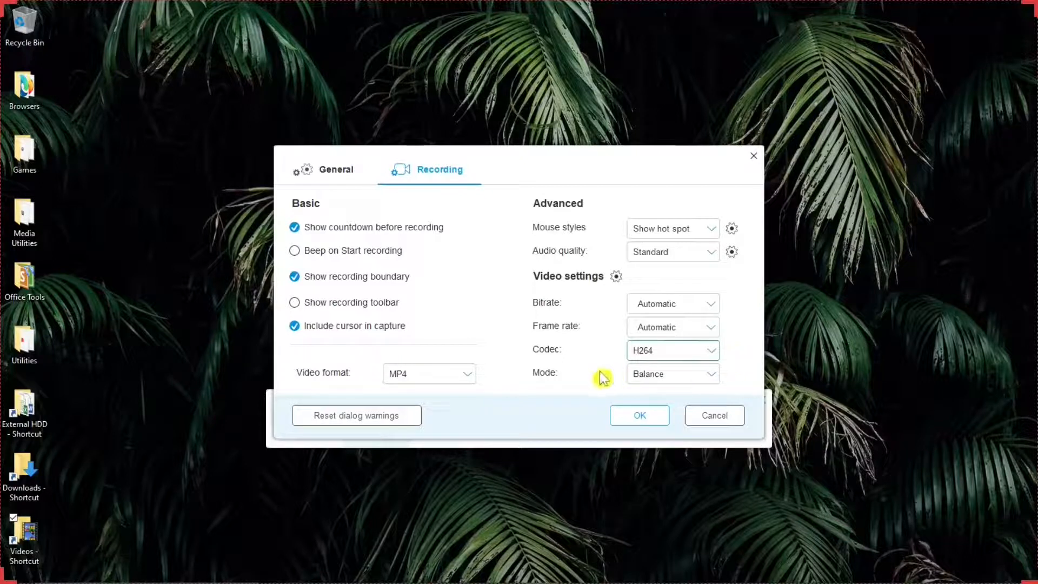
pyautogui.click(672, 373)
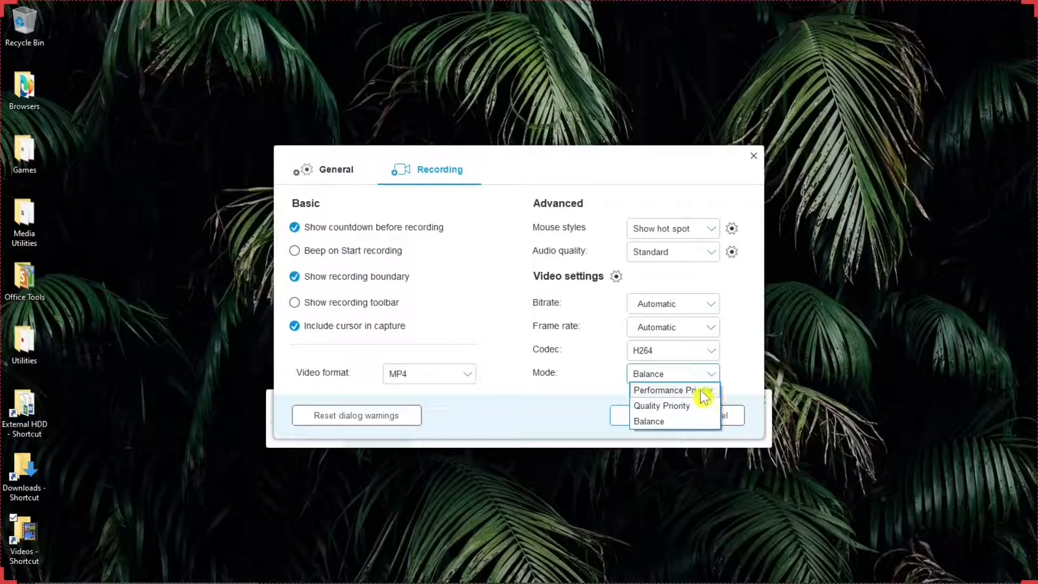
pyautogui.moveTo(702, 400)
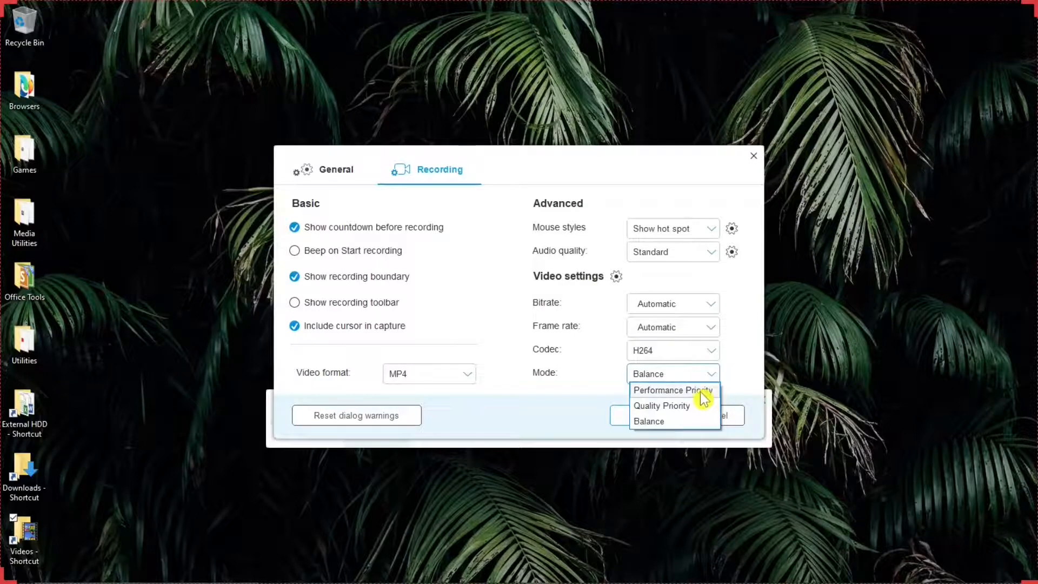
pyautogui.moveTo(689, 423)
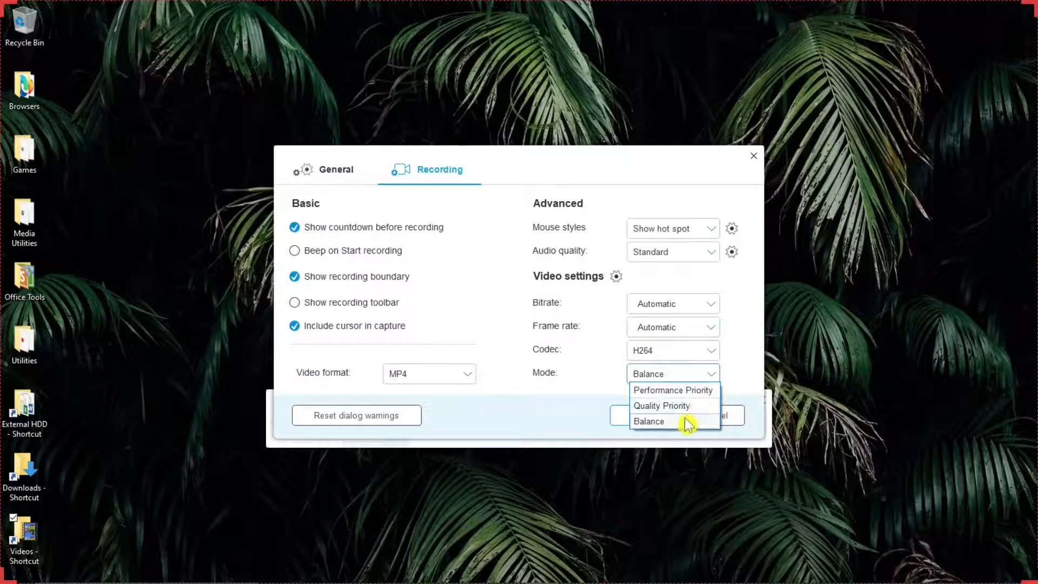
pyautogui.click(650, 421)
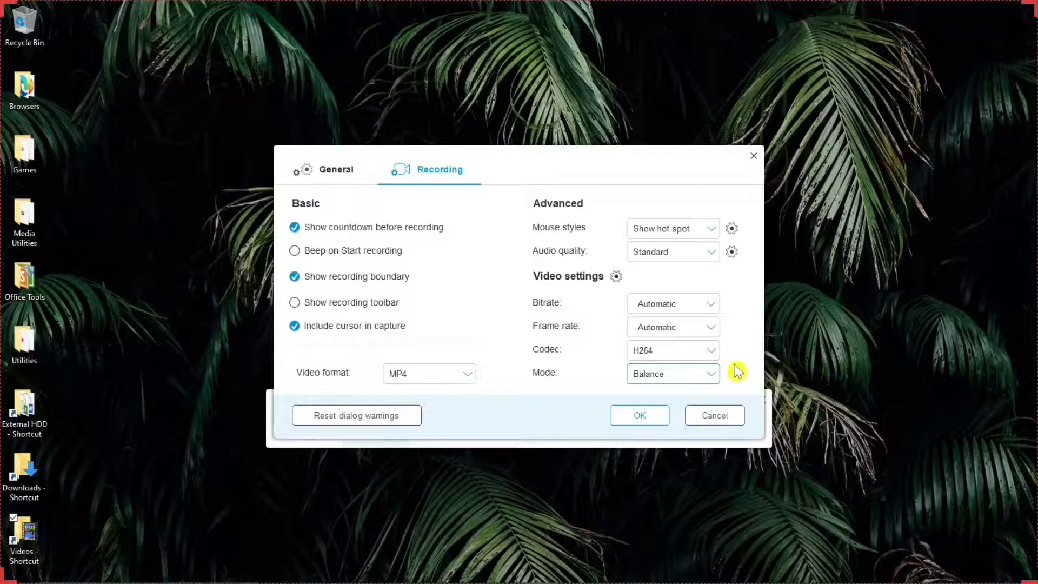
pyautogui.moveTo(615, 384)
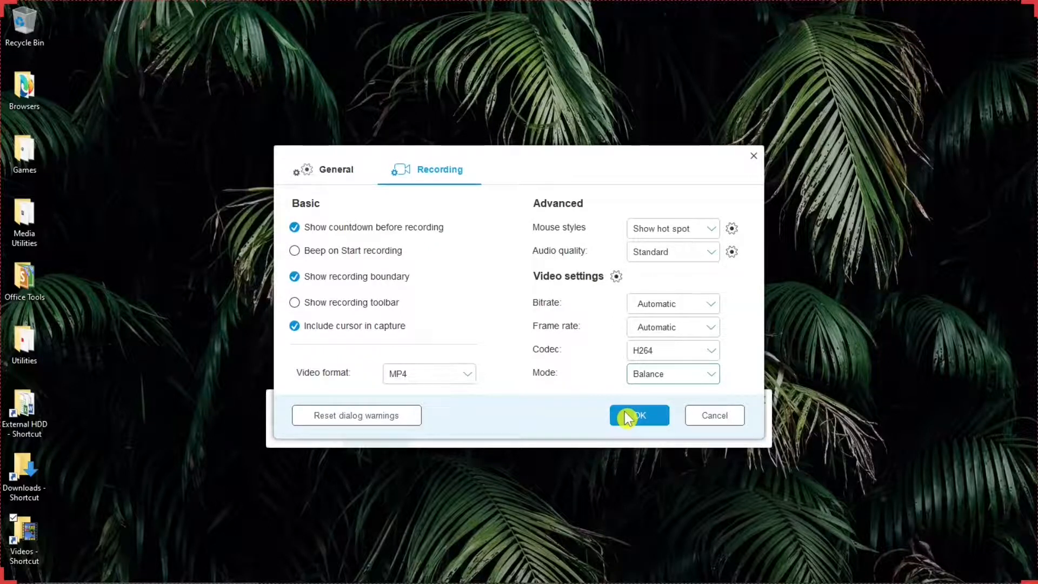
pyautogui.click(637, 415)
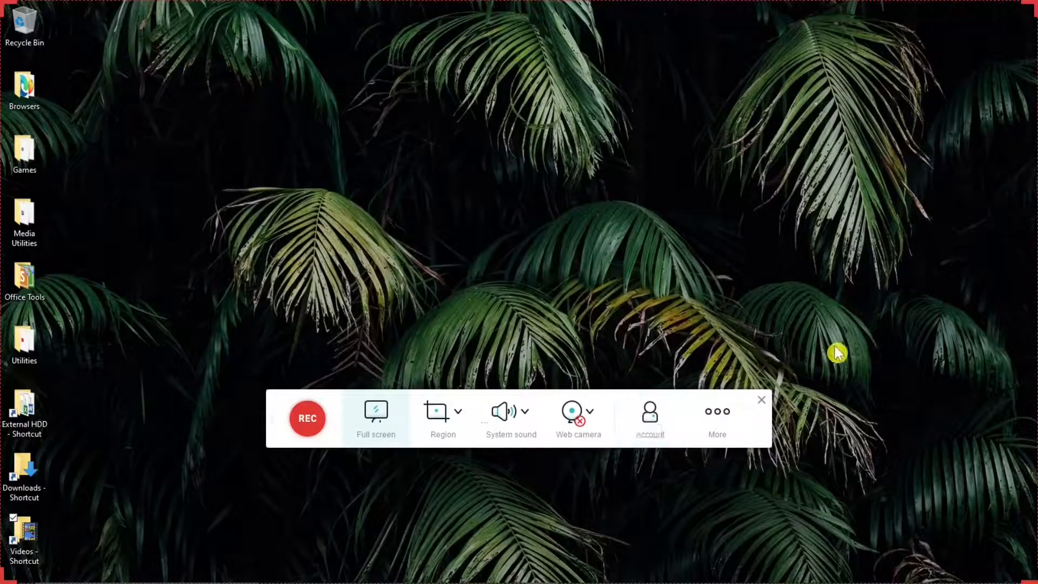
pyautogui.moveTo(818, 350)
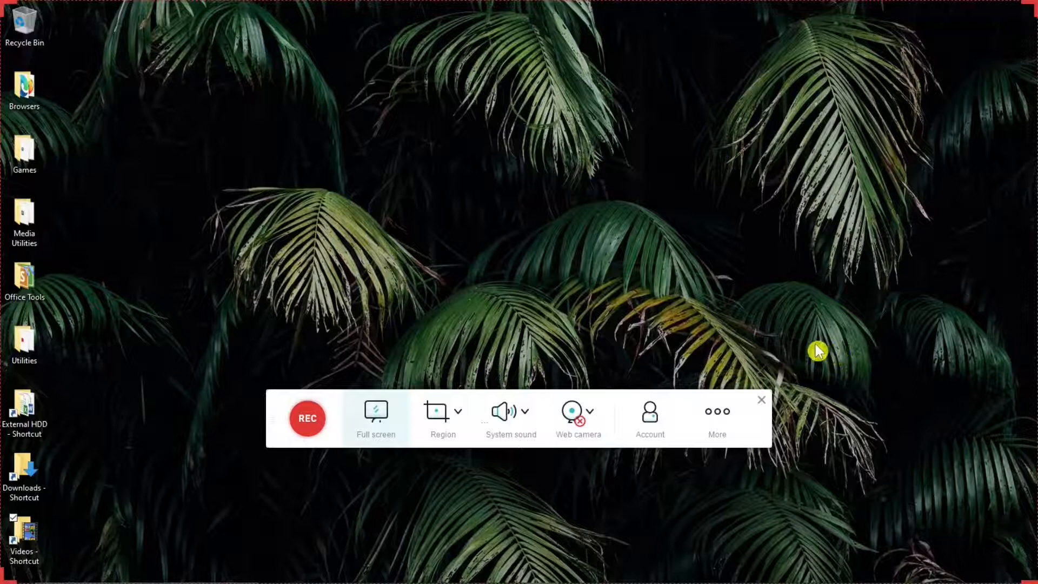
pyautogui.moveTo(825, 456)
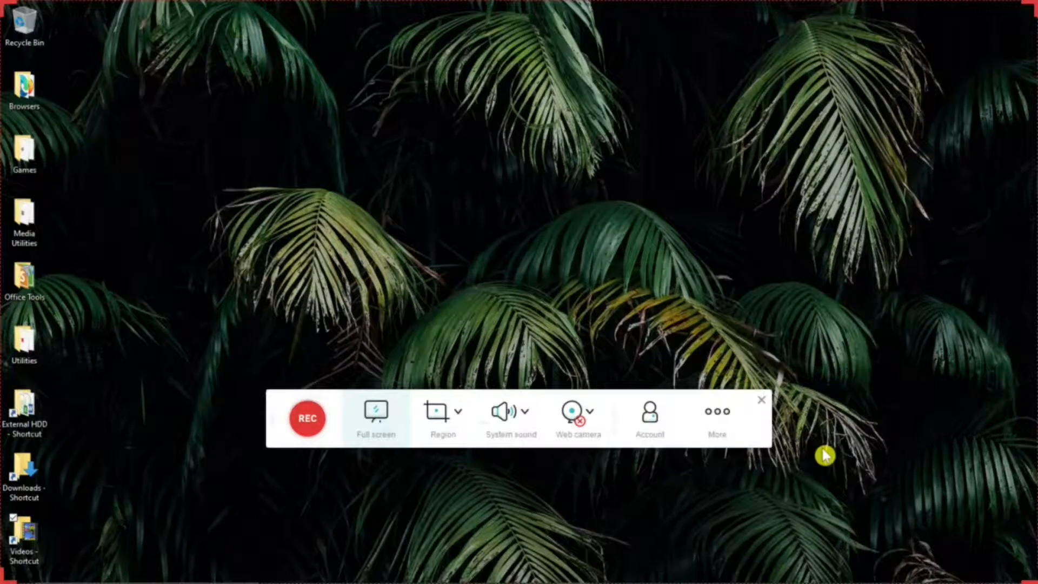
pyautogui.moveTo(405, 493)
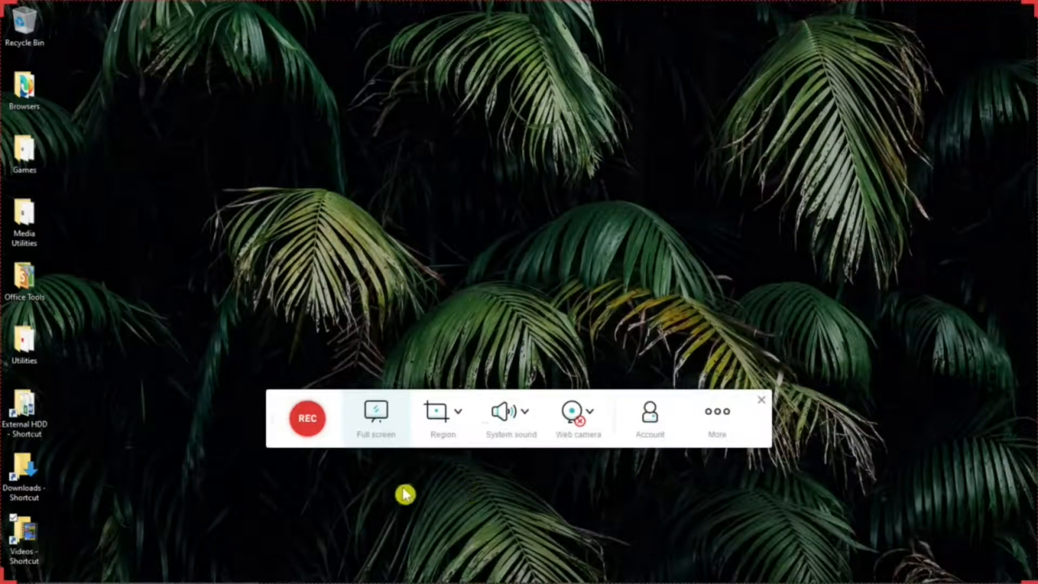
pyautogui.moveTo(306, 470)
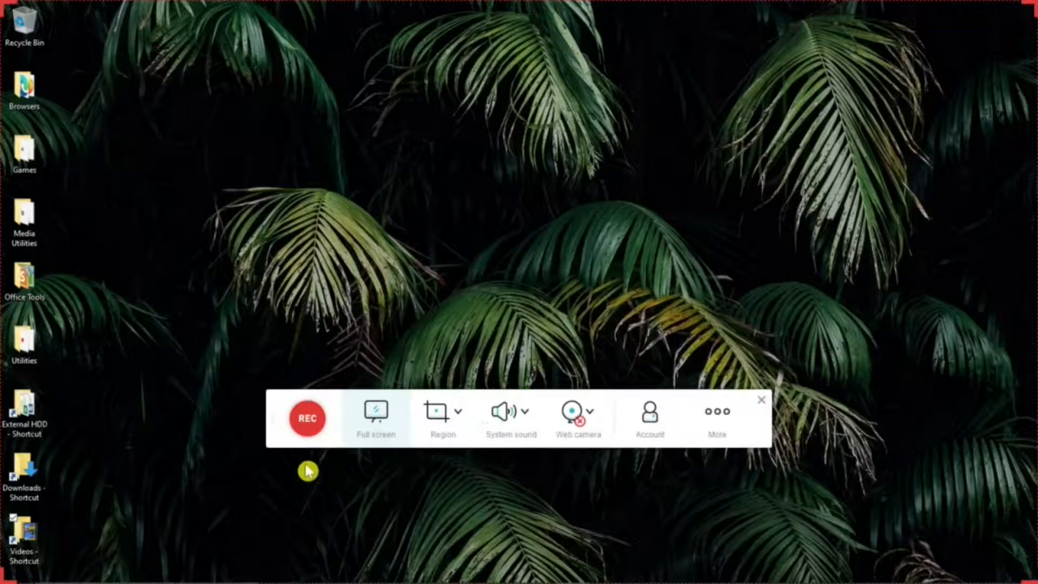
pyautogui.moveTo(306, 418)
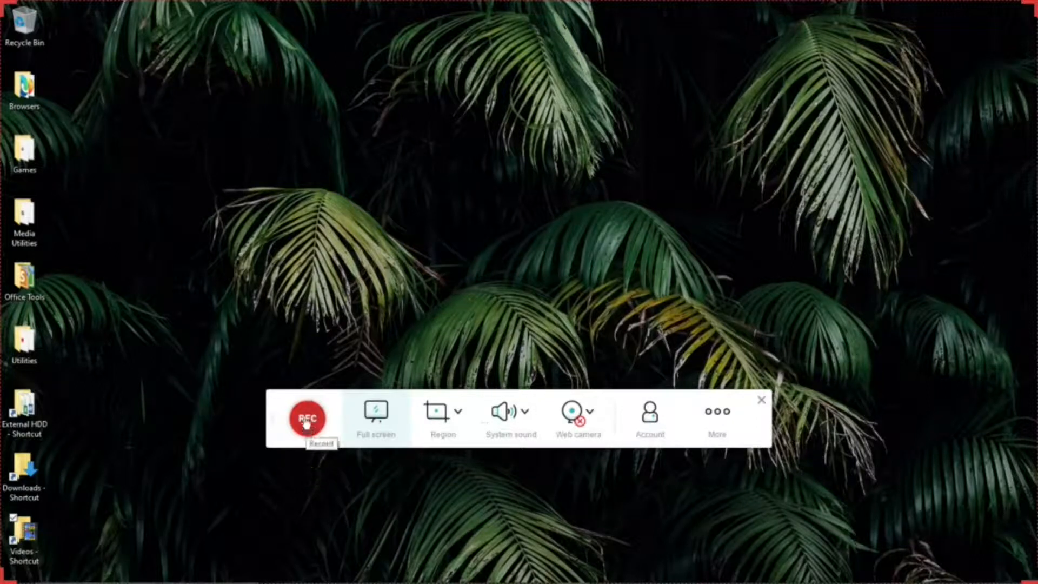
pyautogui.moveTo(376, 408)
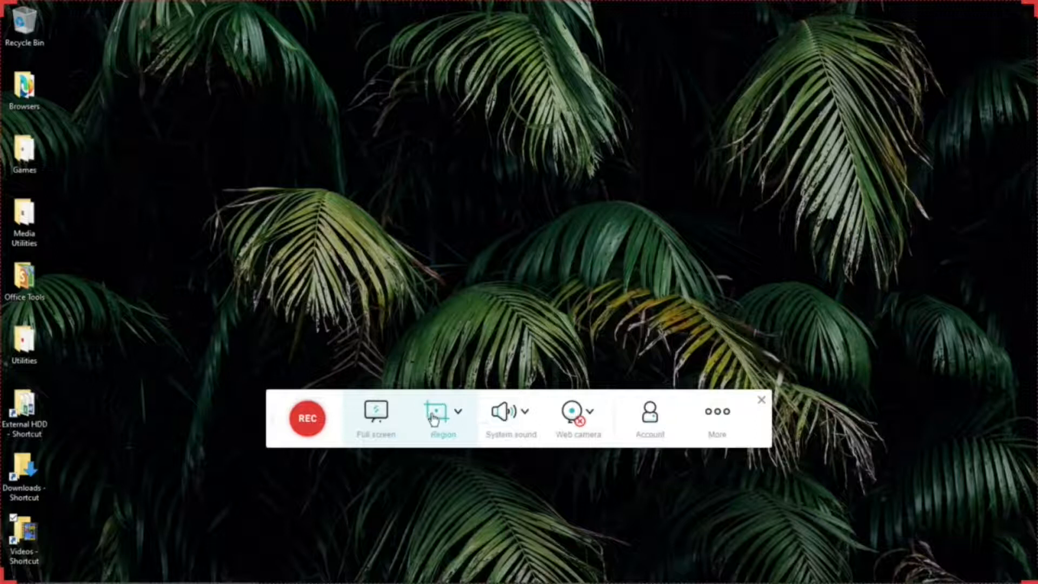
# Switch to Region recording and choose Select region to mark the area by hand.
pyautogui.click(376, 411)
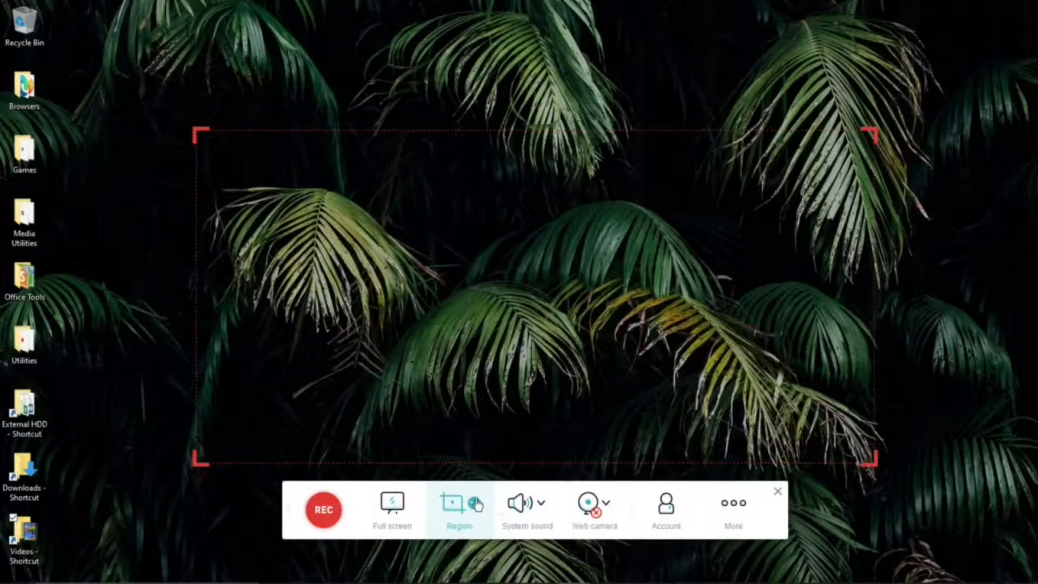
pyautogui.click(458, 506)
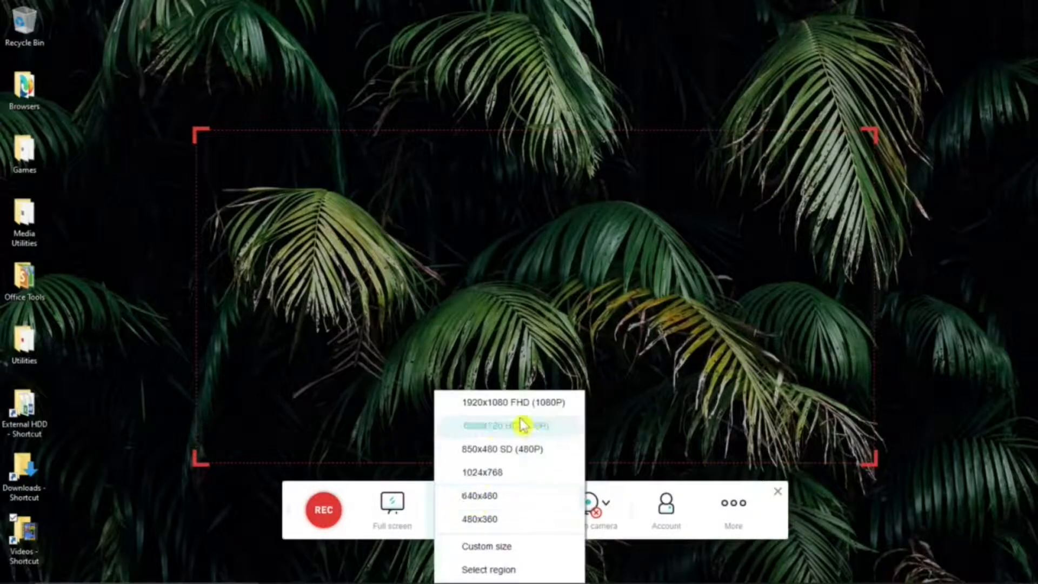
pyautogui.moveTo(523, 403)
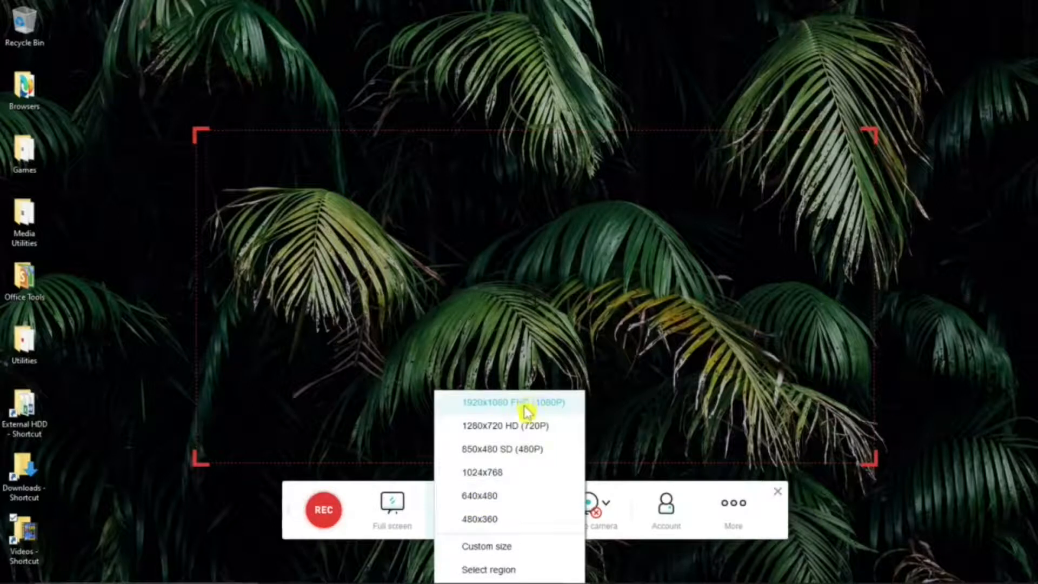
pyautogui.moveTo(497, 472)
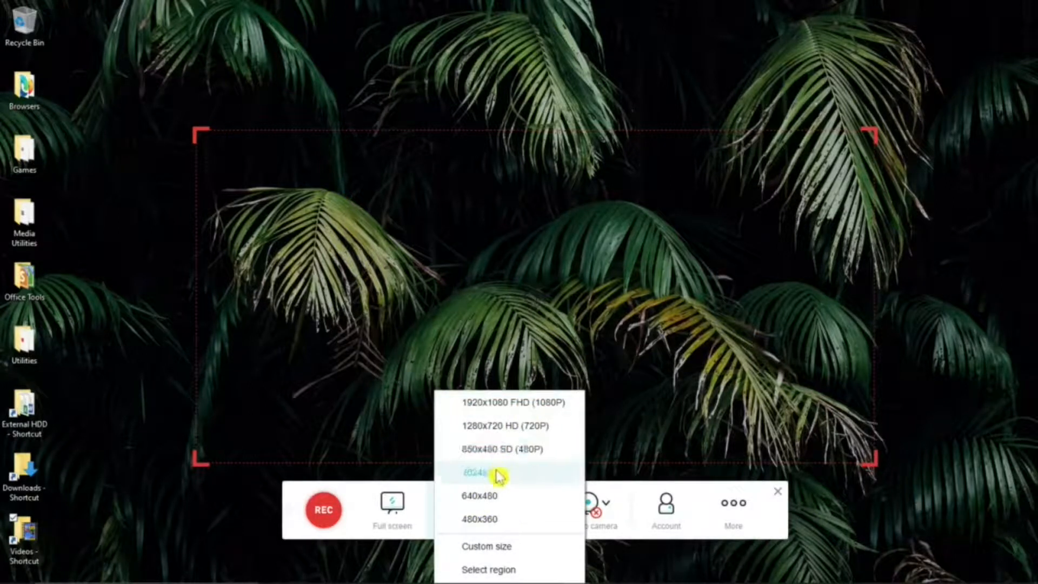
pyautogui.moveTo(520, 547)
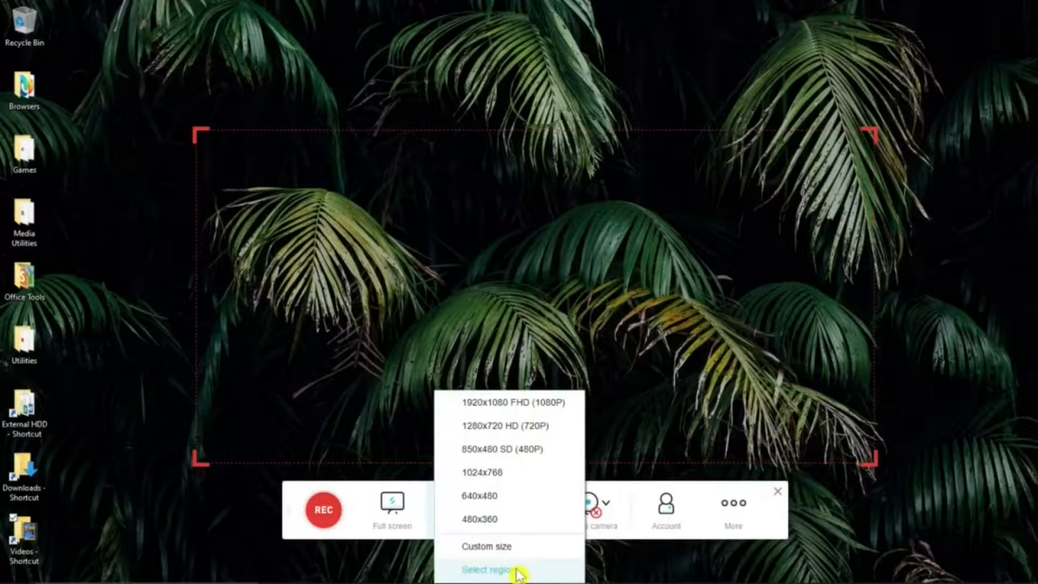
pyautogui.click(490, 571)
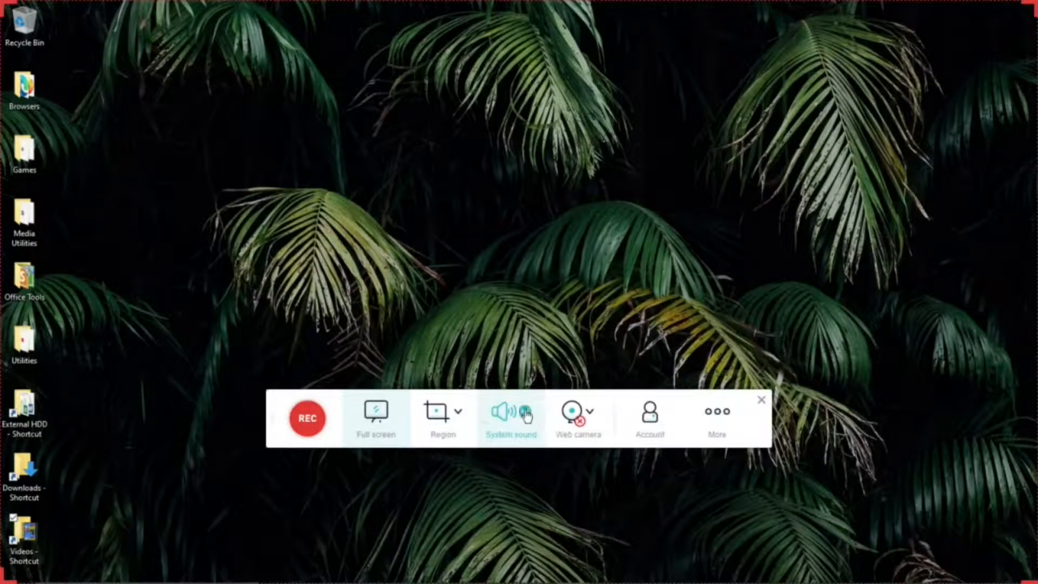
pyautogui.click(524, 411)
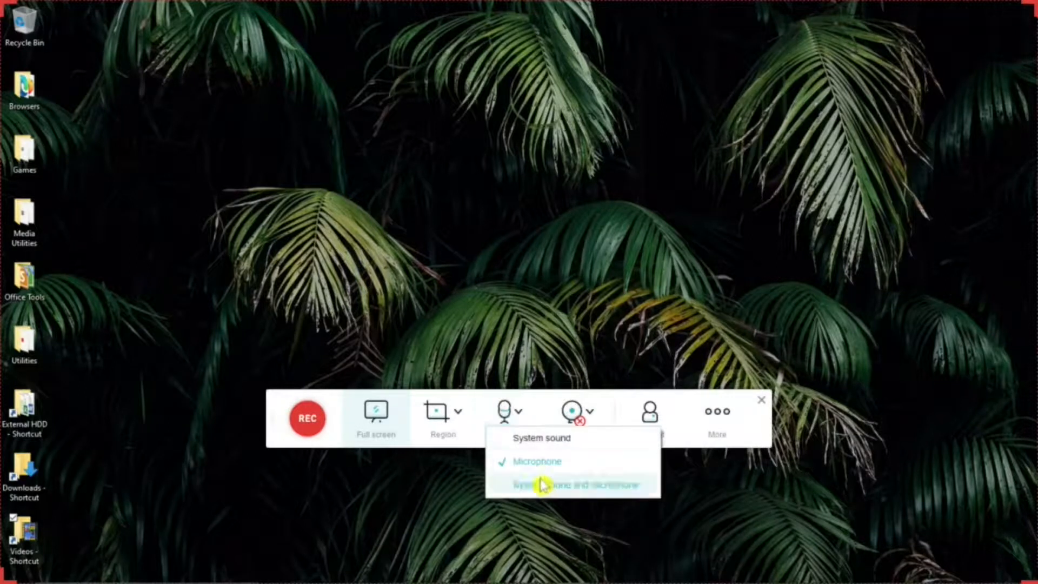
pyautogui.click(570, 484)
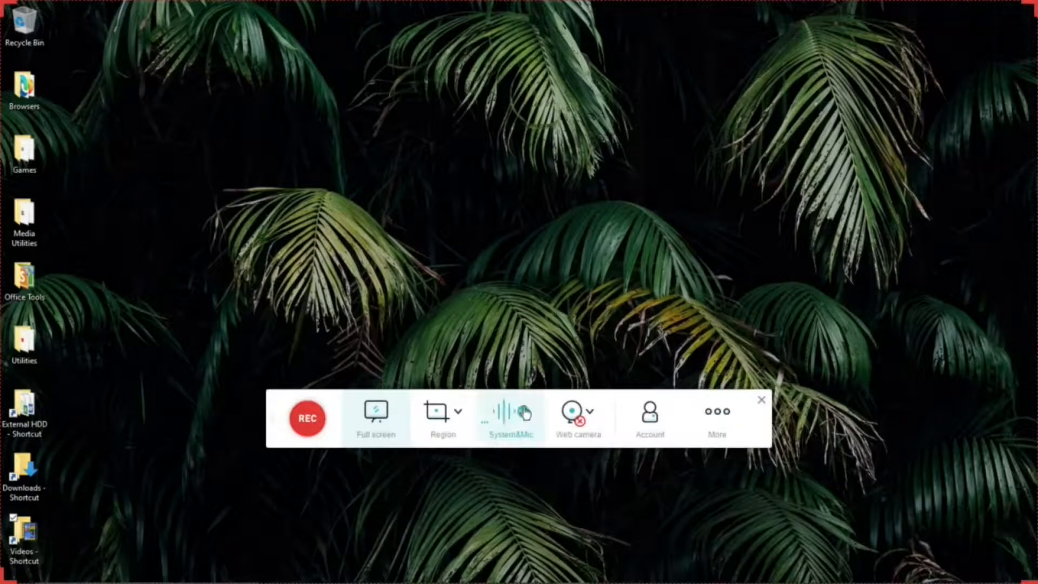
pyautogui.click(510, 412)
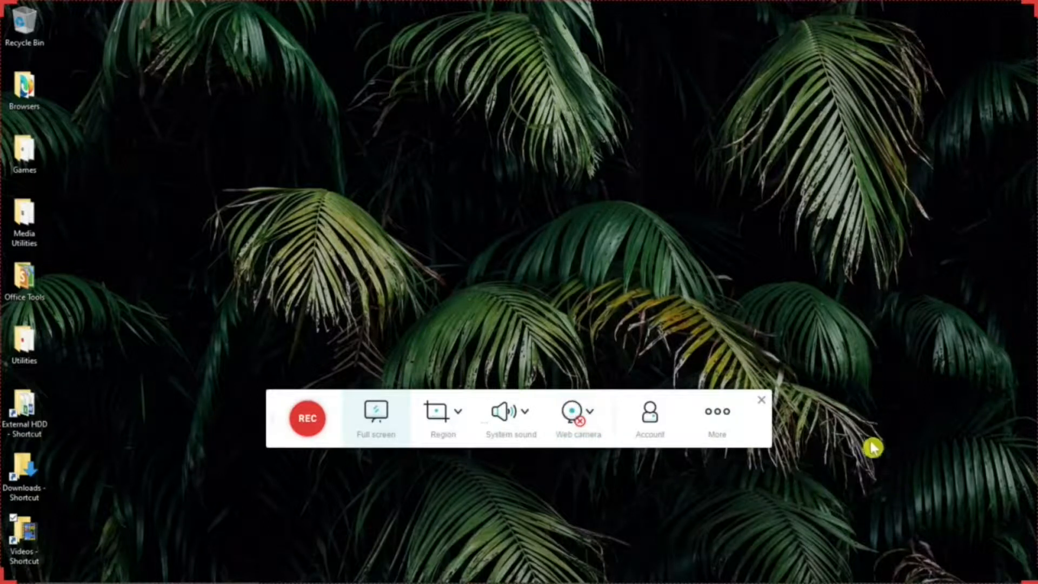
pyautogui.moveTo(873, 555)
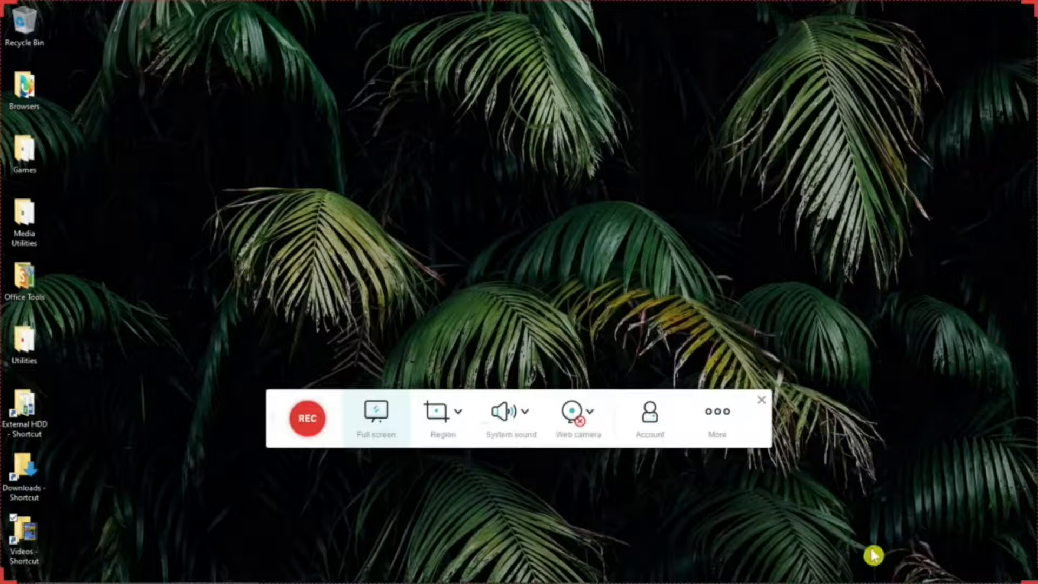
pyautogui.moveTo(669, 502)
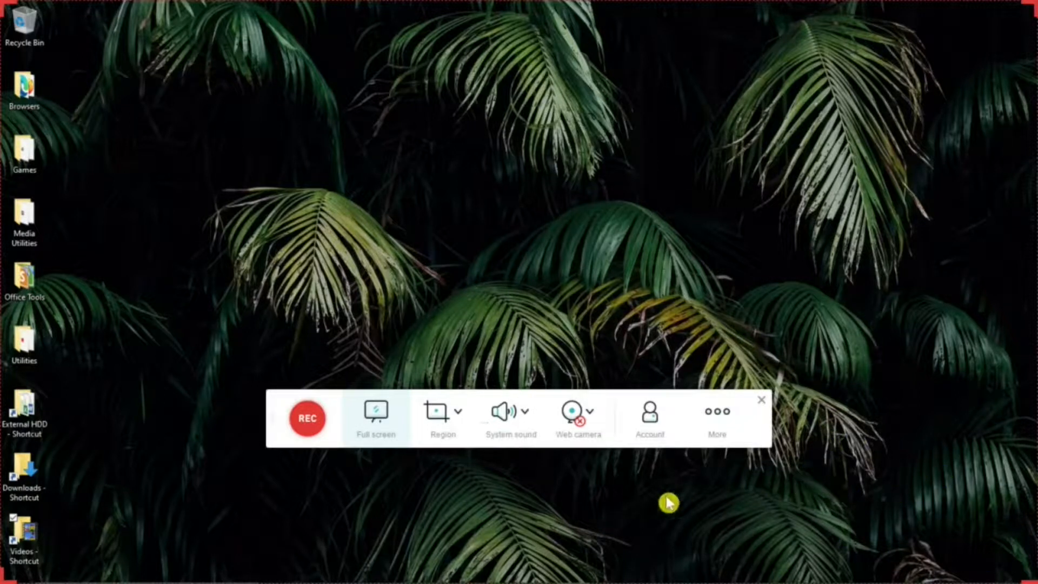
pyautogui.moveTo(633, 473)
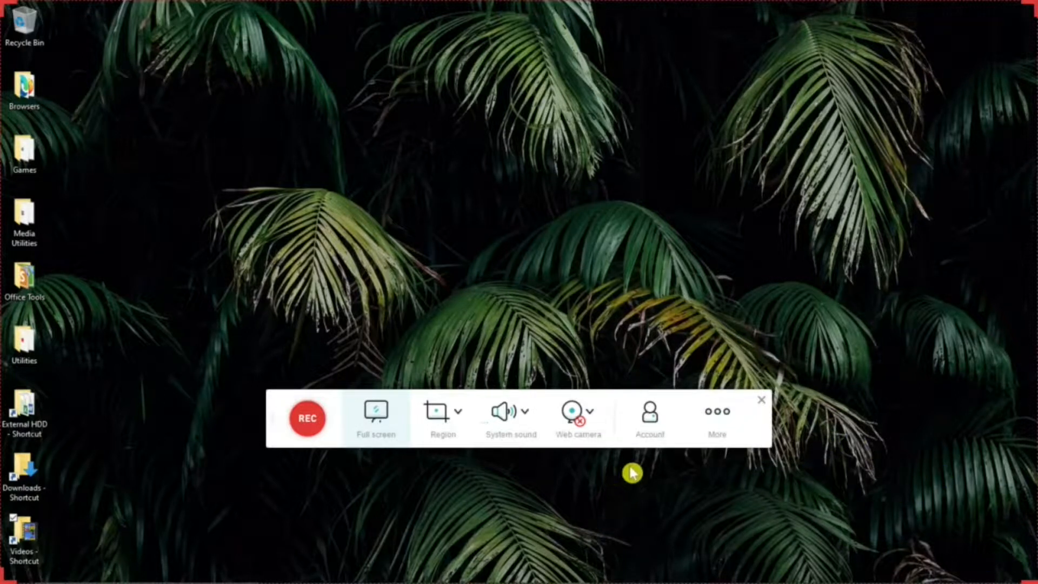
pyautogui.click(586, 412)
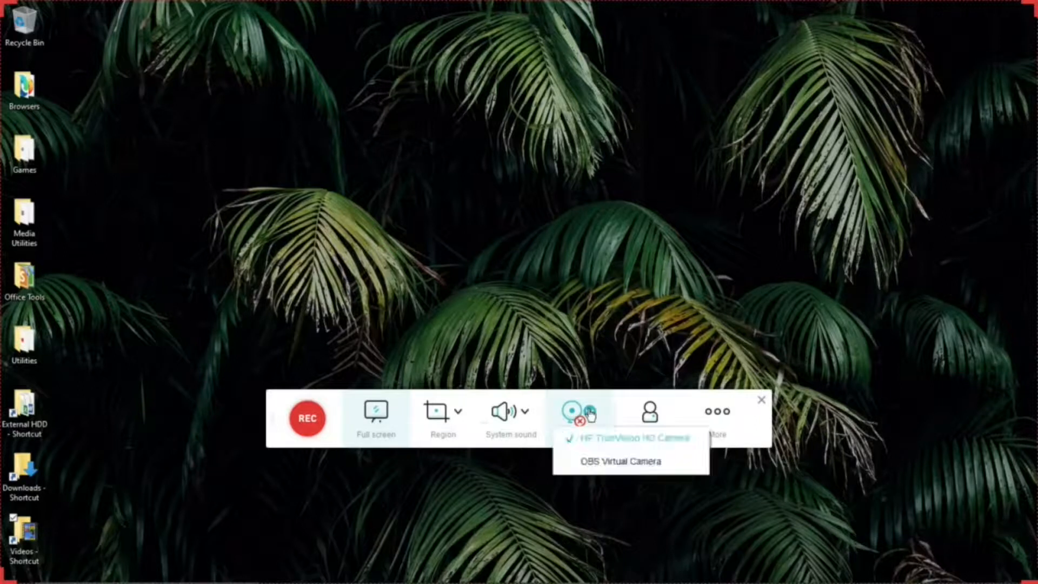
pyautogui.moveTo(614, 414)
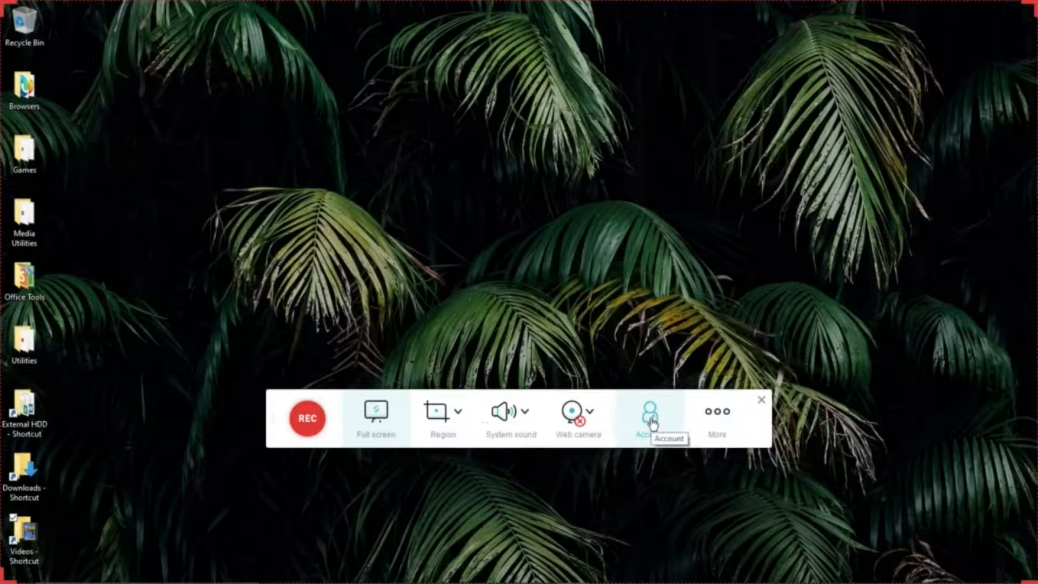
pyautogui.click(652, 417)
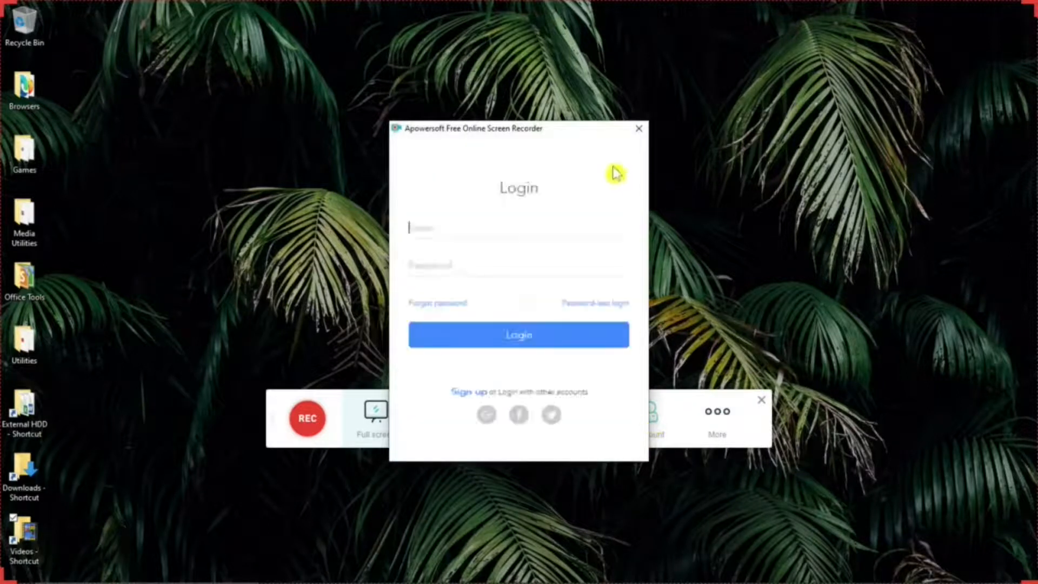
pyautogui.moveTo(571, 141)
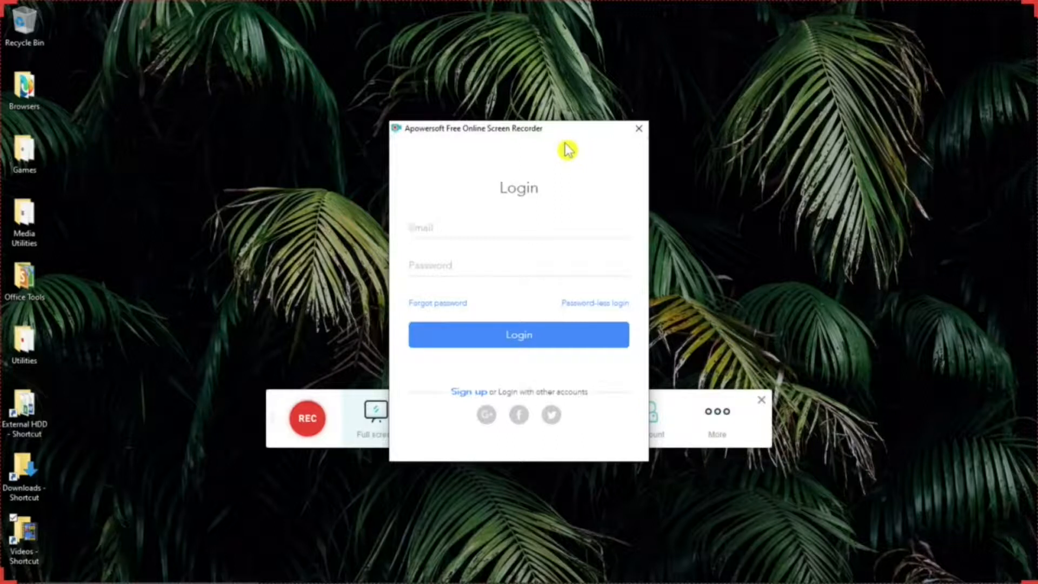
pyautogui.click(638, 128)
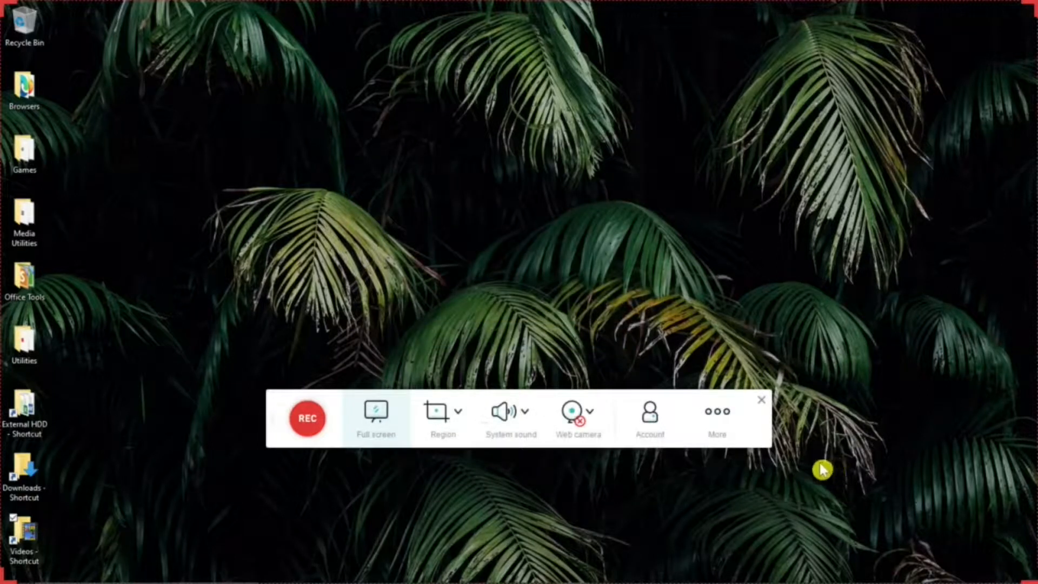
pyautogui.moveTo(731, 493)
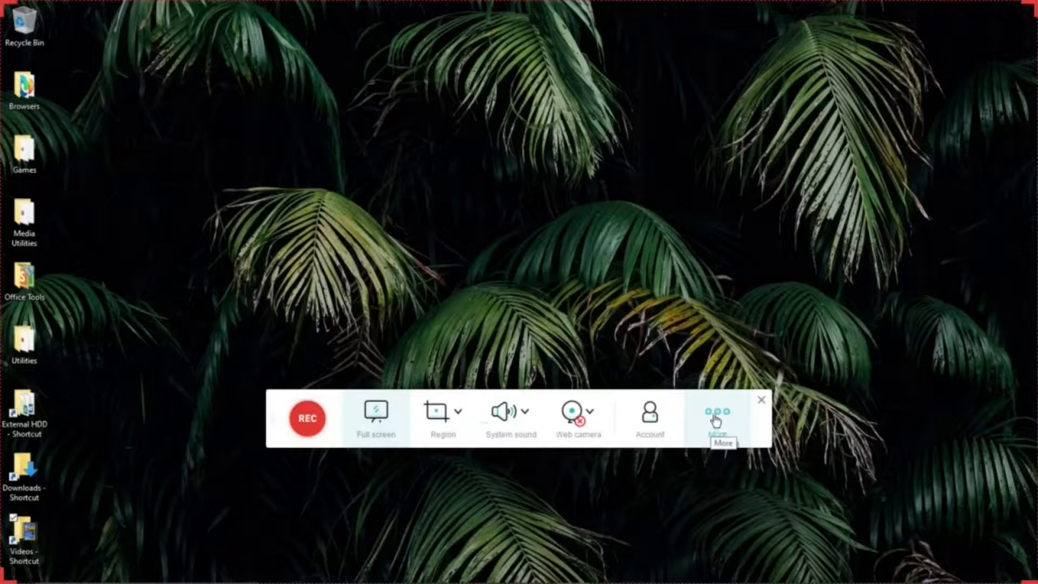
pyautogui.moveTo(839, 415)
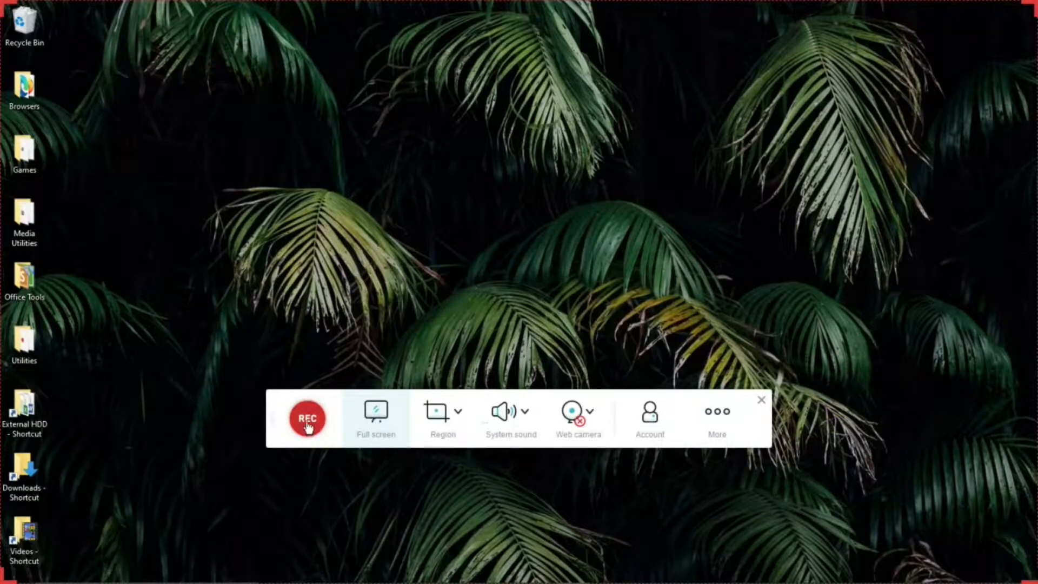
pyautogui.moveTo(308, 419)
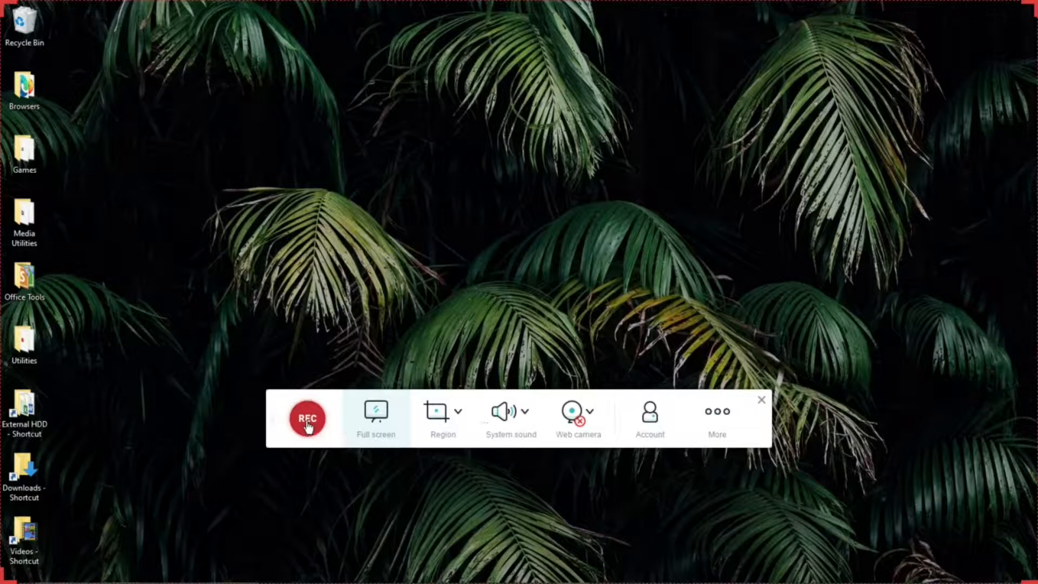
# Start the full-screen recording with the red REC button.
pyautogui.click(307, 419)
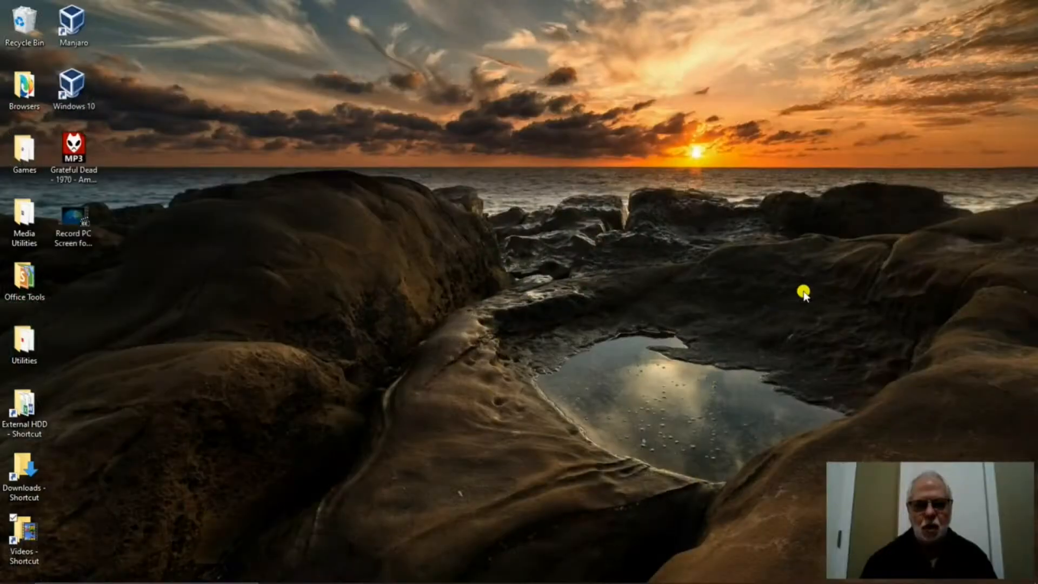
pyautogui.moveTo(516, 274)
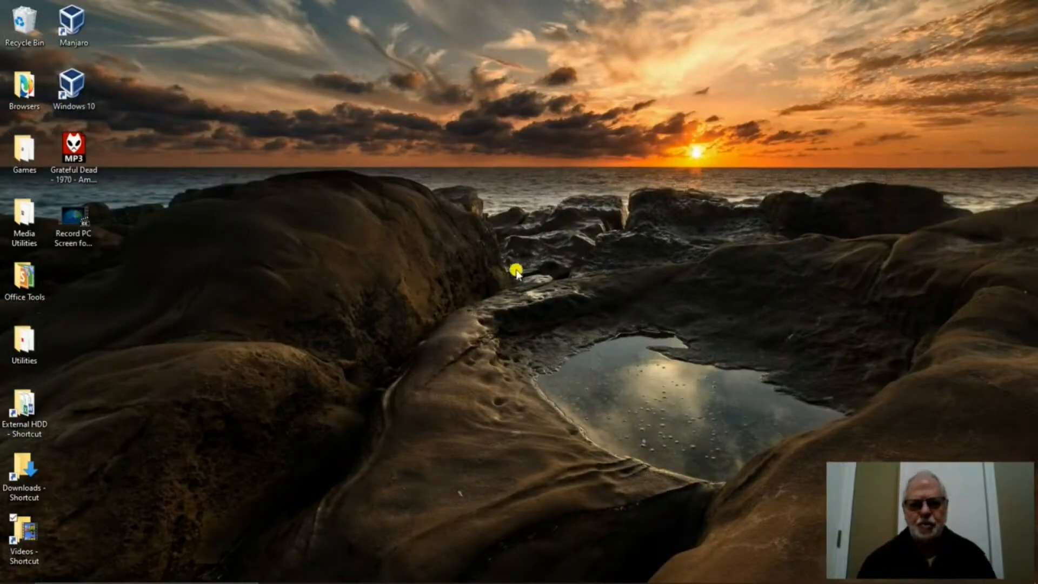
pyautogui.moveTo(493, 252)
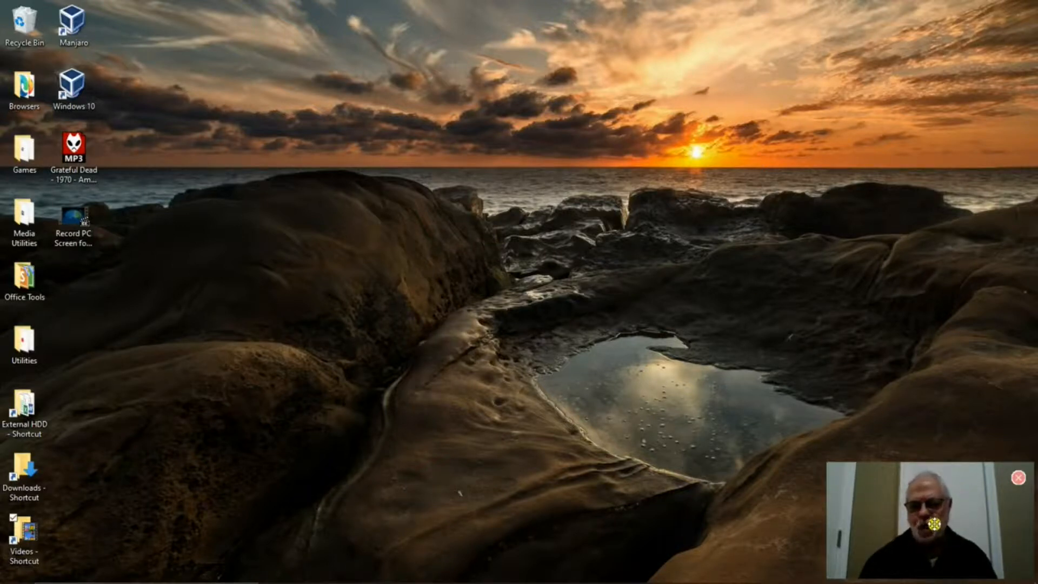
# Move the webcam overlay to the top-left, then bottom centre, then back to the bottom-right corner.
pyautogui.moveTo(942, 523); pyautogui.dragTo(236, 97)
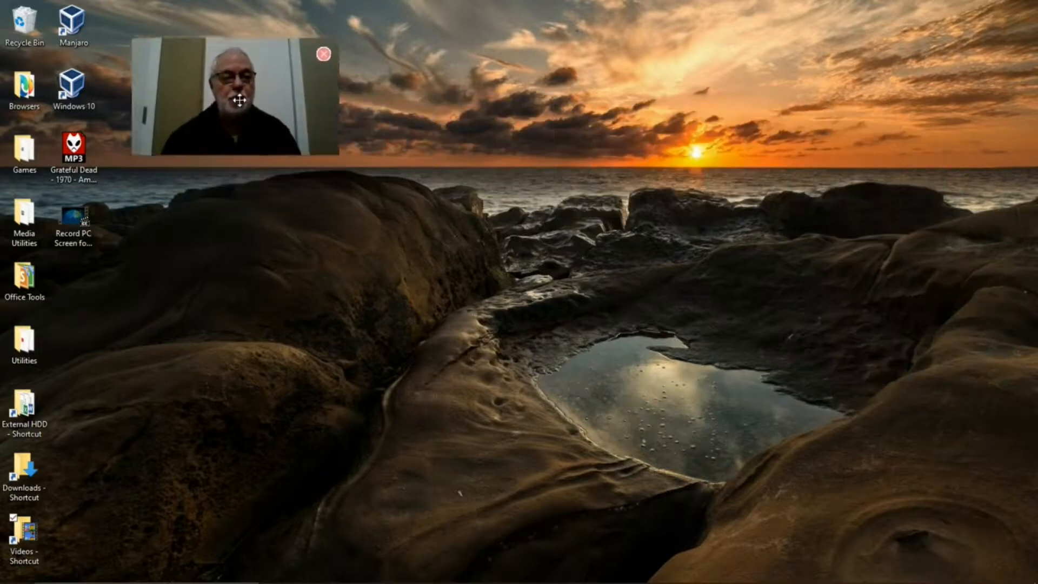
pyautogui.moveTo(235, 99); pyautogui.dragTo(495, 478)
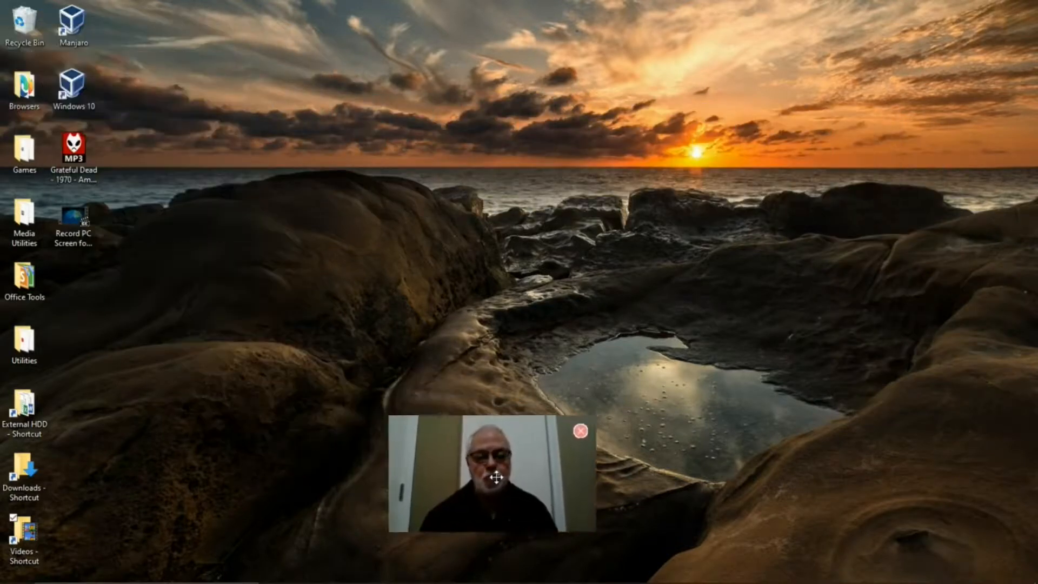
pyautogui.moveTo(496, 477); pyautogui.dragTo(931, 520)
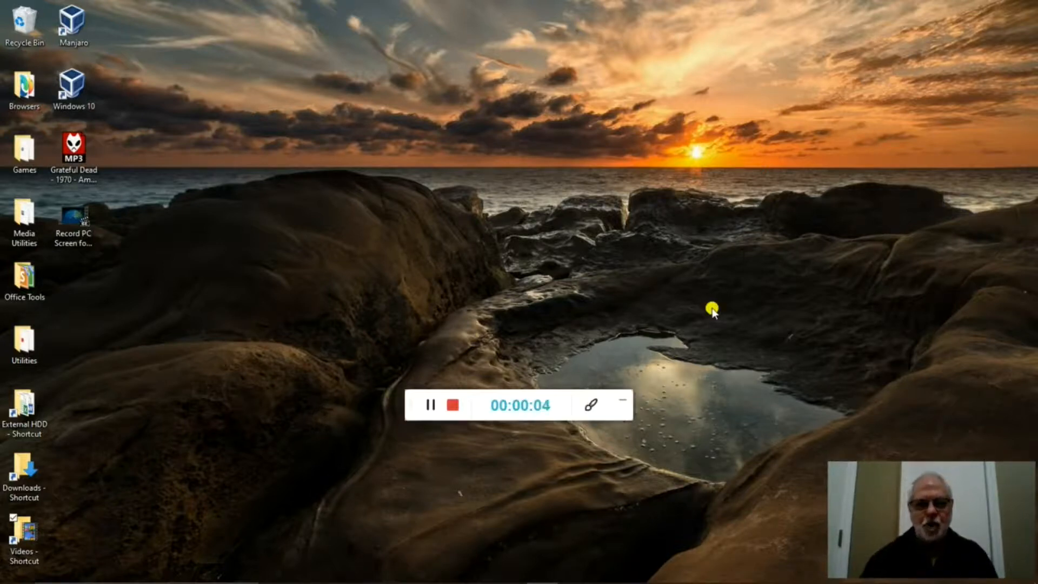
pyautogui.moveTo(711, 397)
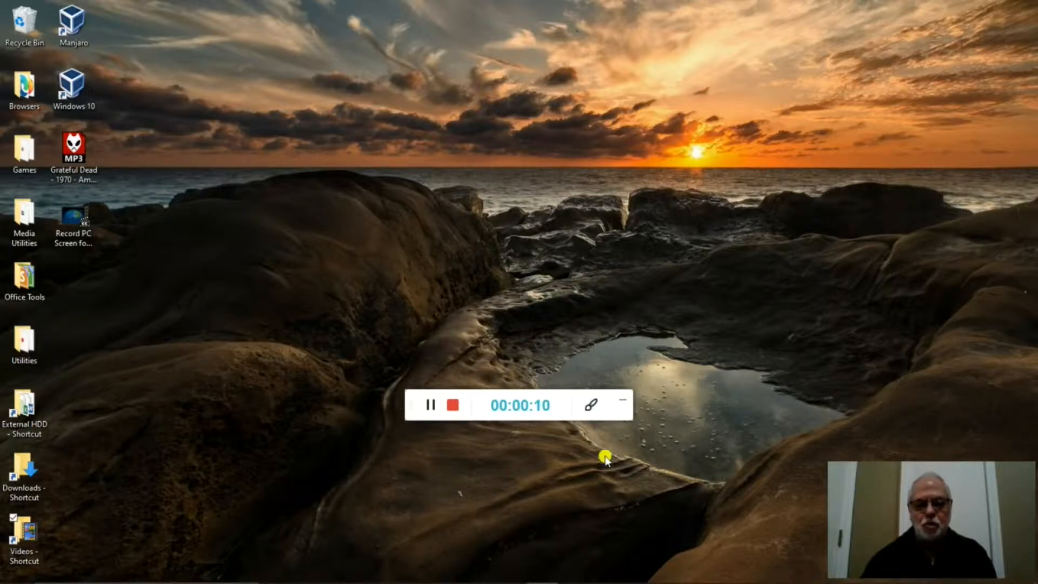
pyautogui.moveTo(544, 436)
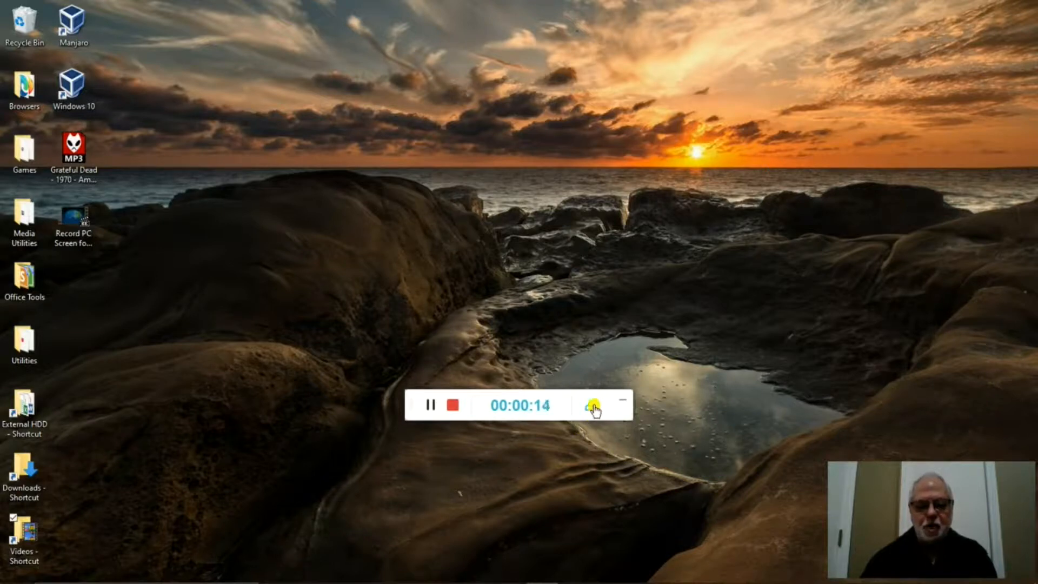
# Show the annotation toolbar from the pen icon and choose the thickest line size.
pyautogui.click(594, 406)
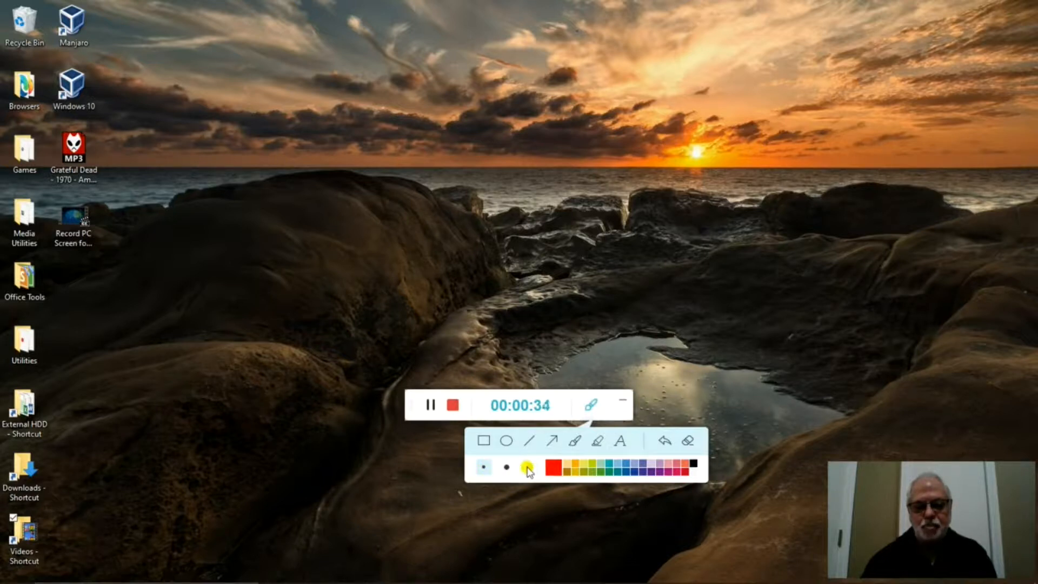
pyautogui.click(529, 467)
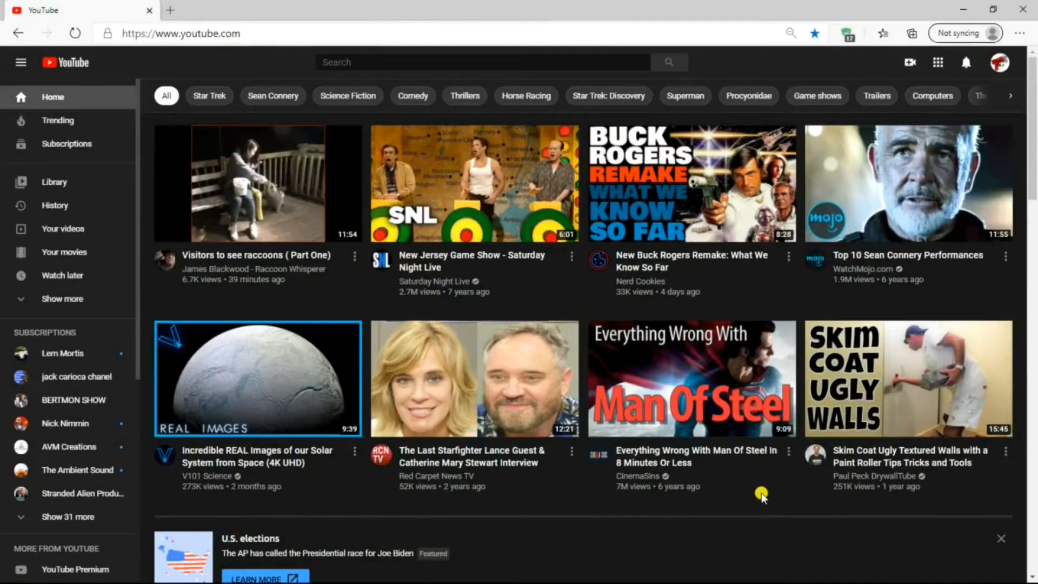
pyautogui.moveTo(692, 378)
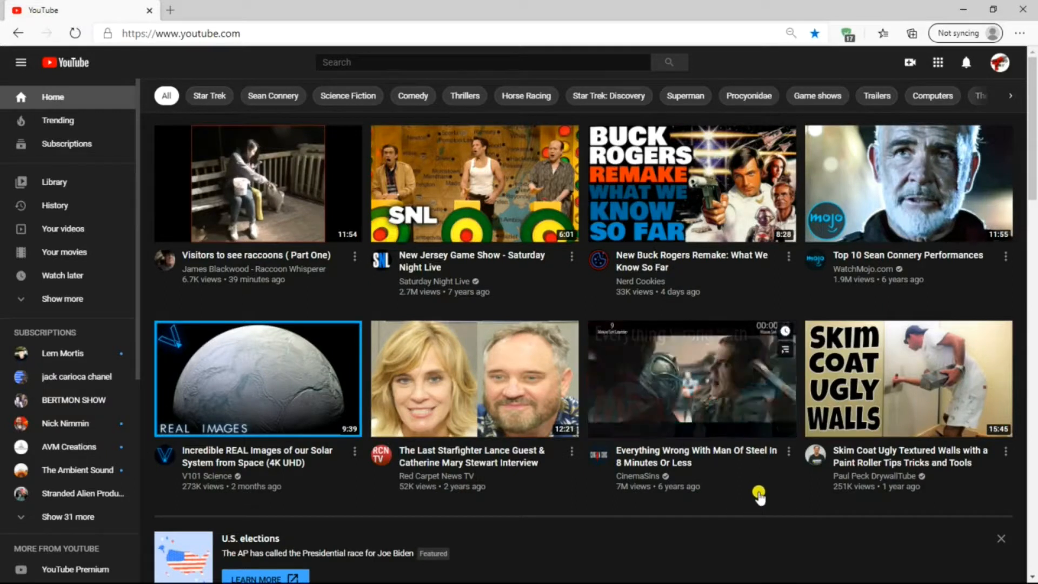
pyautogui.moveTo(792, 493)
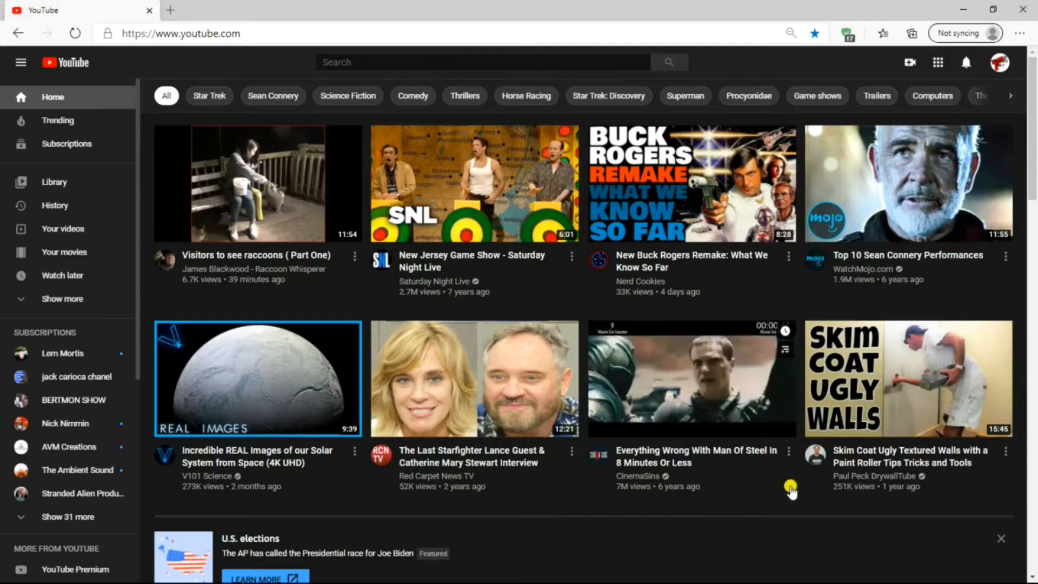
pyautogui.moveTo(971, 298)
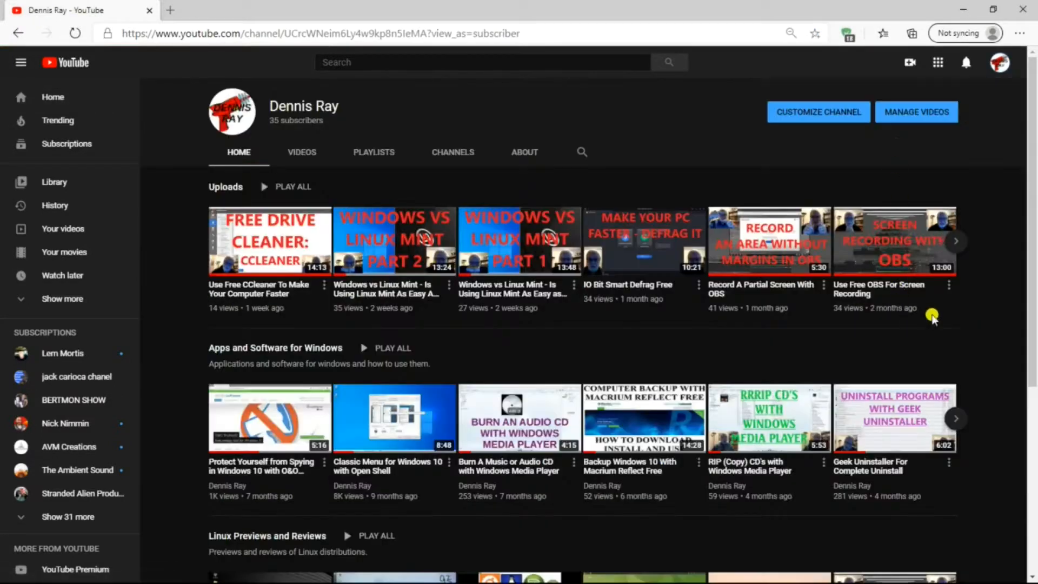
pyautogui.moveTo(890, 265)
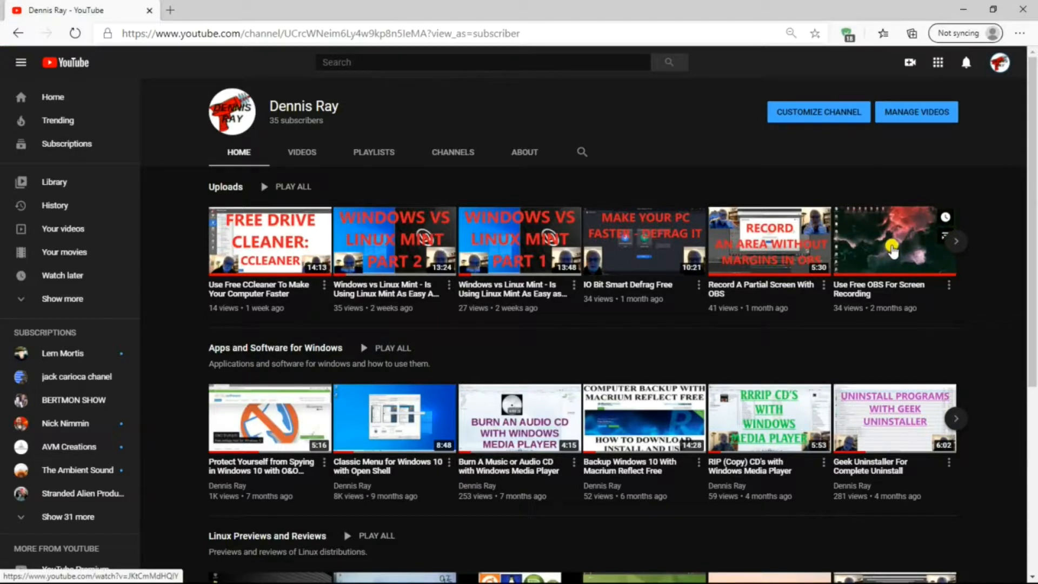
pyautogui.moveTo(896, 255)
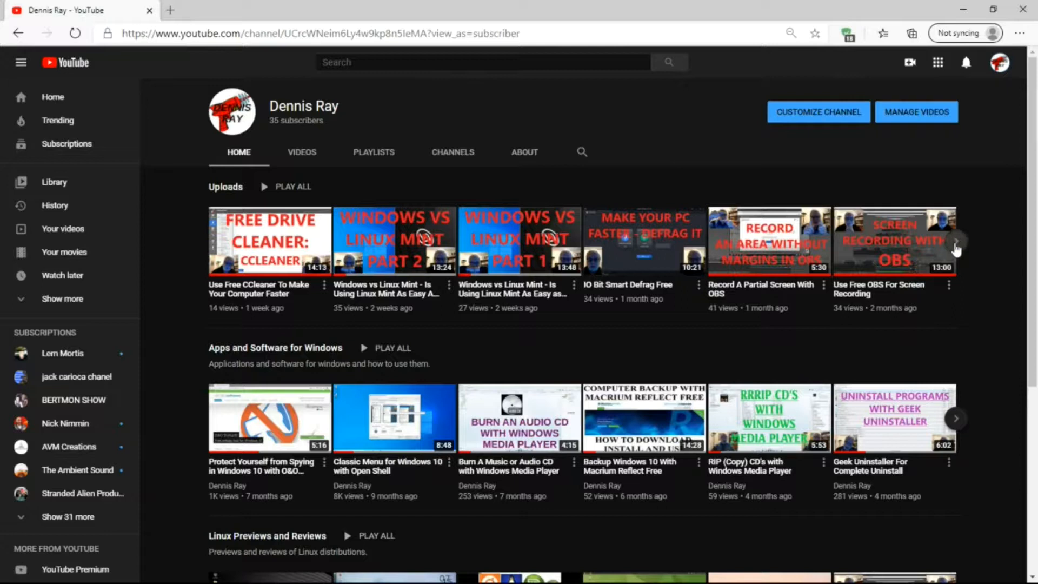
# Advance the Uploads row to older videos such as Zorin OS 15.2 and SUMo.
pyautogui.click(955, 242)
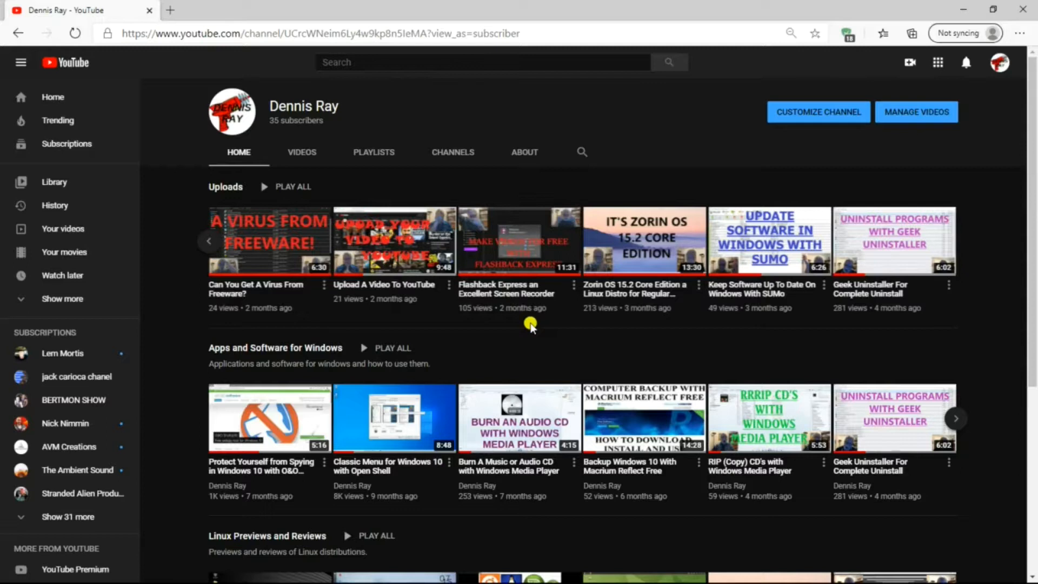
pyautogui.moveTo(555, 326)
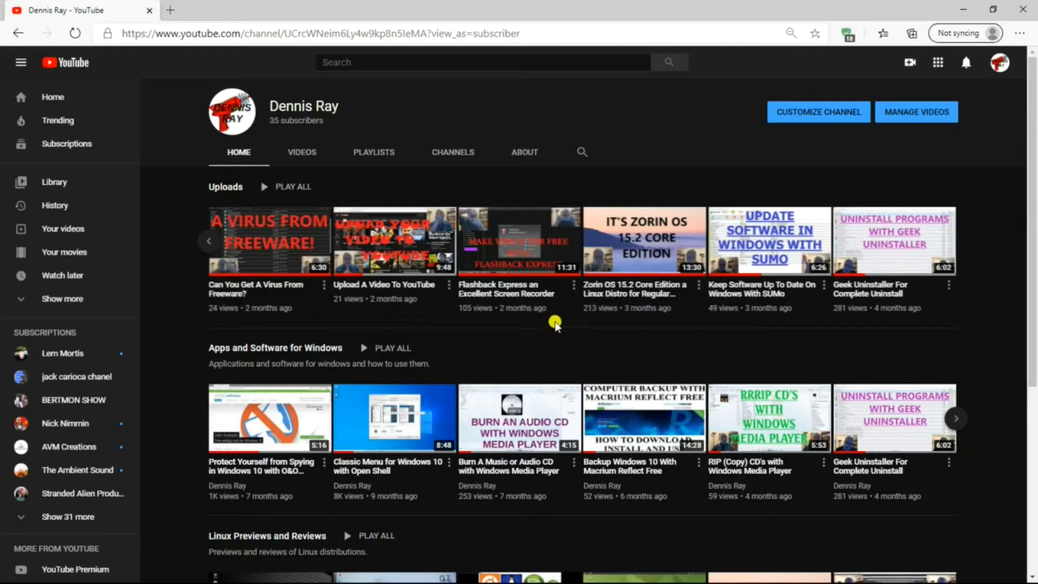
pyautogui.moveTo(550, 328)
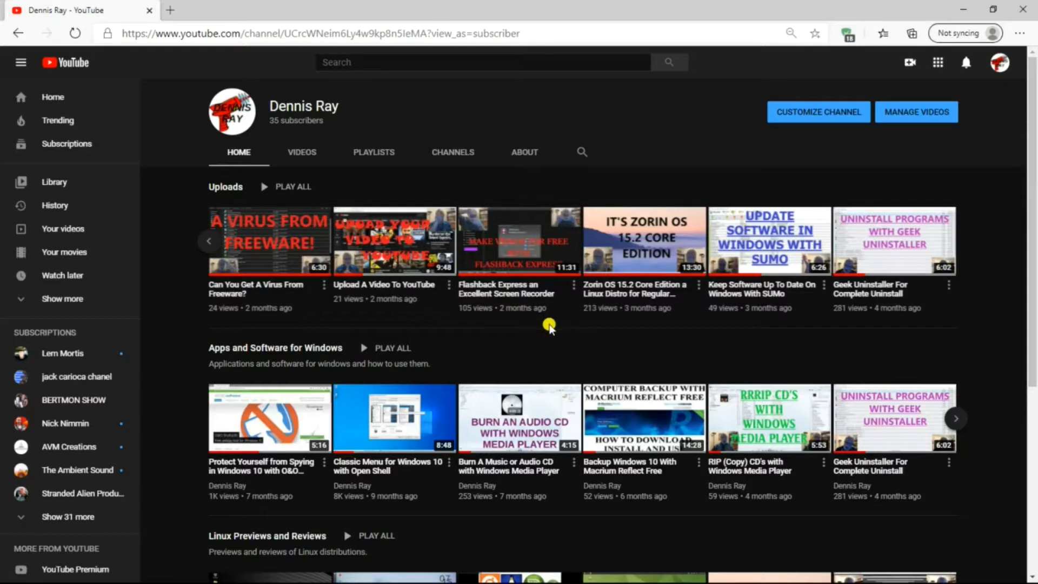
pyautogui.moveTo(983, 313)
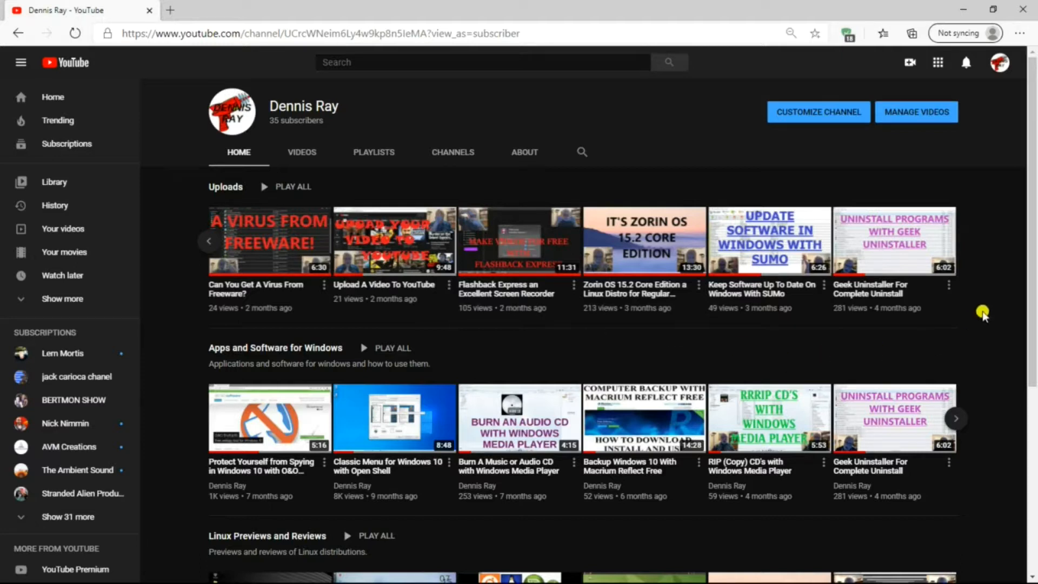
pyautogui.moveTo(992, 227)
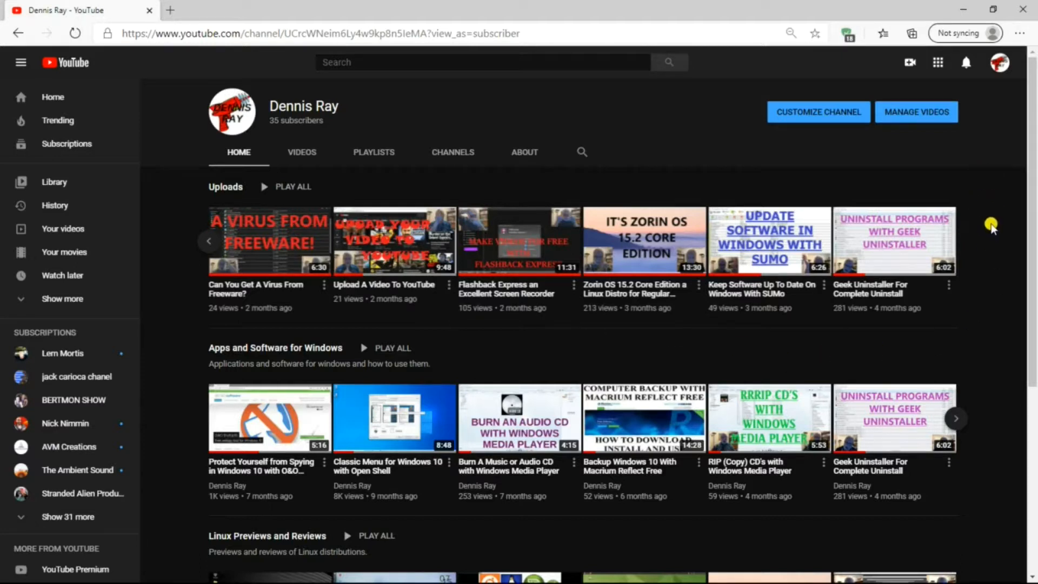